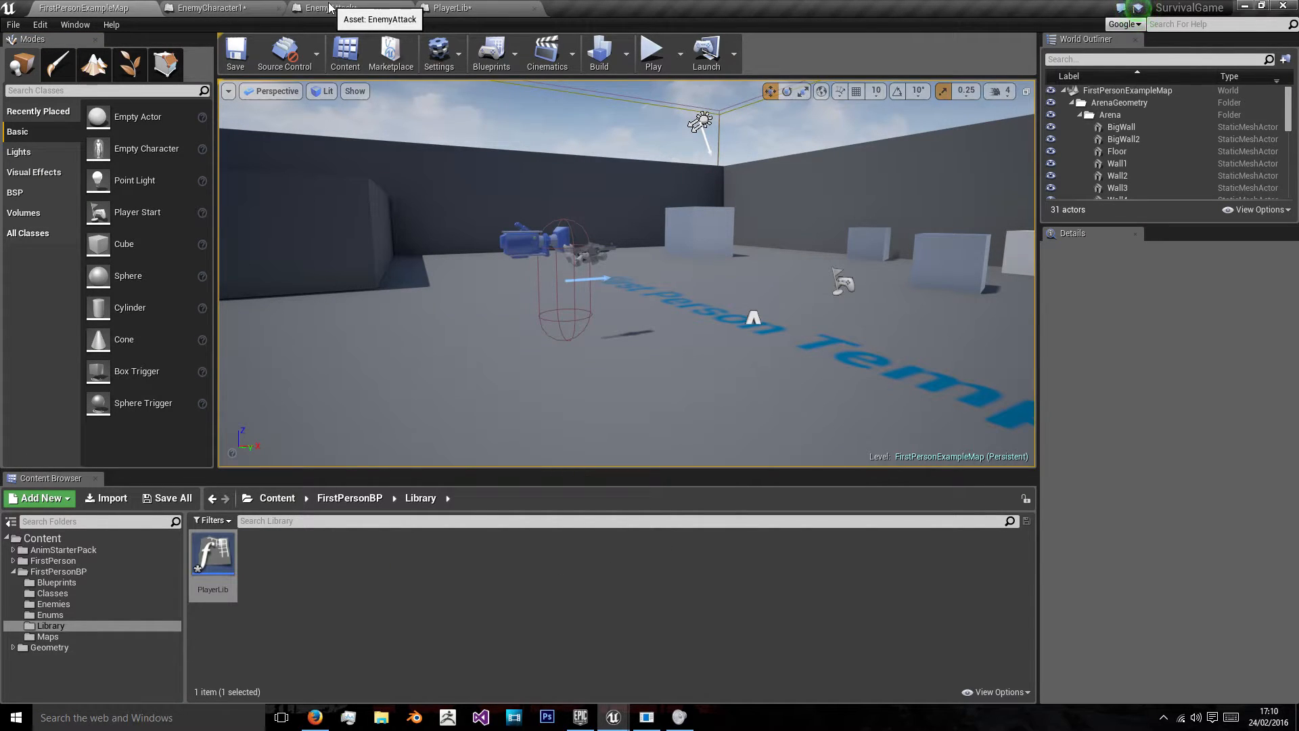
Switch from the level view to the EnemyAttack blueprint's Attack function graph
{"action": "left_click", "coordinate": [333, 8]}
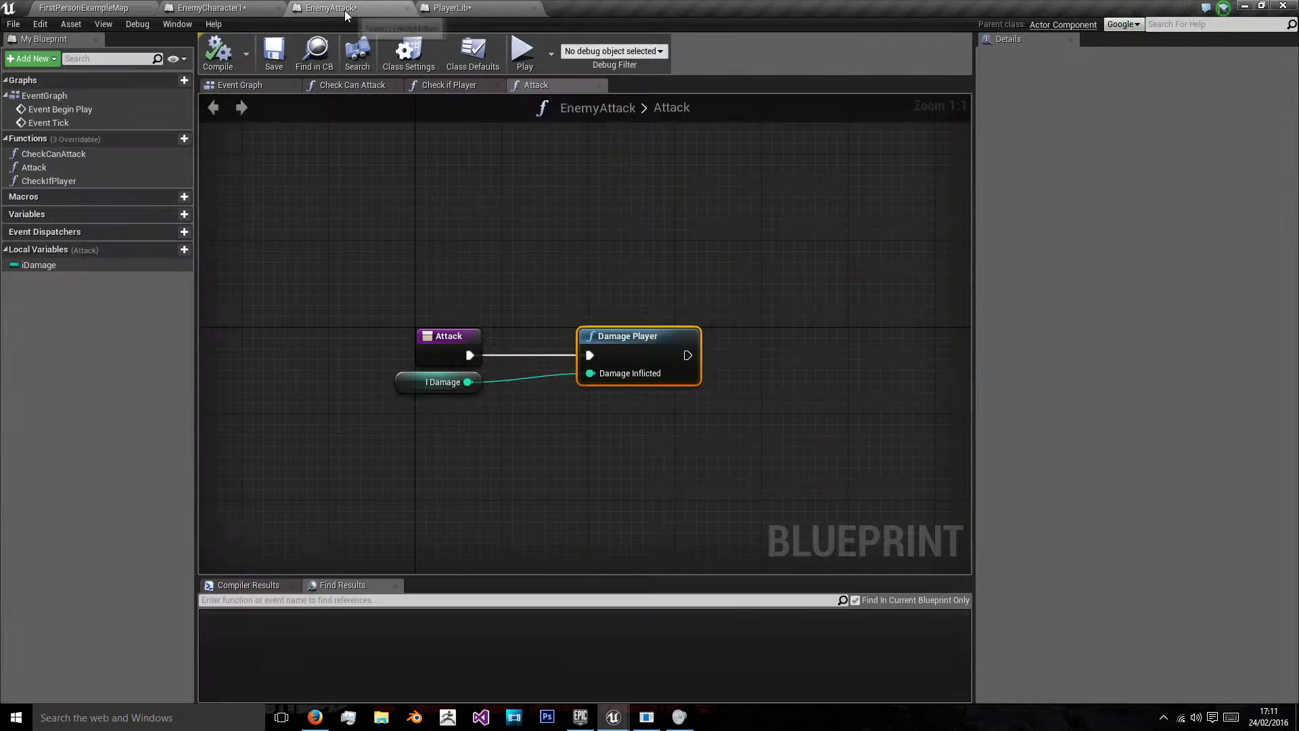
{"action": "left_click", "coordinate": [213, 8]}
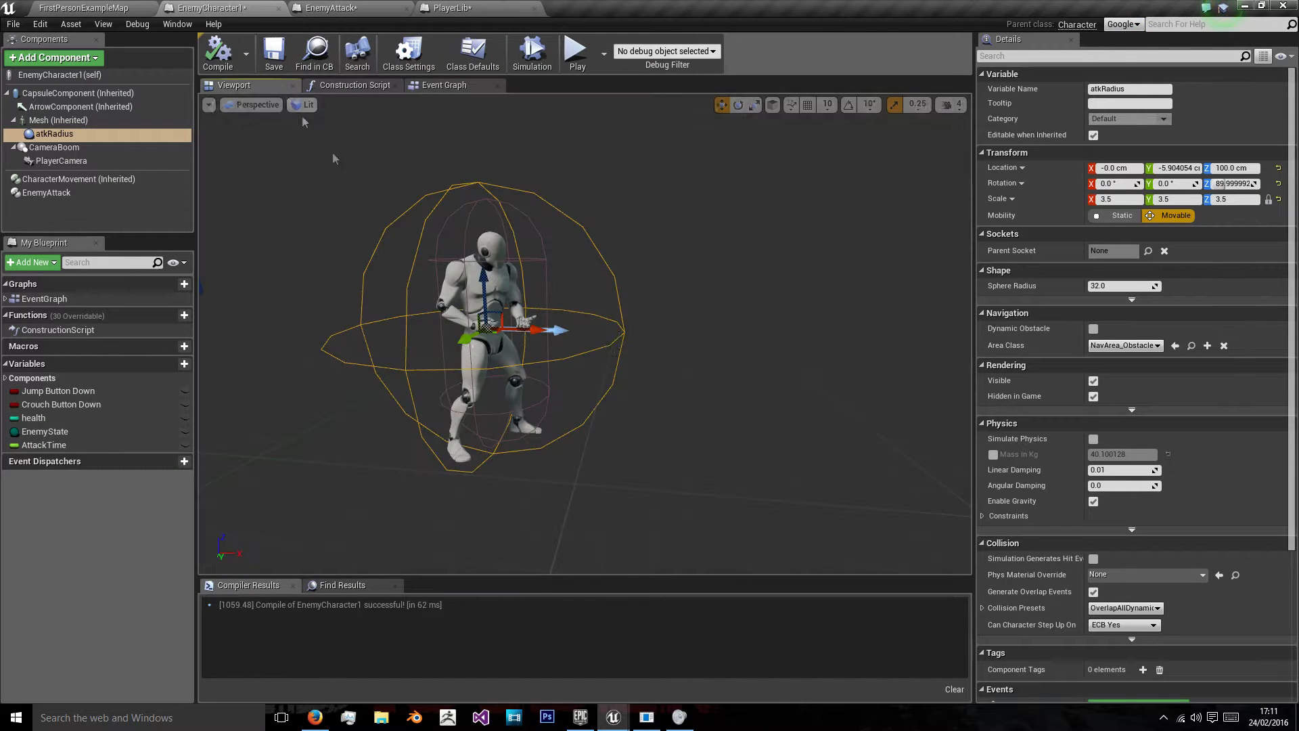
{"action": "left_click", "coordinate": [444, 84]}
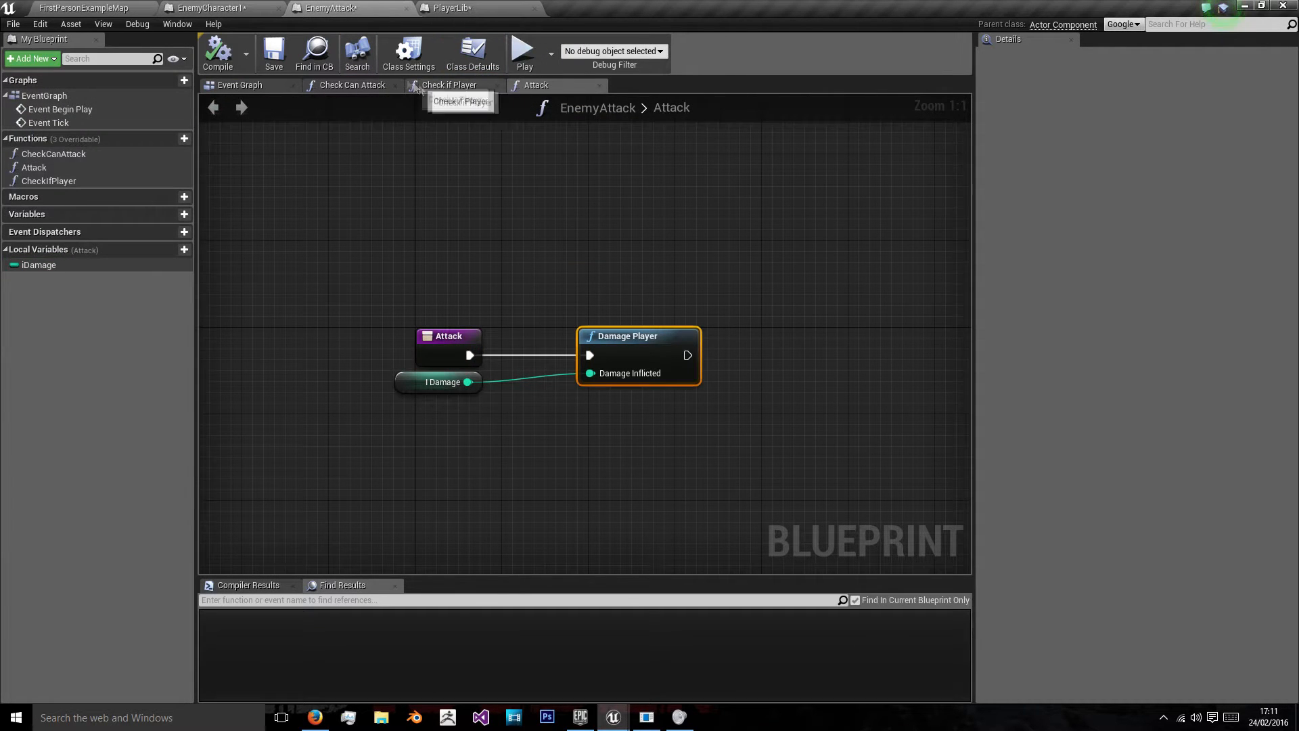
Add a Boolean output to CheckIfPlayer and rename it isPlayer
{"action": "left_click", "coordinate": [450, 84]}
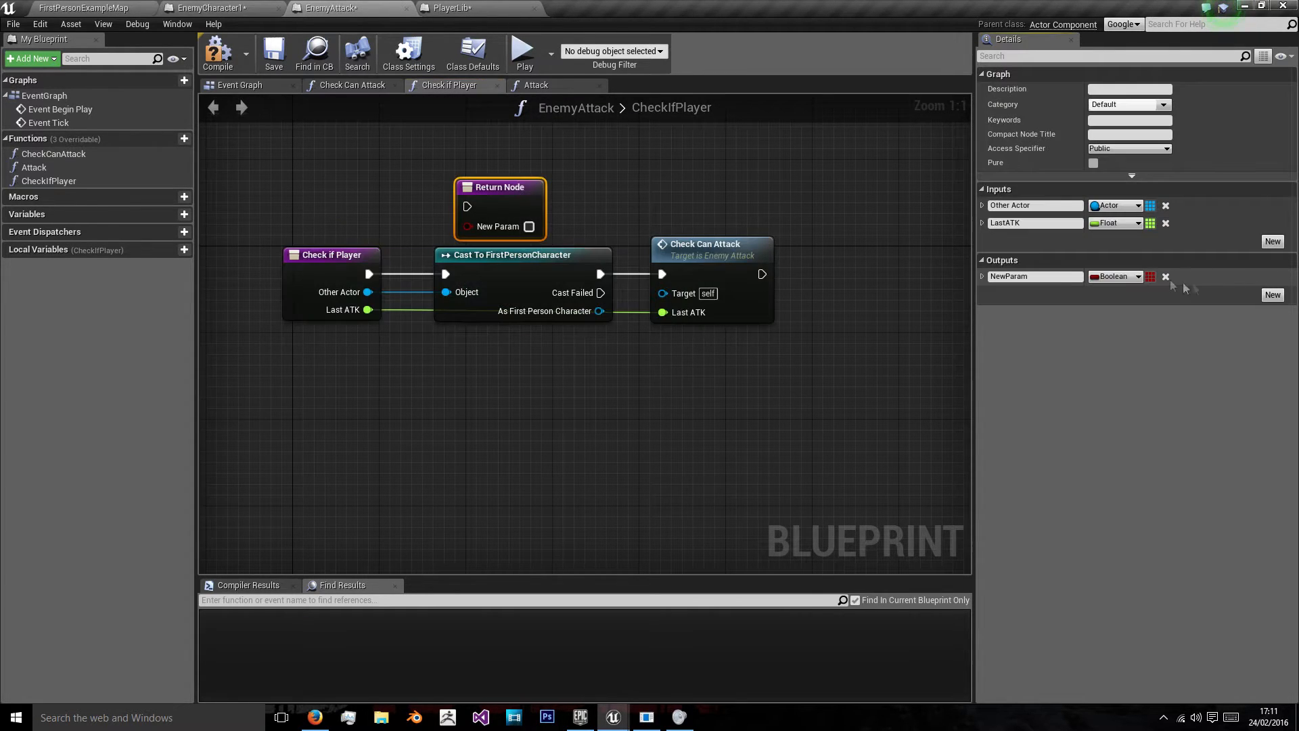
{"action": "double_click", "coordinate": [1034, 277]}
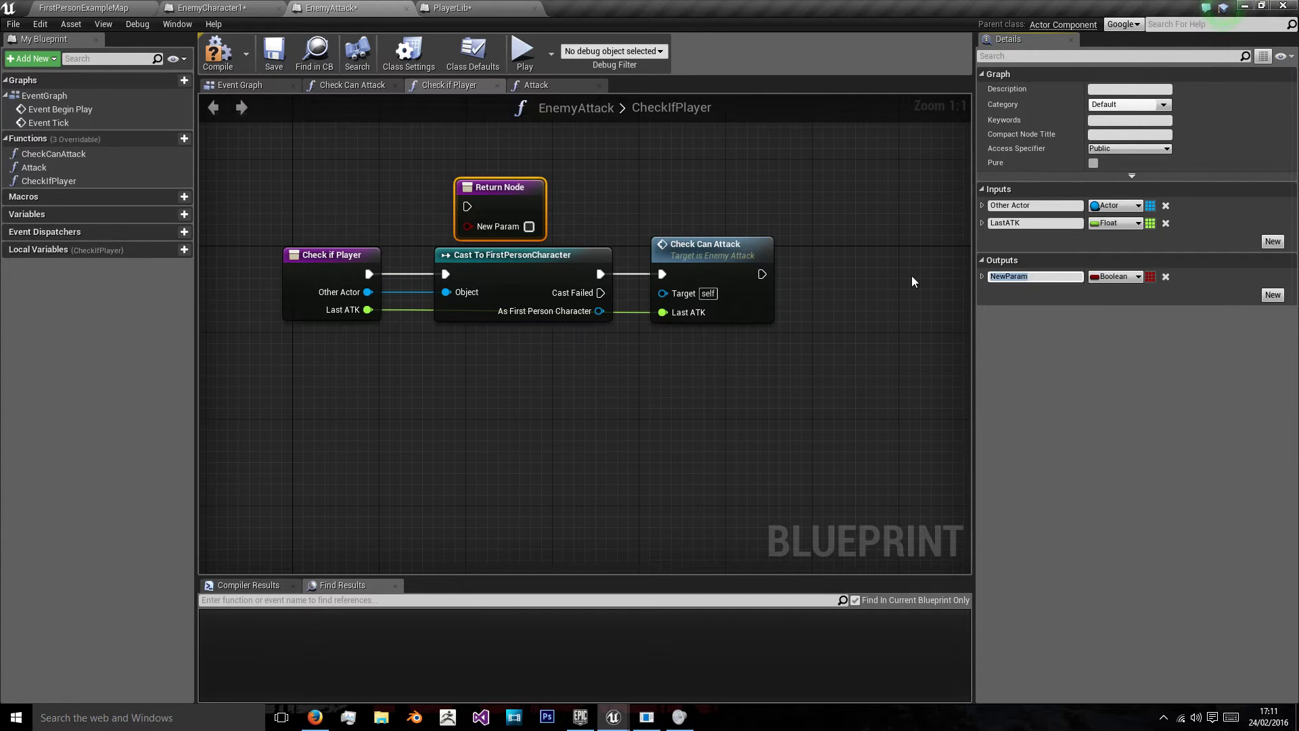
{"action": "type", "text": "isPlayer"}
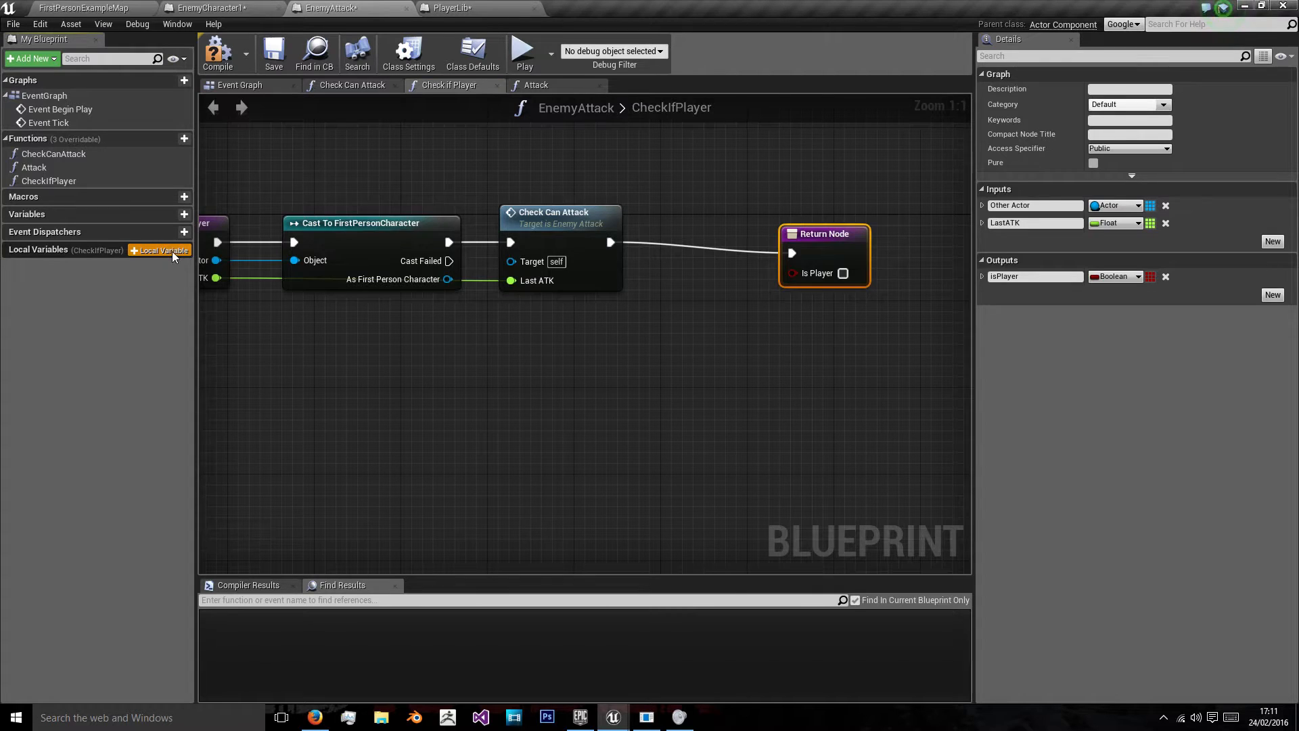
Create local Boolean actorWasPlayer and place its getter feeding the return's Is Player pin
{"action": "left_click", "coordinate": [163, 250]}
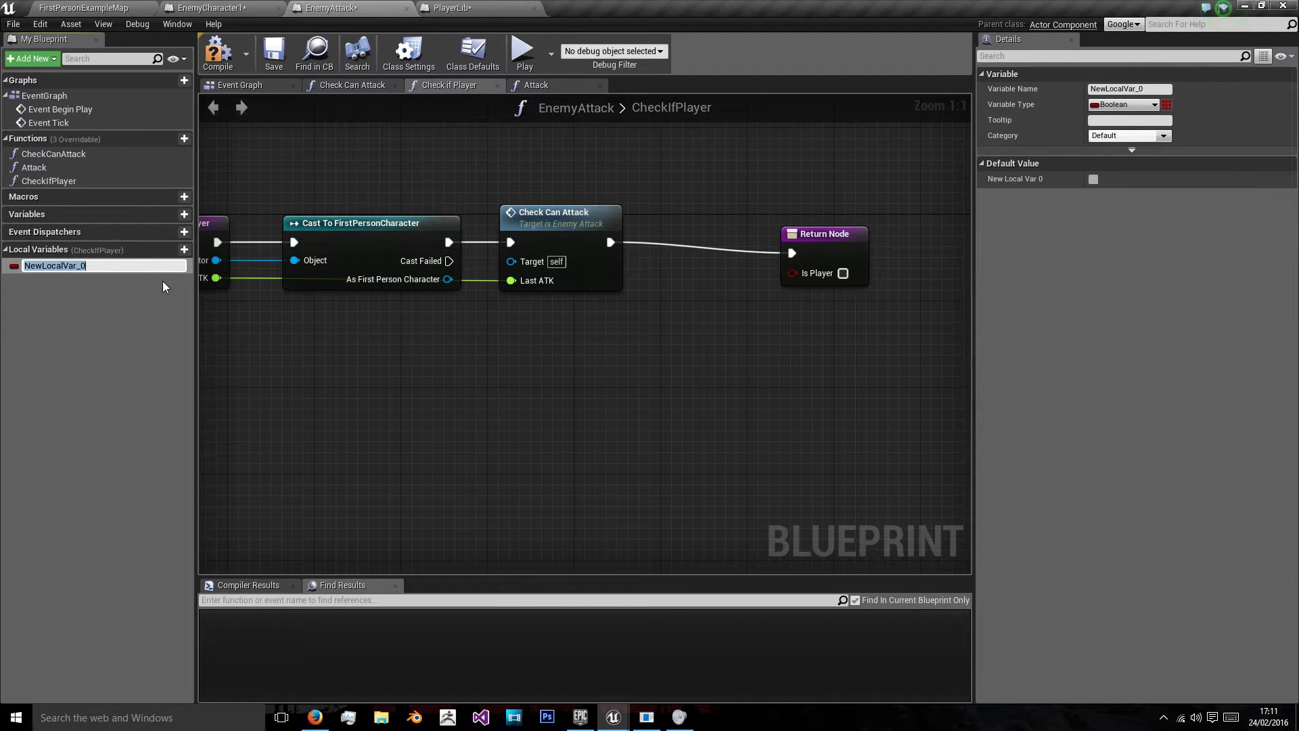
{"action": "type", "text": "acv"}
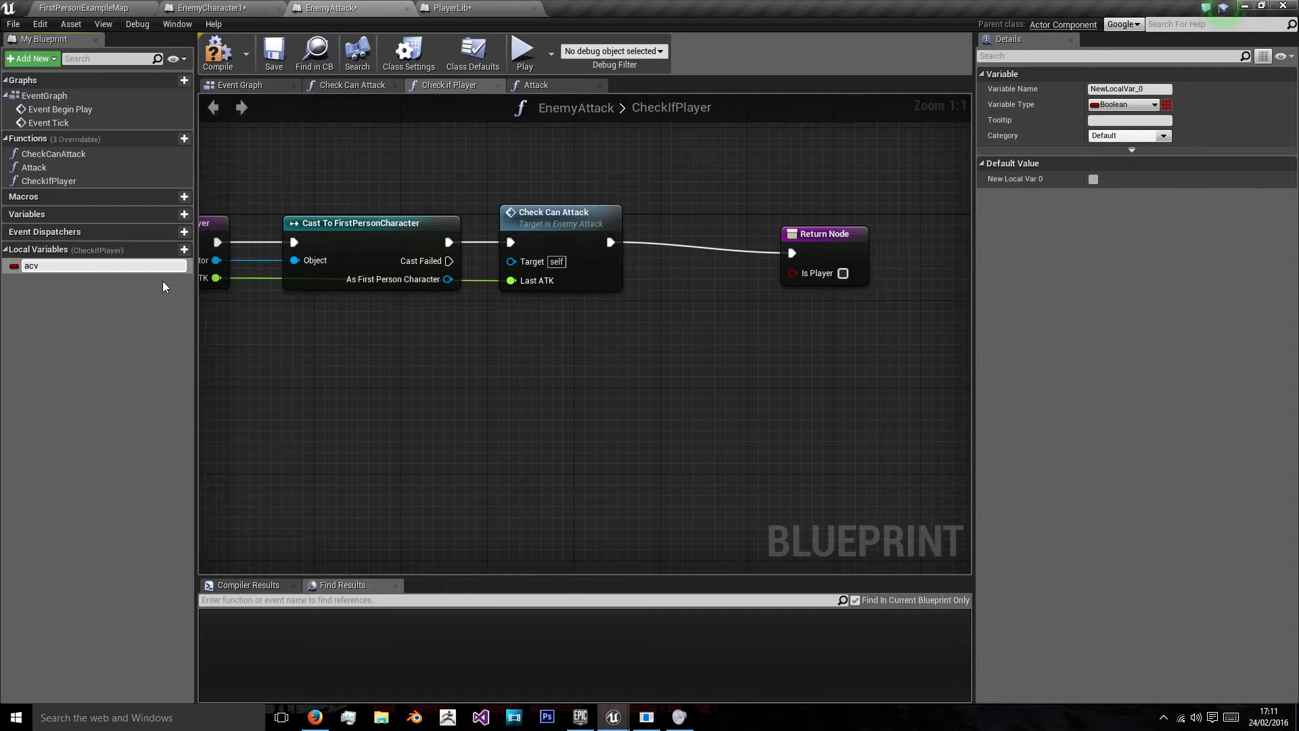
{"action": "type", "text": "actorWasPlayer"}
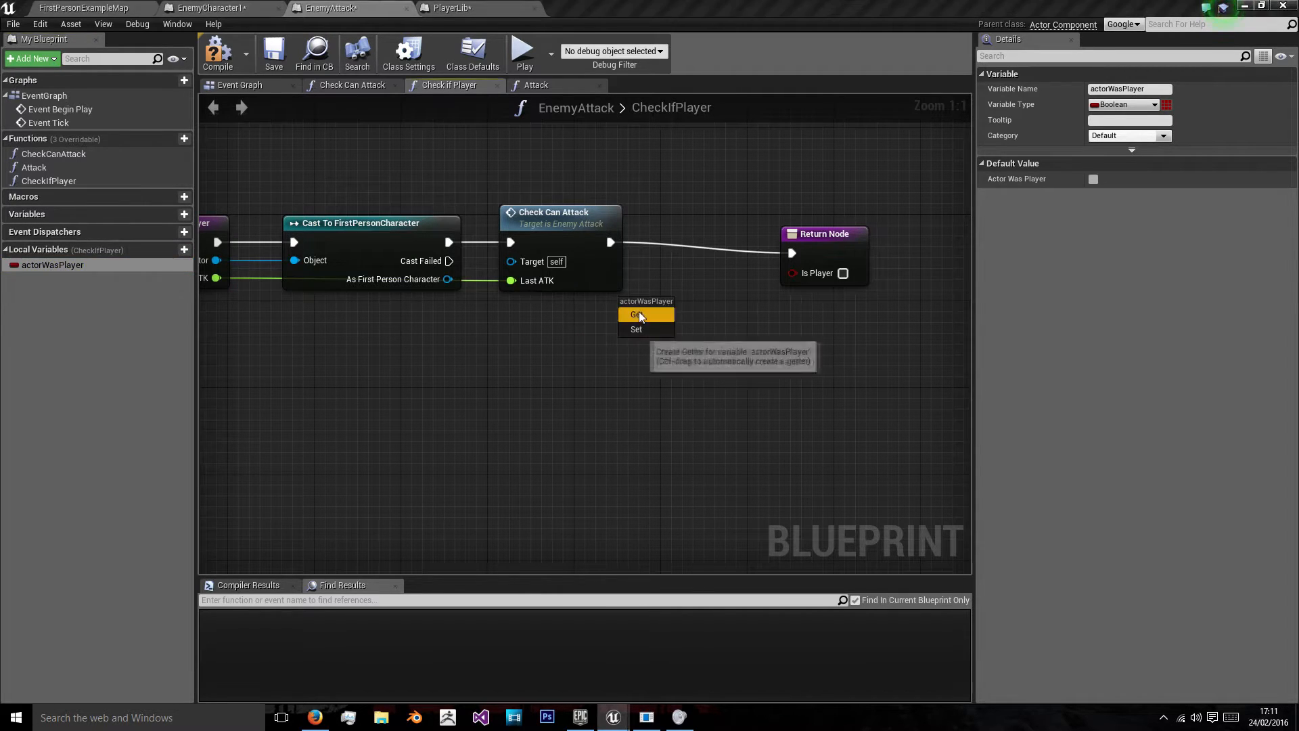
{"action": "left_click", "coordinate": [636, 316]}
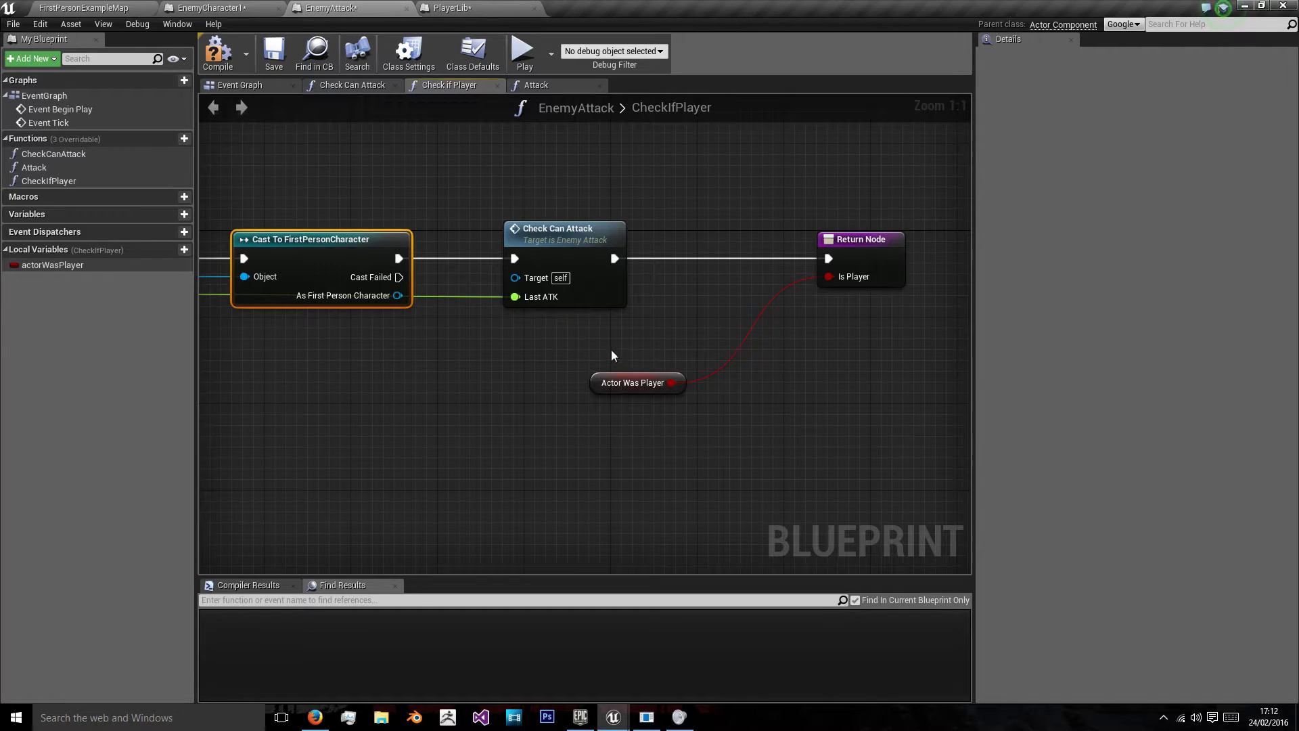
{"action": "left_click", "coordinate": [563, 228]}
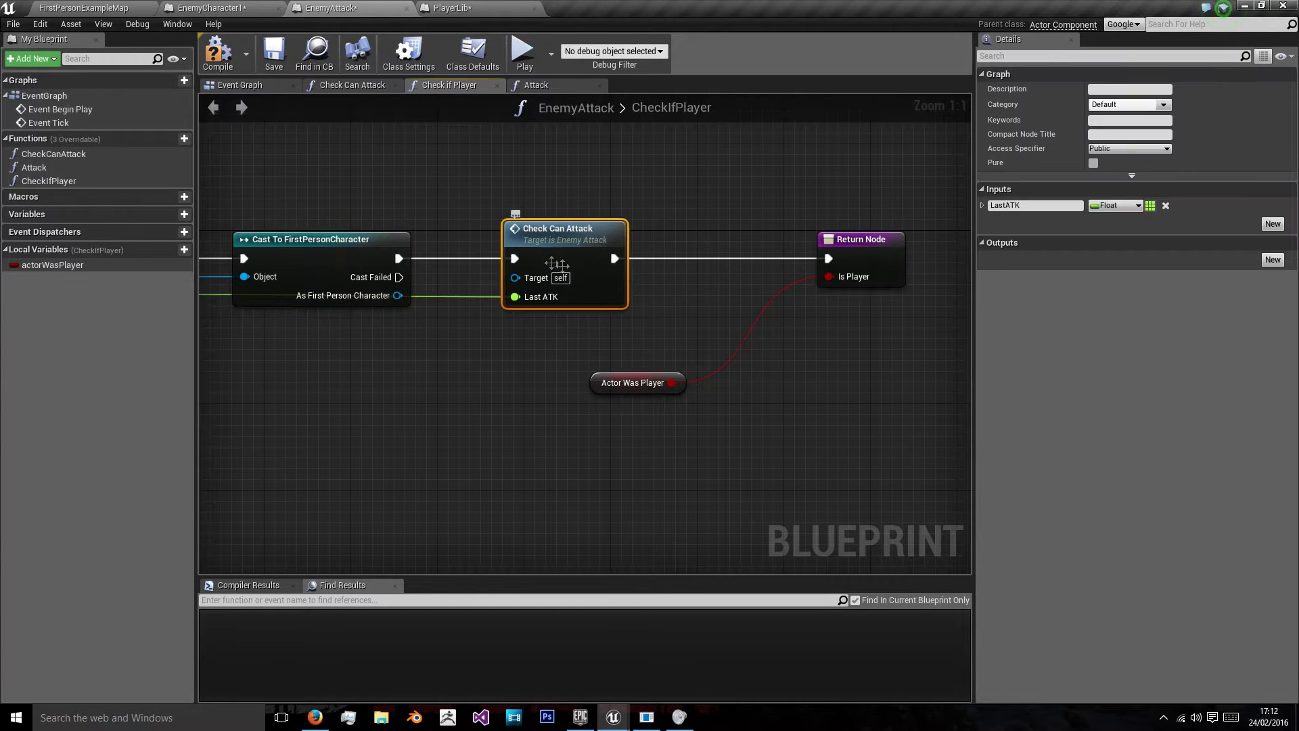
{"action": "mouse_move", "coordinate": [584, 153]}
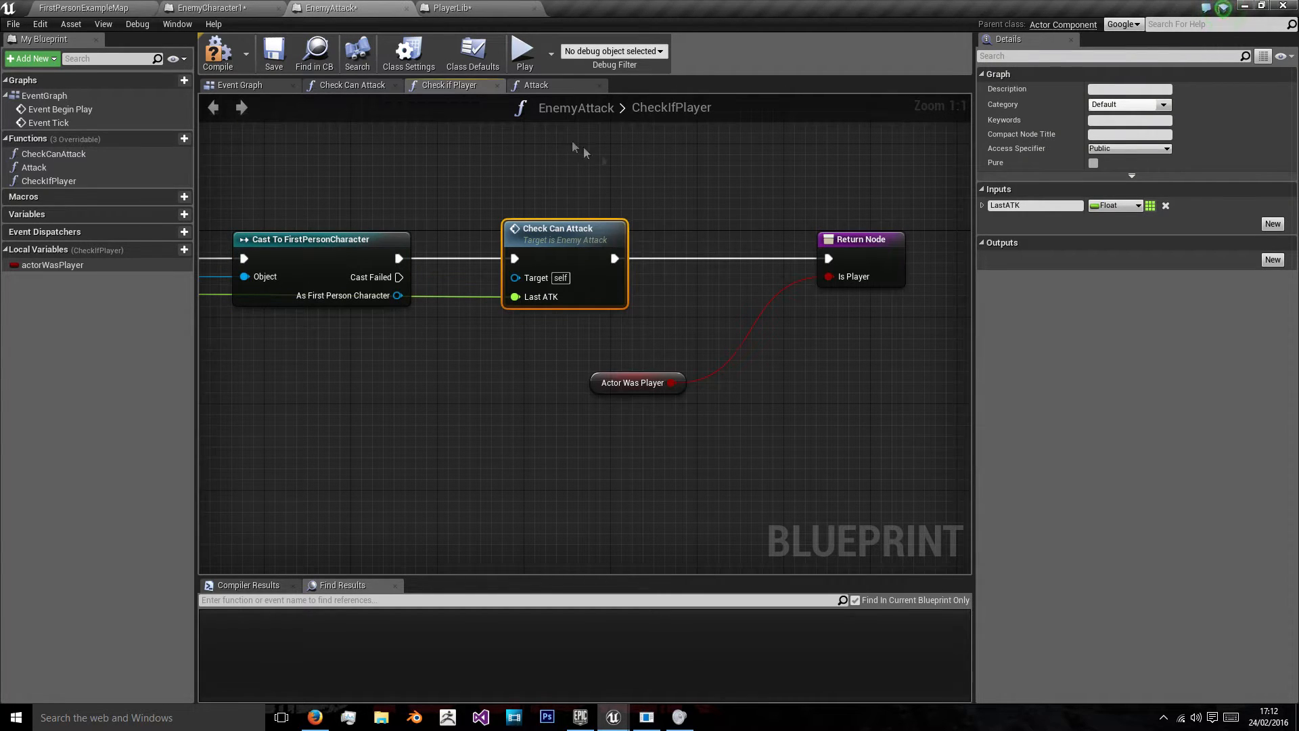
{"action": "left_click", "coordinate": [211, 9]}
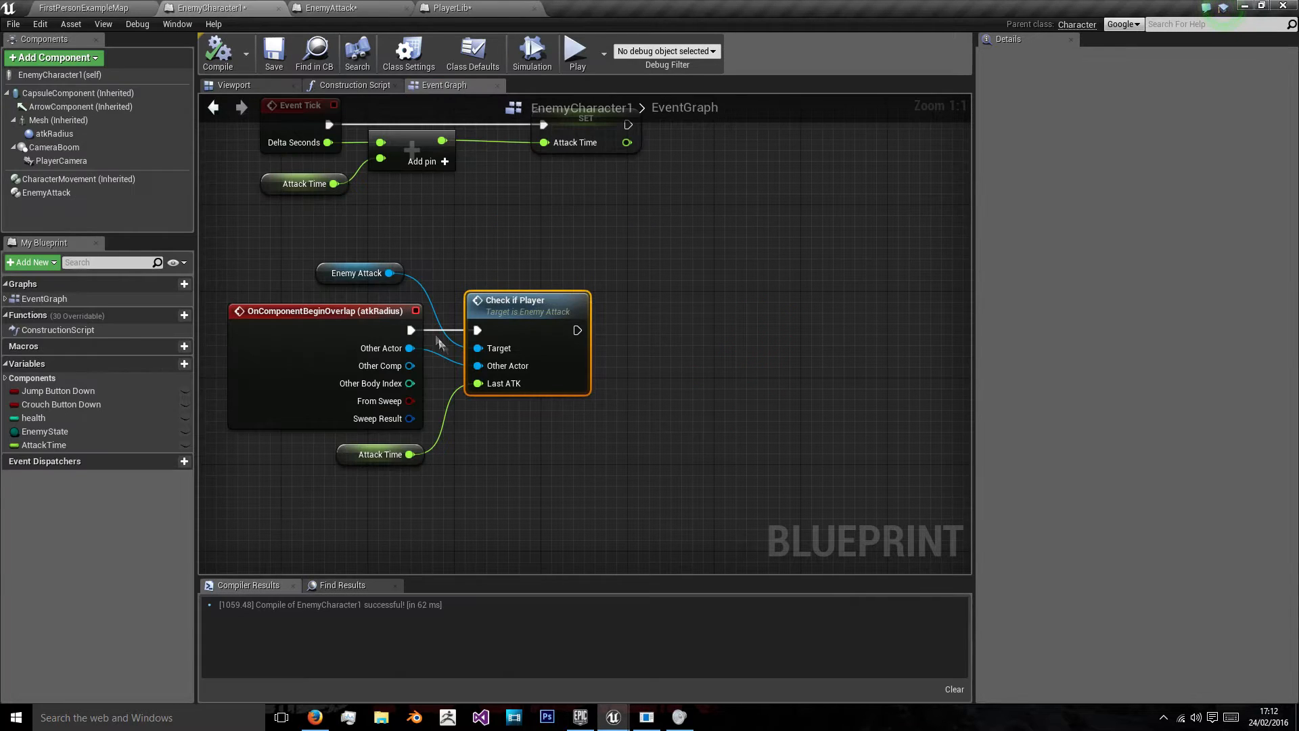
{"action": "left_click", "coordinate": [332, 8]}
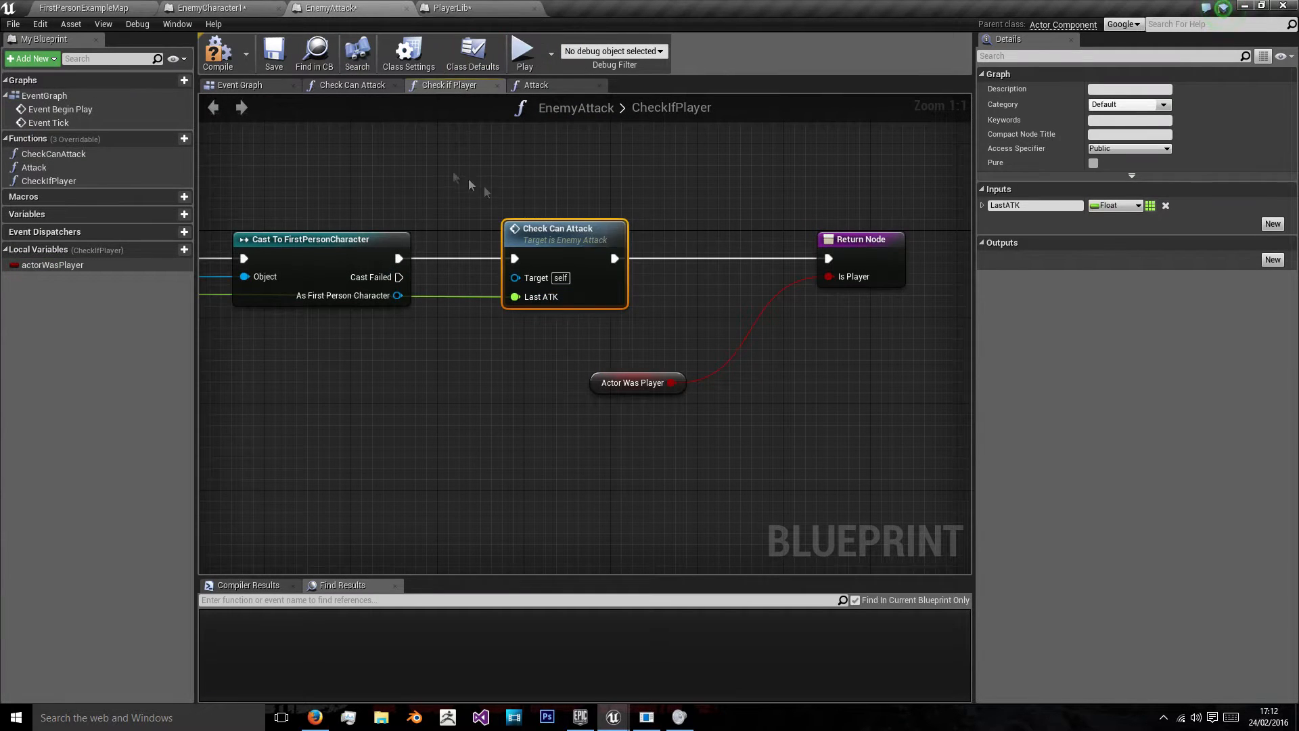
{"action": "left_click", "coordinate": [215, 9]}
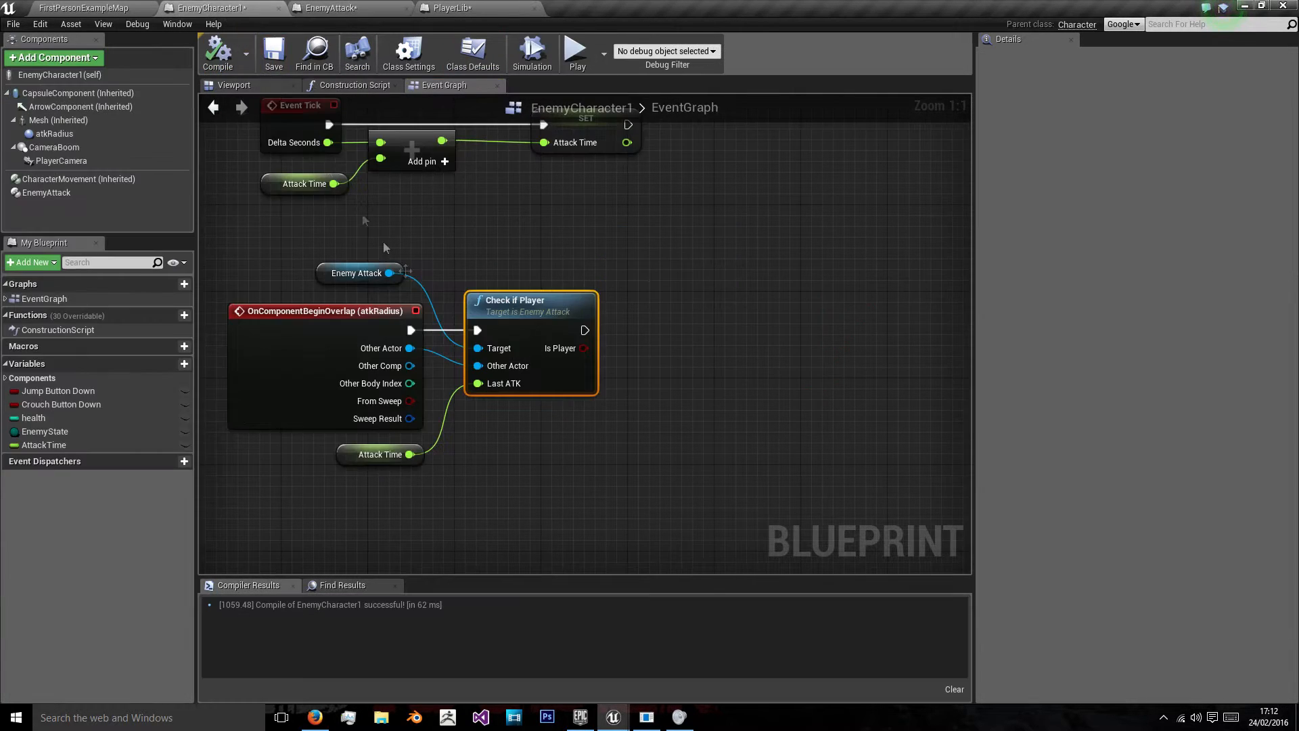
{"action": "mouse_move", "coordinate": [586, 346]}
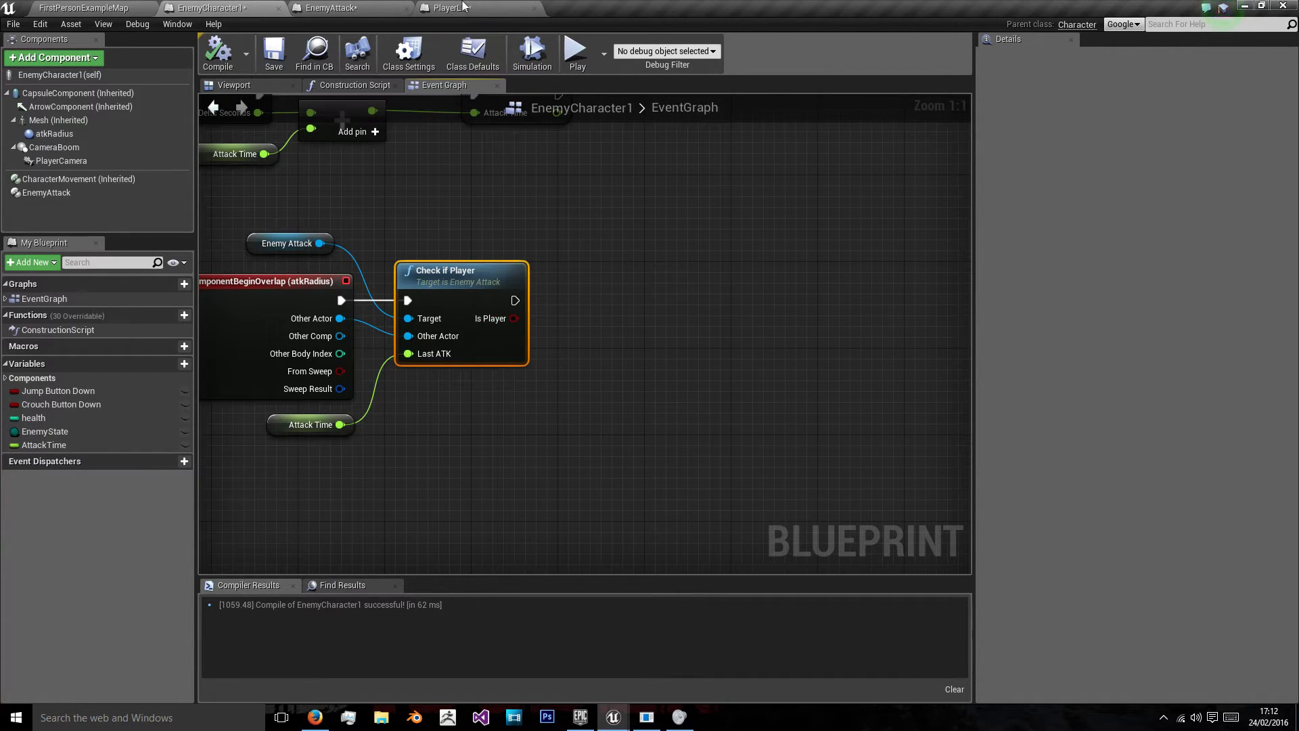
{"action": "left_click", "coordinate": [330, 8]}
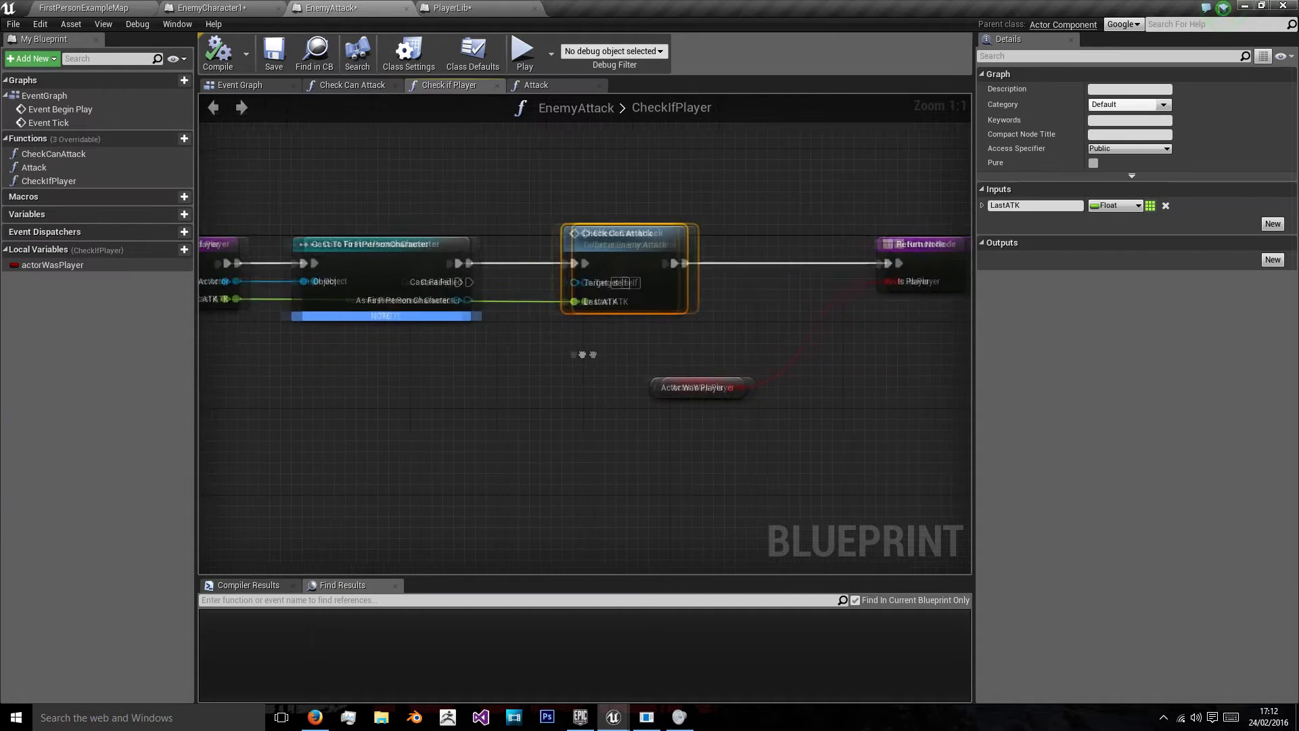
{"action": "left_click_drag", "start_coordinate": [696, 388], "coordinate": [478, 379]}
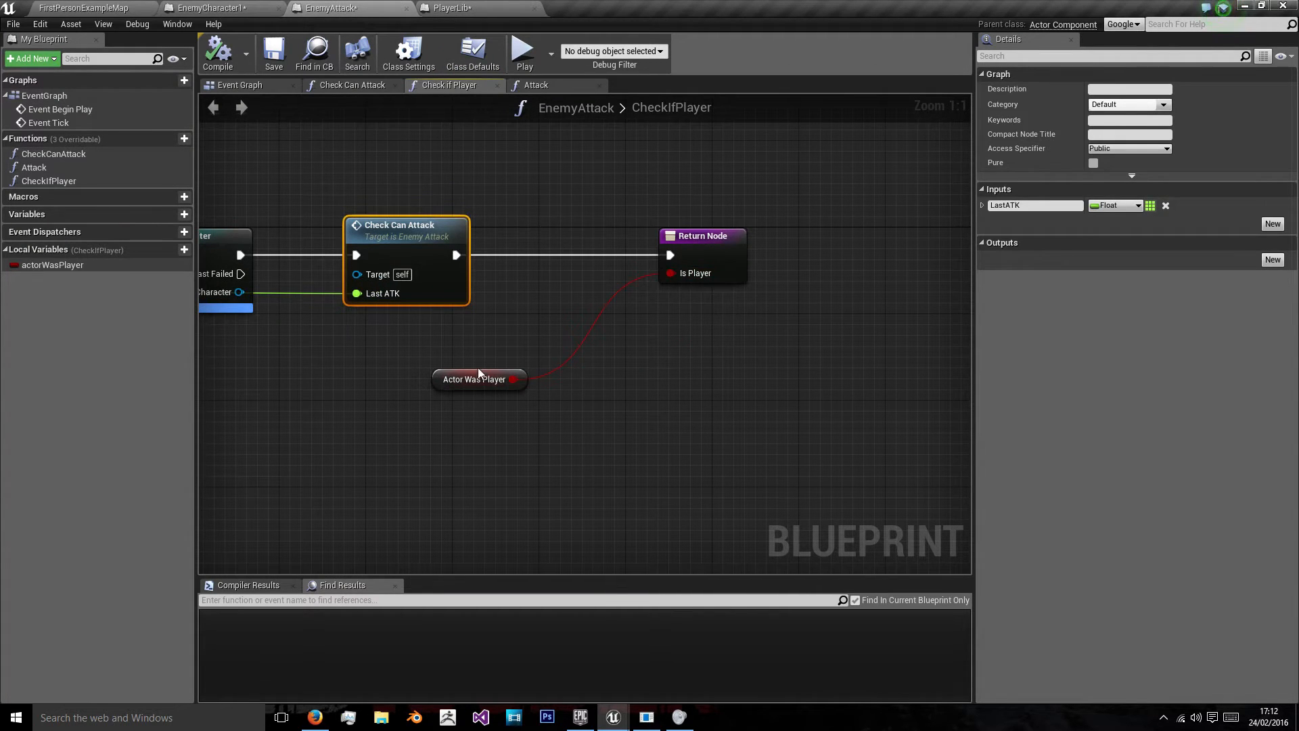
{"action": "mouse_move", "coordinate": [456, 117]}
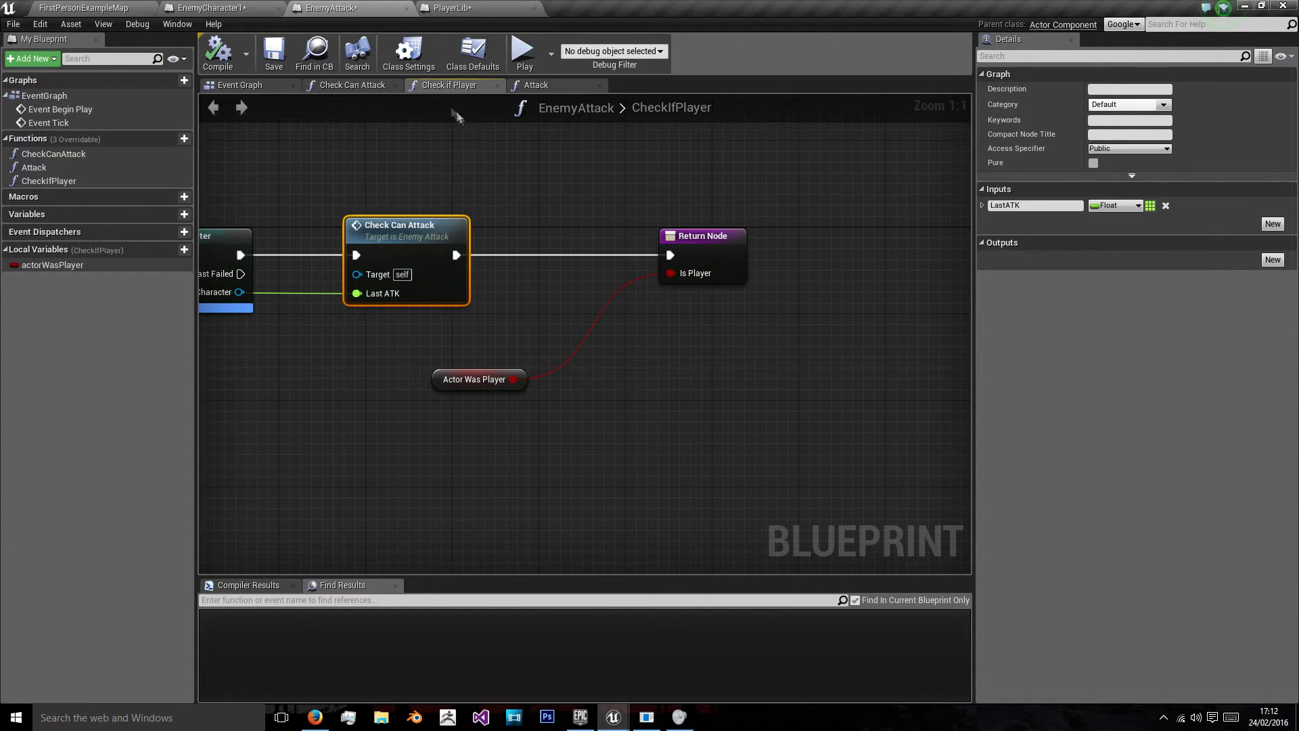
In CheckCanAttack, add a second enemyCanAtk setter for the branch's False path
{"action": "left_click", "coordinate": [352, 84]}
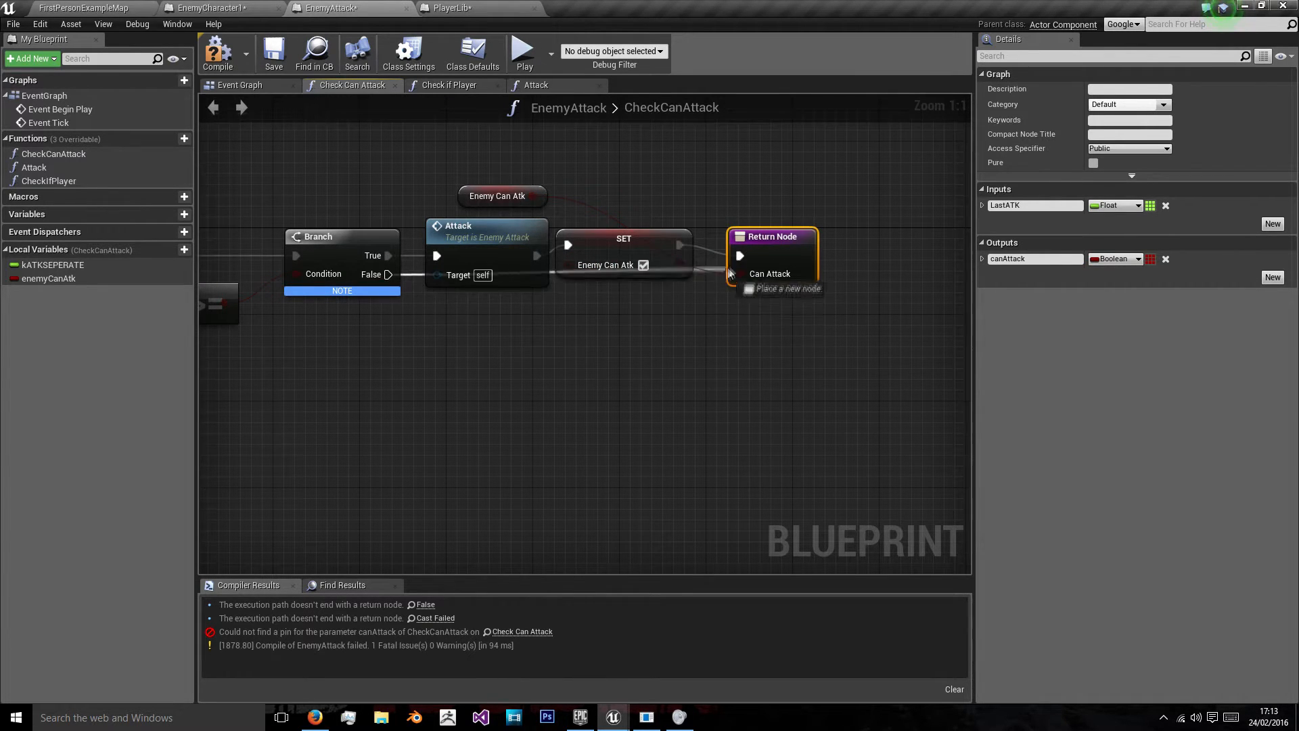
{"action": "left_click", "coordinate": [622, 239]}
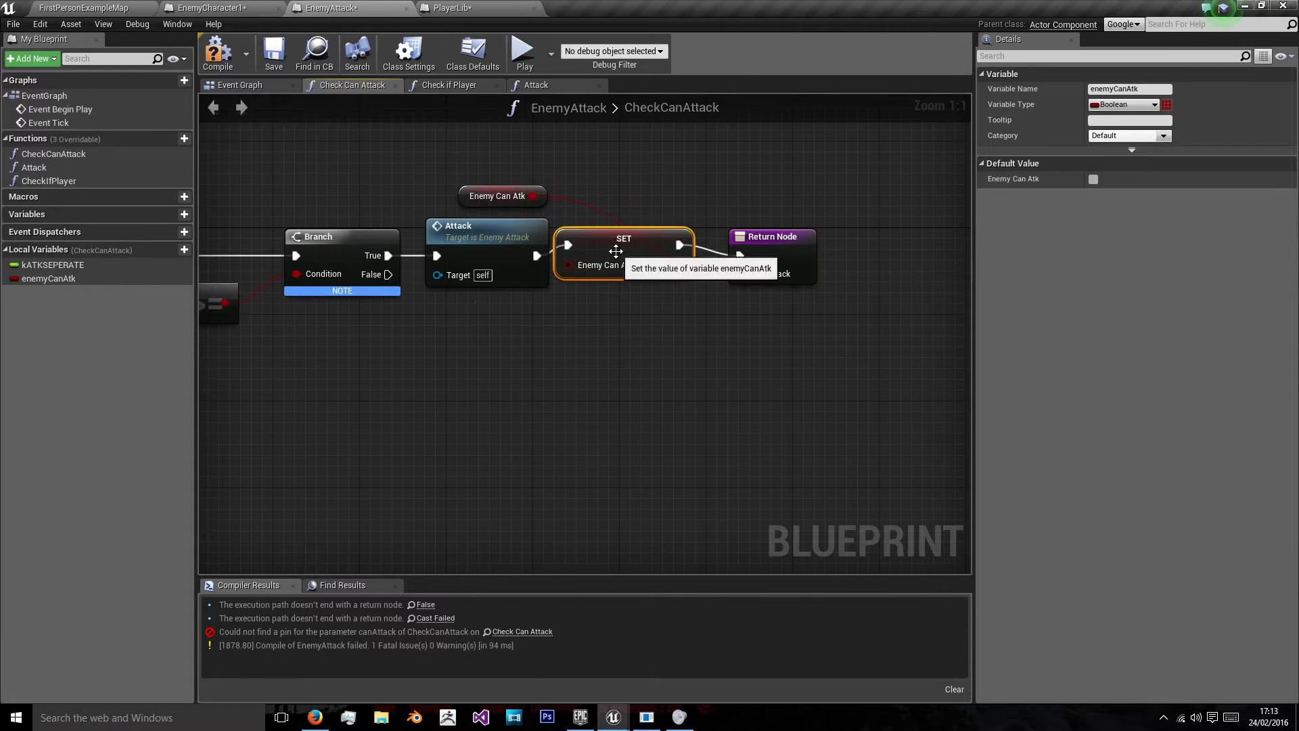
{"action": "left_click_drag", "start_coordinate": [624, 249], "coordinate": [624, 317]}
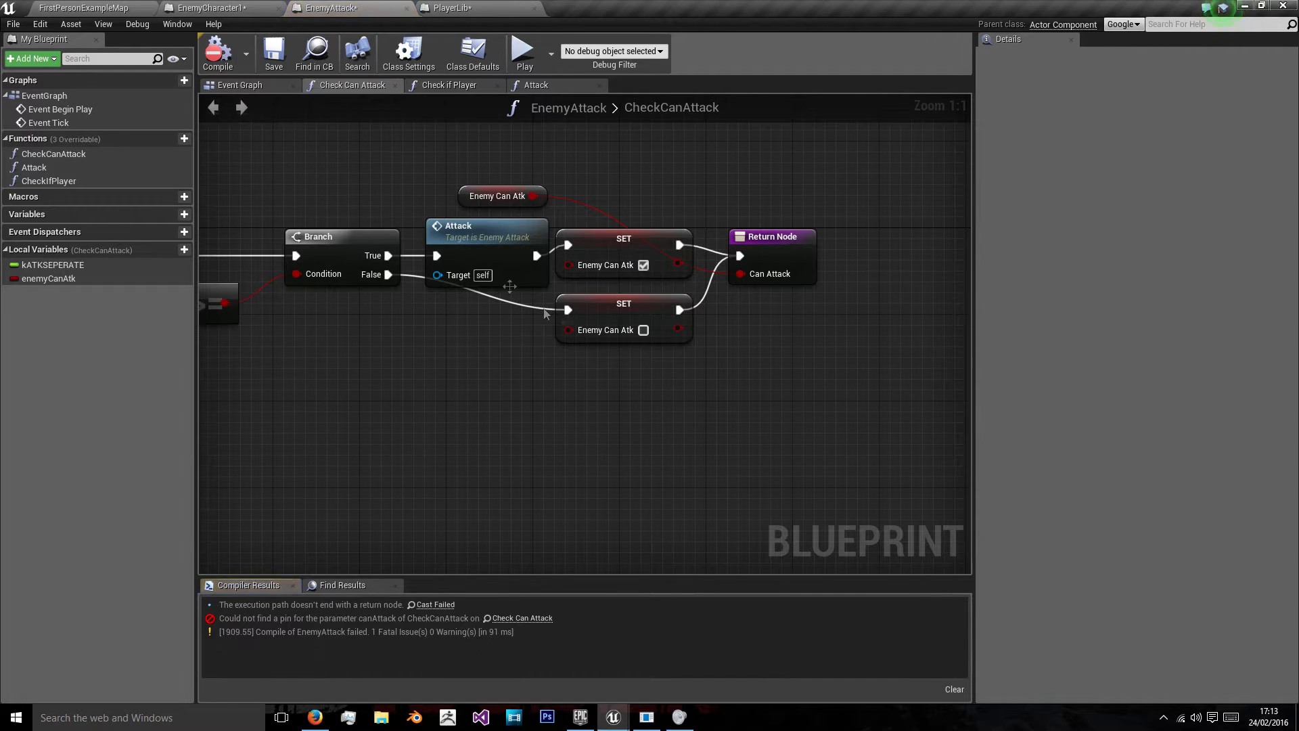
{"action": "left_click", "coordinate": [450, 84]}
{"action": "type", "text": "check c"}
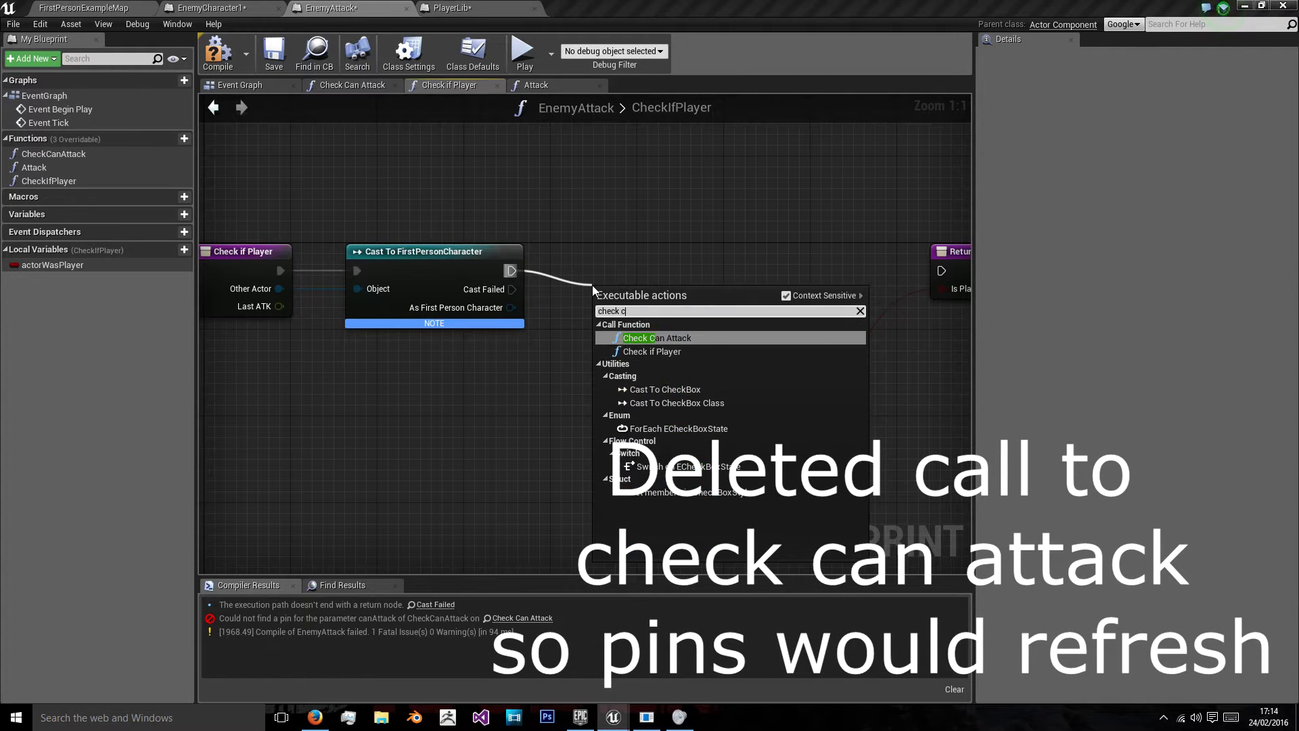
Re-add the Check Can Attack call after the cast and set actorWasPlayer from its result
{"action": "left_click", "coordinate": [656, 337]}
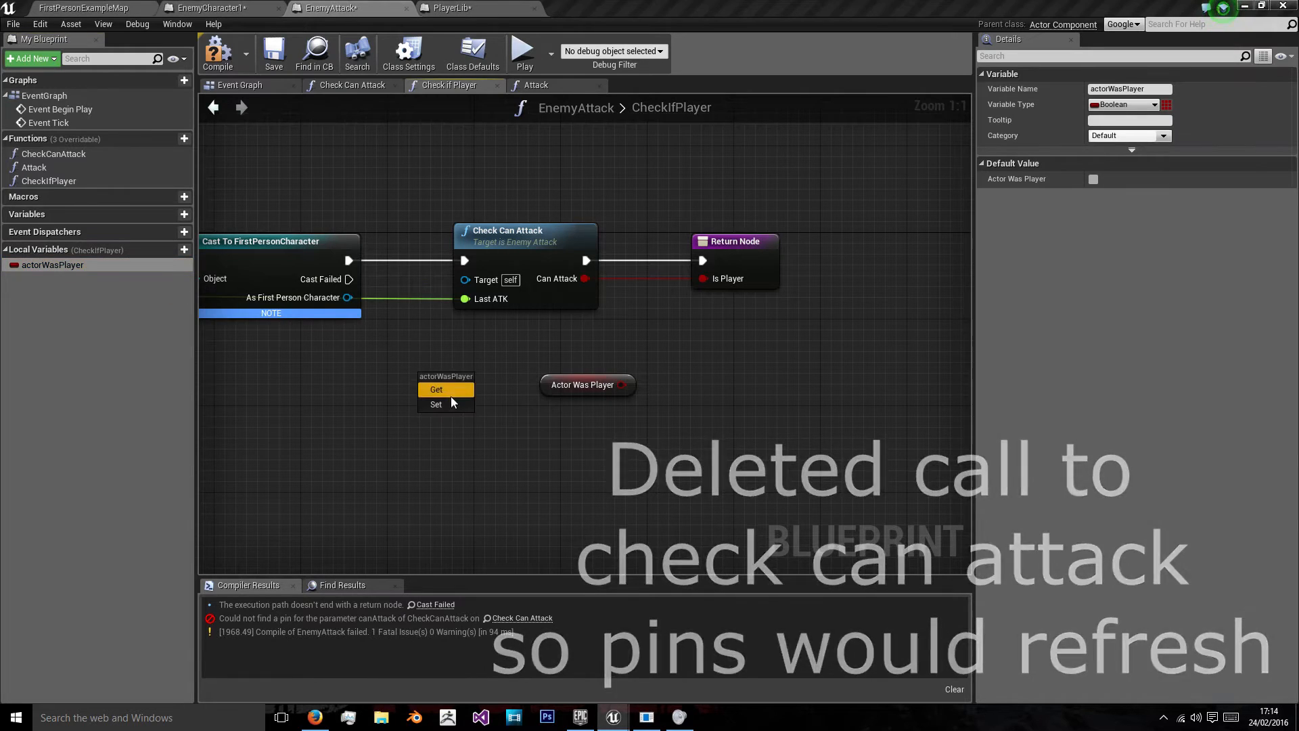
{"action": "left_click", "coordinate": [436, 404]}
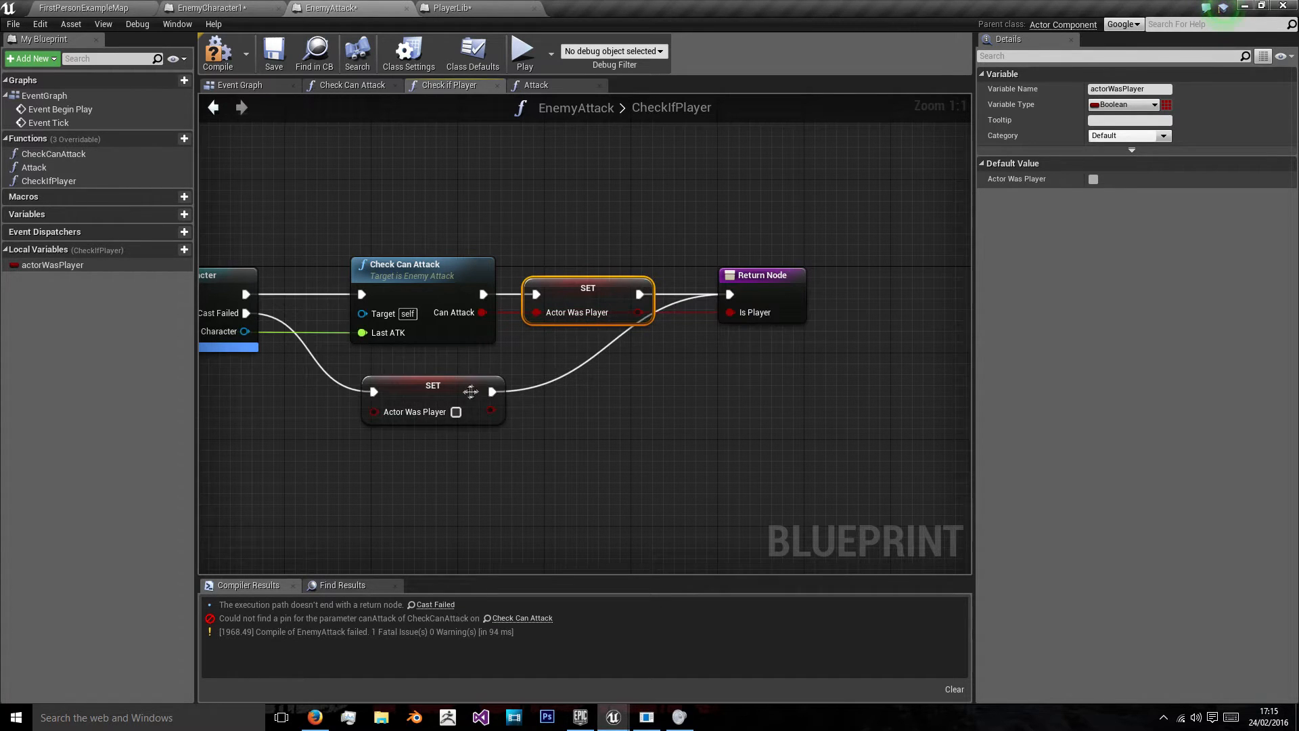
{"action": "left_click_drag", "start_coordinate": [433, 392], "coordinate": [585, 391]}
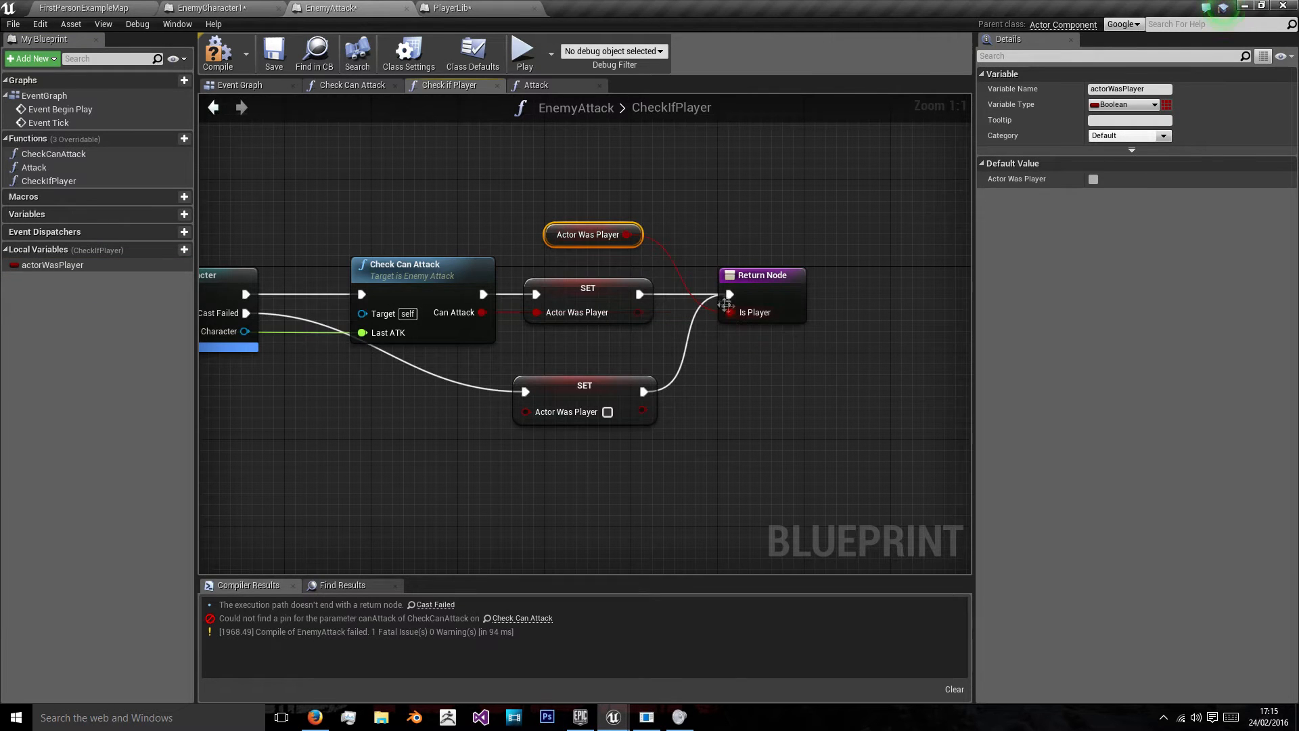
{"action": "scroll", "scroll_direction": "down", "scroll_amount": 3}
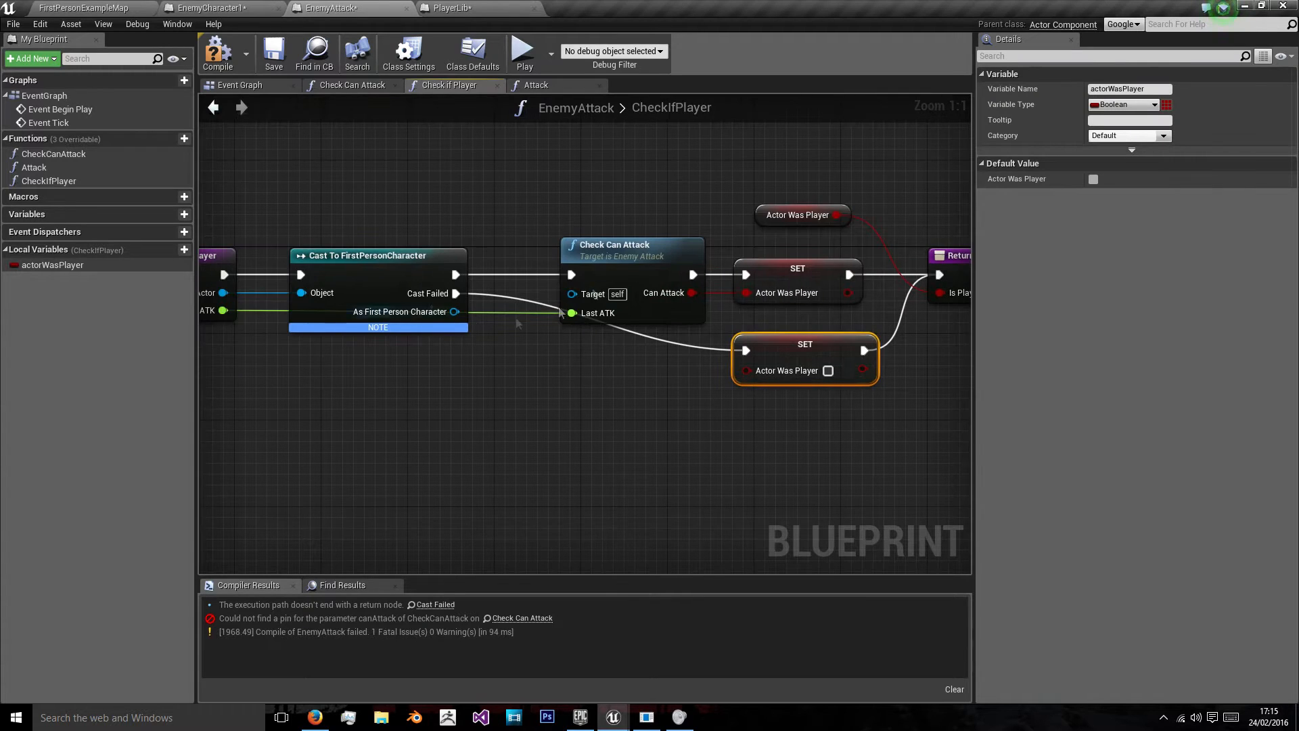
Compile EnemyAttack and switch to the EnemyCharacter1 blueprint
{"action": "left_click", "coordinate": [217, 51]}
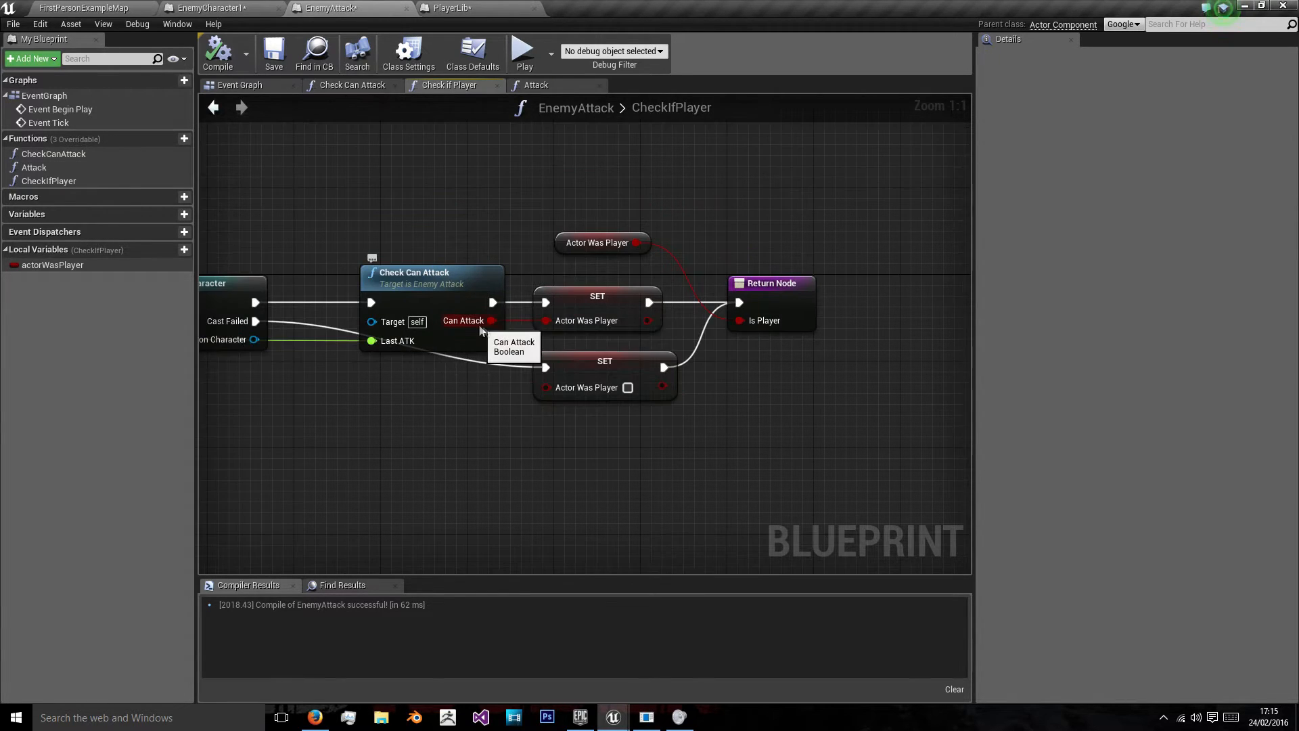
{"action": "mouse_move", "coordinate": [620, 324]}
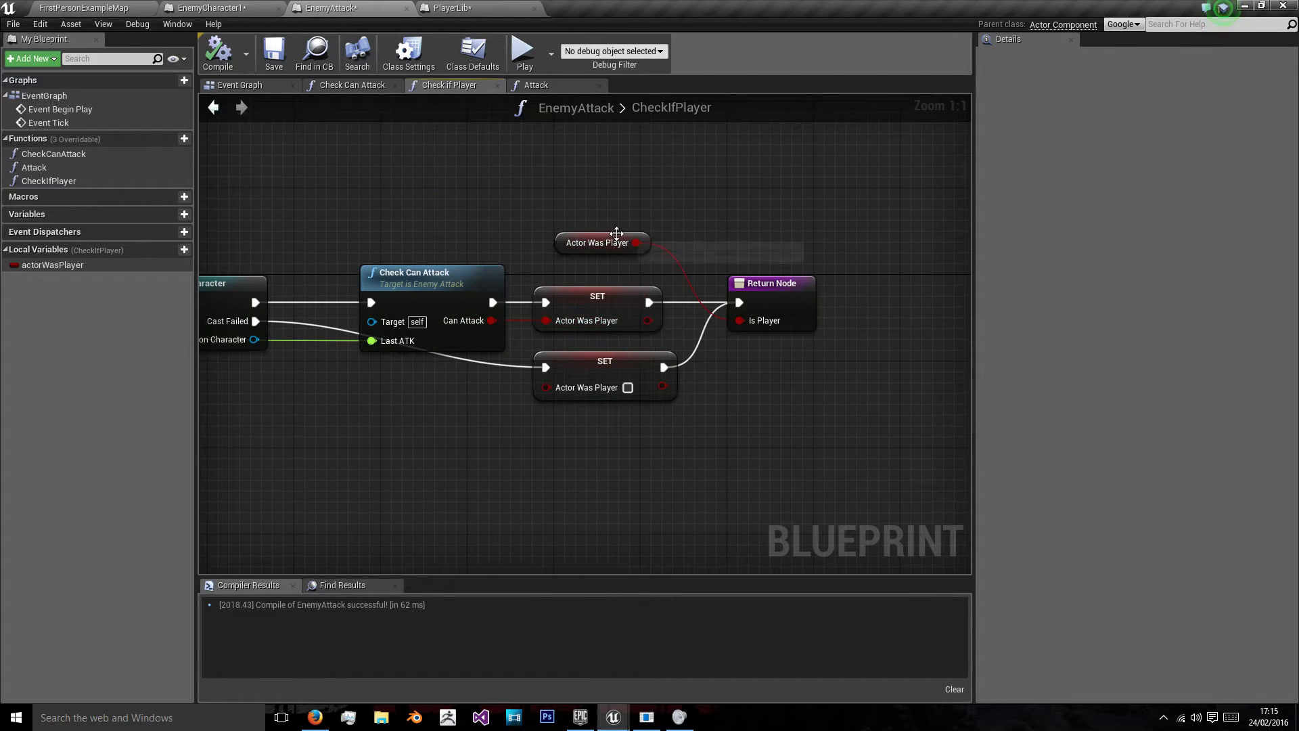
{"action": "left_click", "coordinate": [597, 253]}
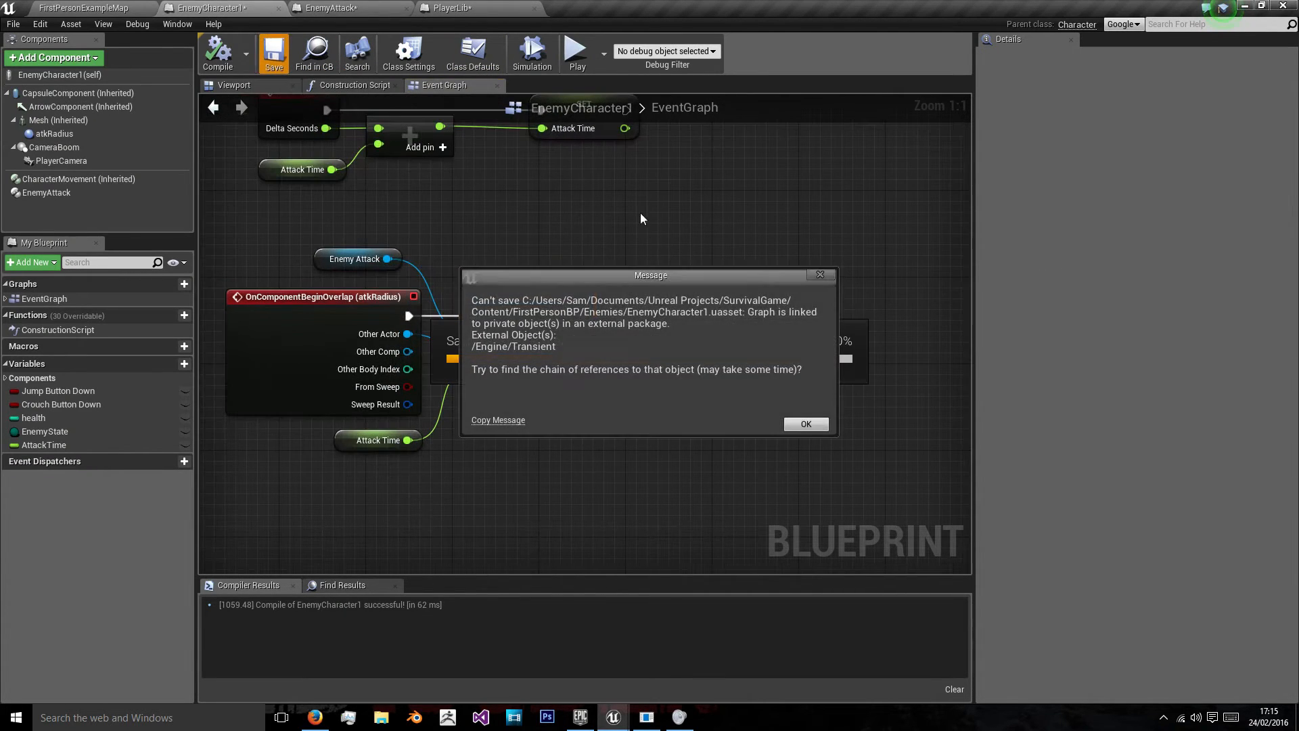
Place Enemy State setters for Attacking and Alive on the branch's True and False paths
{"action": "left_click", "coordinate": [804, 424]}
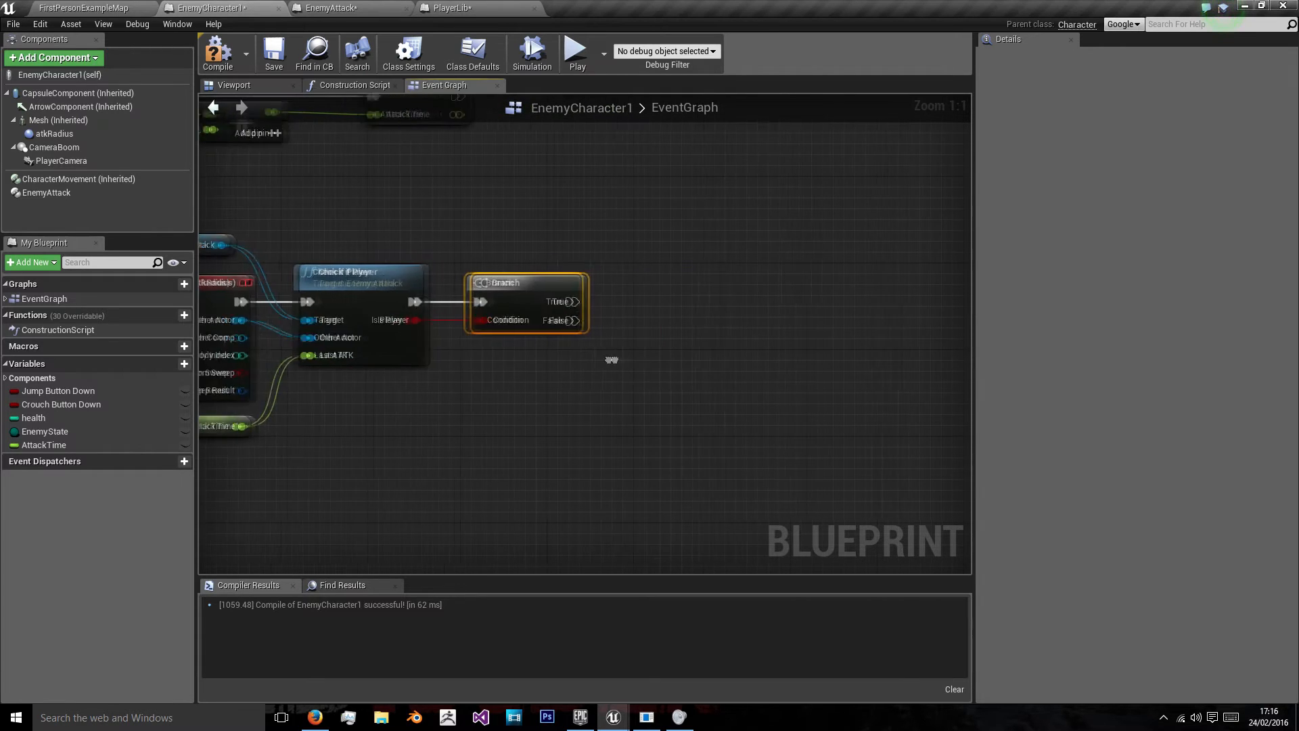
{"action": "left_click", "coordinate": [45, 430]}
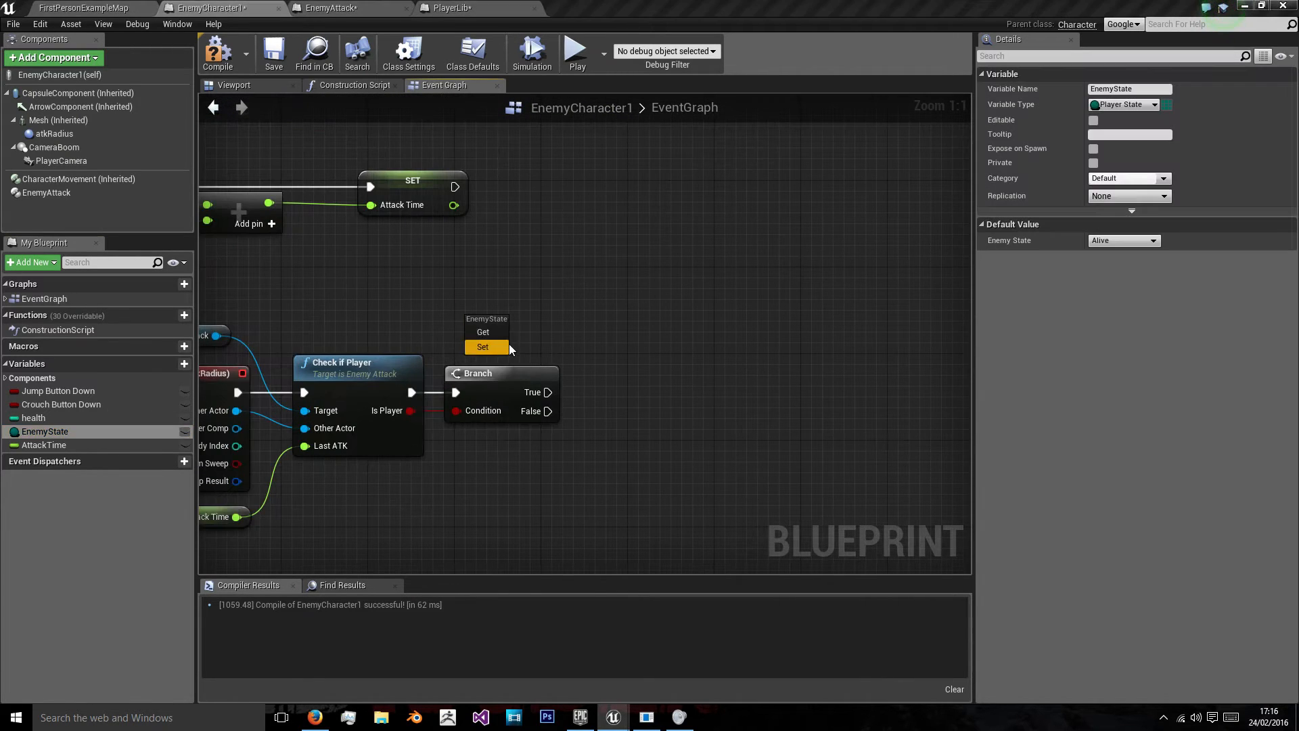
{"action": "left_click", "coordinate": [484, 346]}
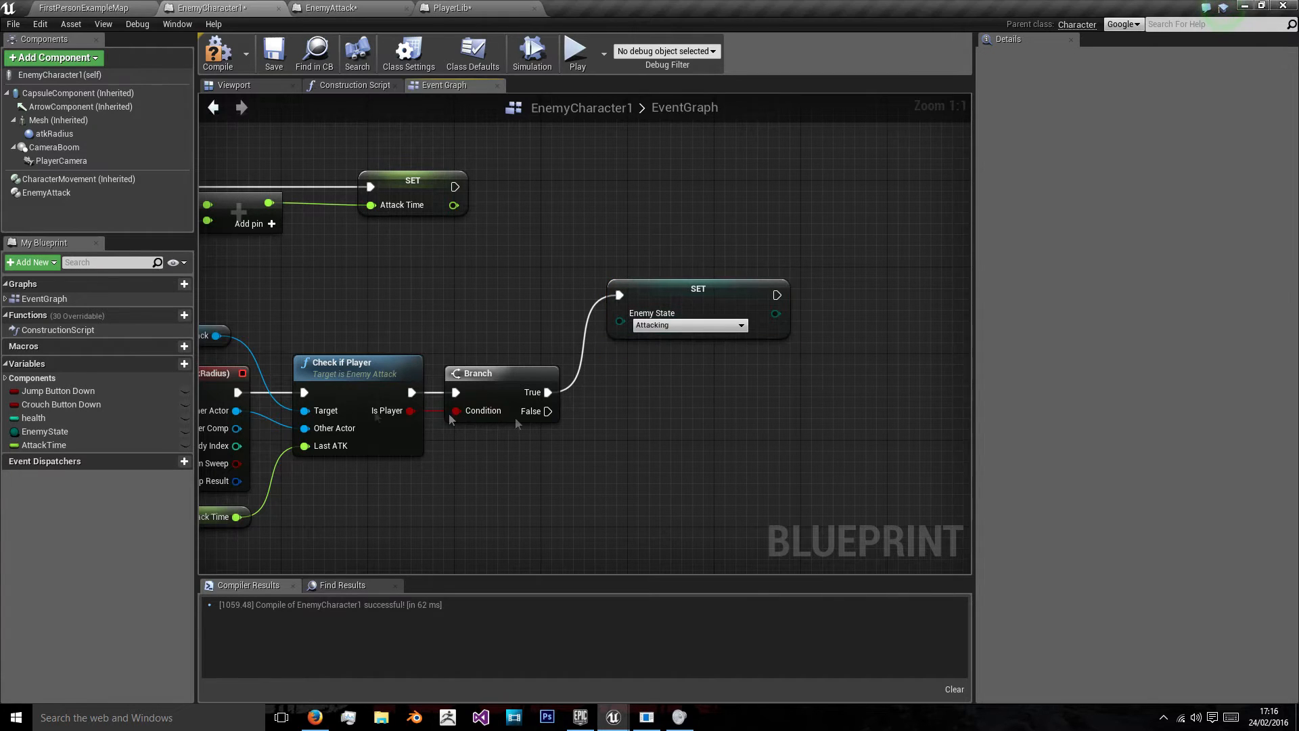
{"action": "mouse_move", "coordinate": [83, 446]}
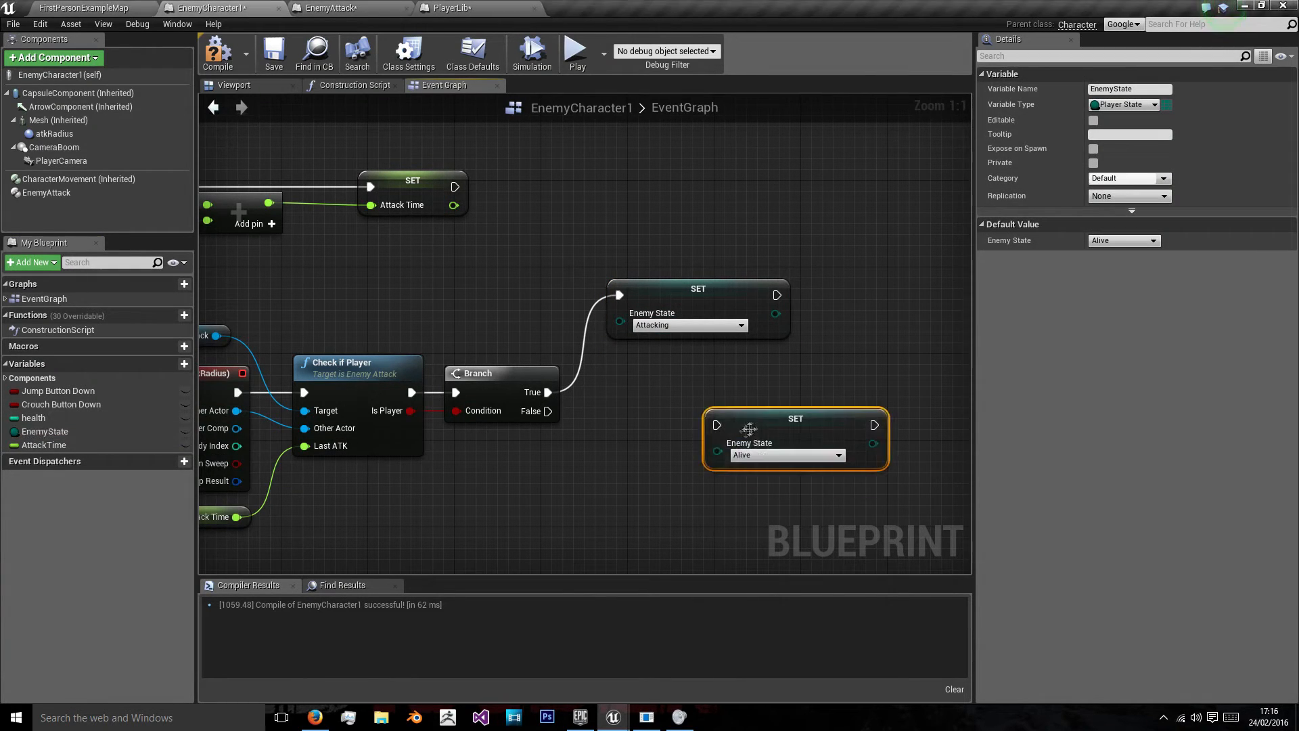
{"action": "left_click_drag", "start_coordinate": [796, 418], "coordinate": [687, 408]}
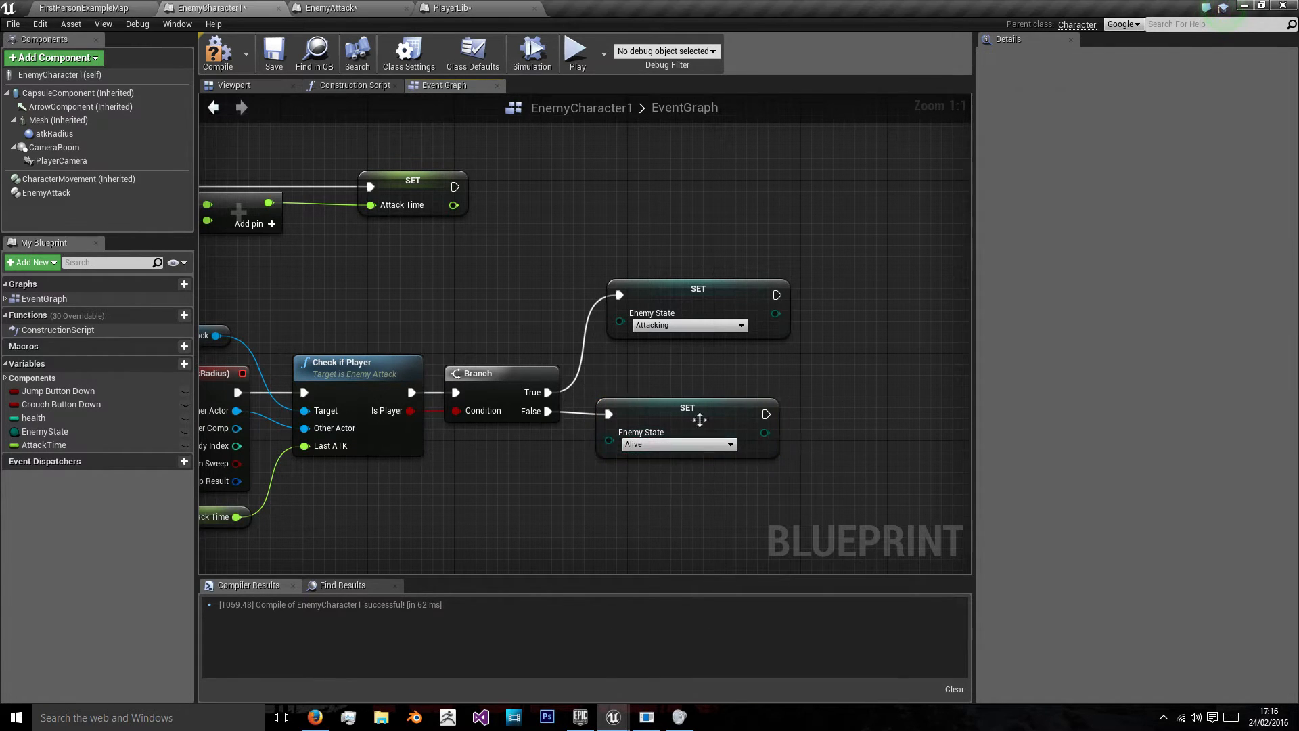
{"action": "left_click", "coordinate": [687, 431]}
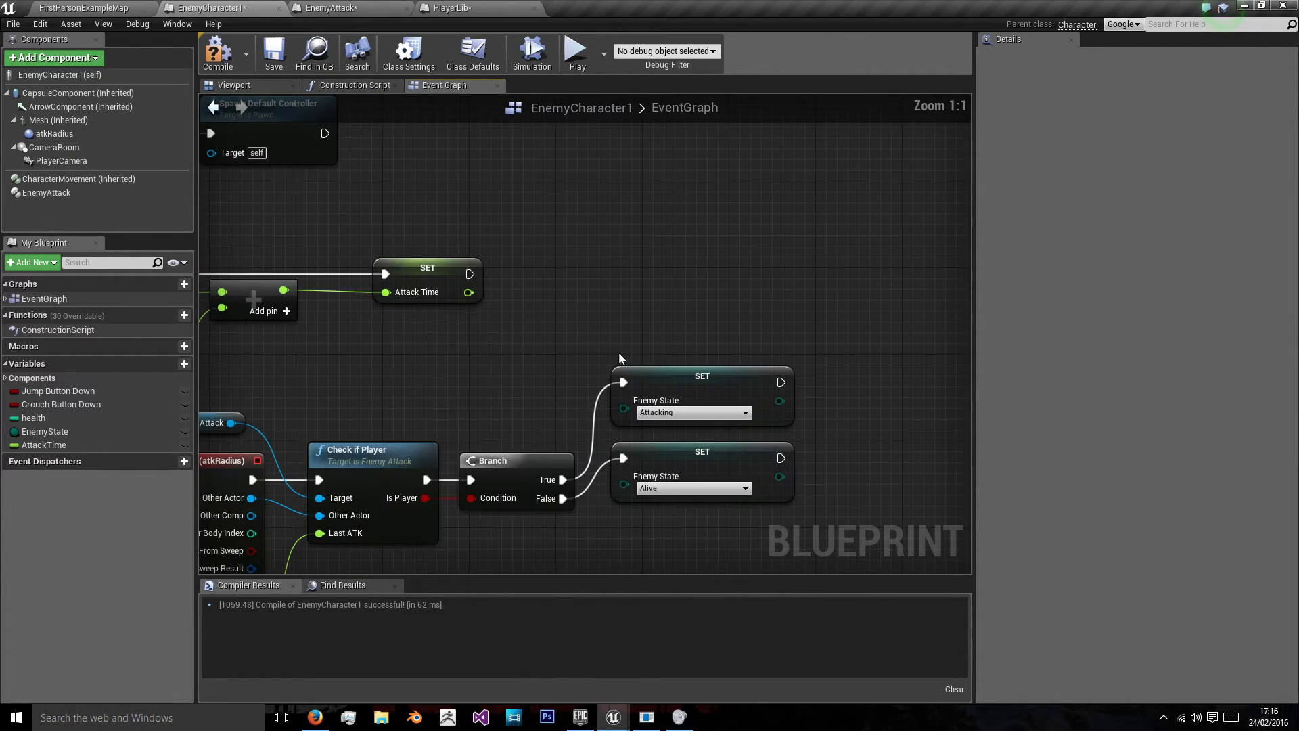
Bring an Enemy State getter into the tick logic for the equals-Attacking check
{"action": "left_click", "coordinate": [45, 431]}
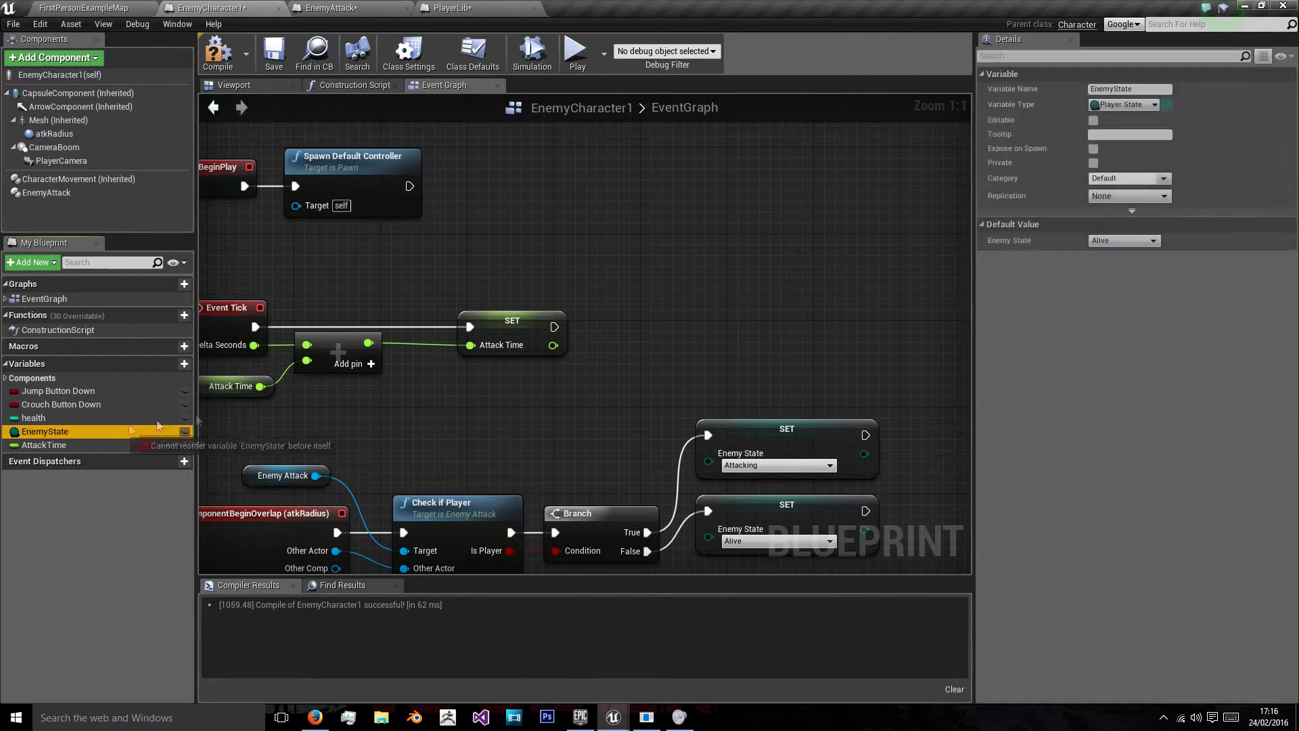
{"action": "left_click_drag", "start_coordinate": [45, 430], "coordinate": [523, 385]}
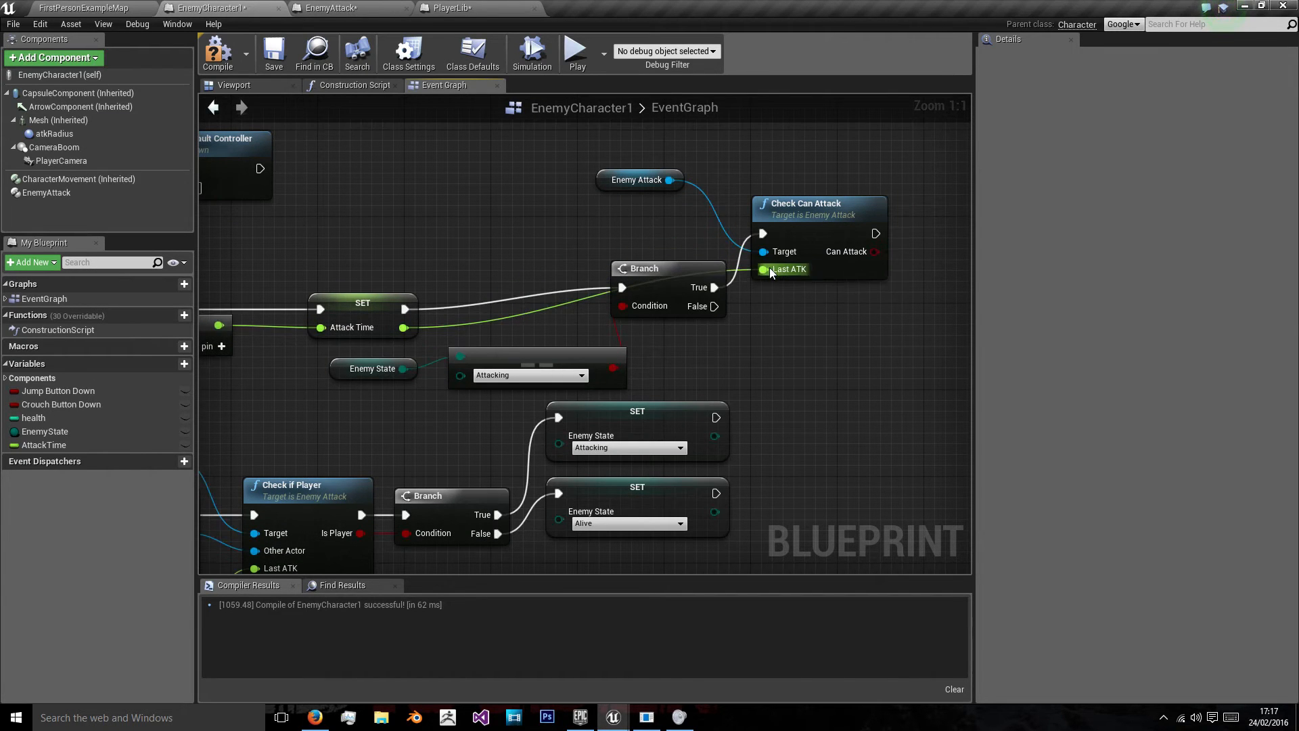
{"action": "scroll", "scroll_direction": "down", "scroll_amount": 3}
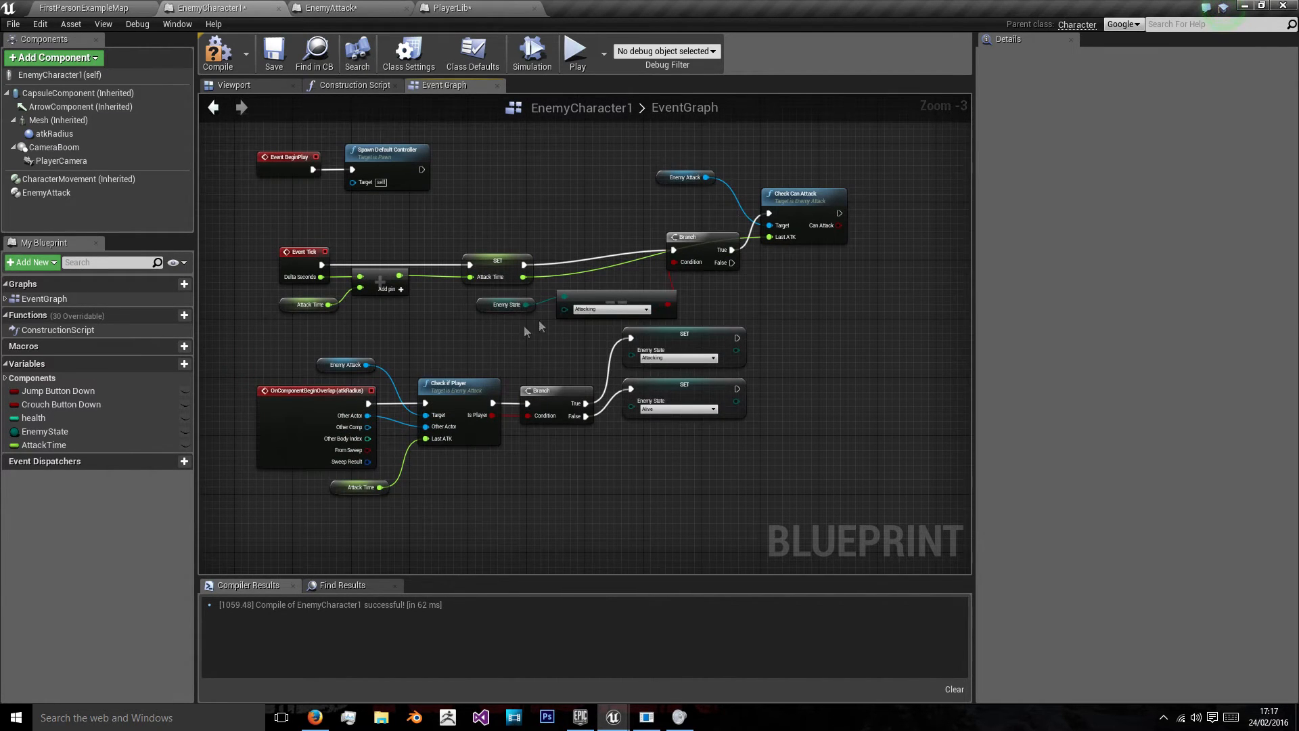
{"action": "right_click", "coordinate": [539, 332]}
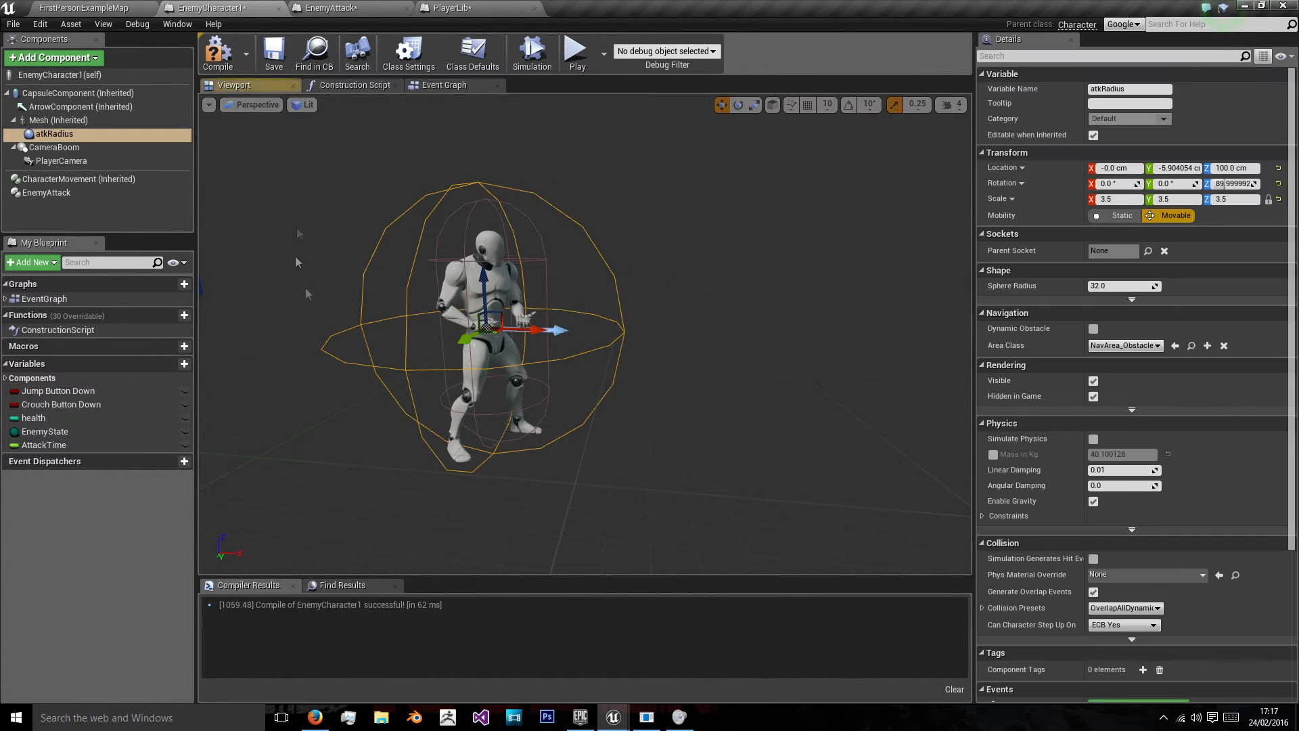
{"action": "left_click", "coordinate": [444, 84]}
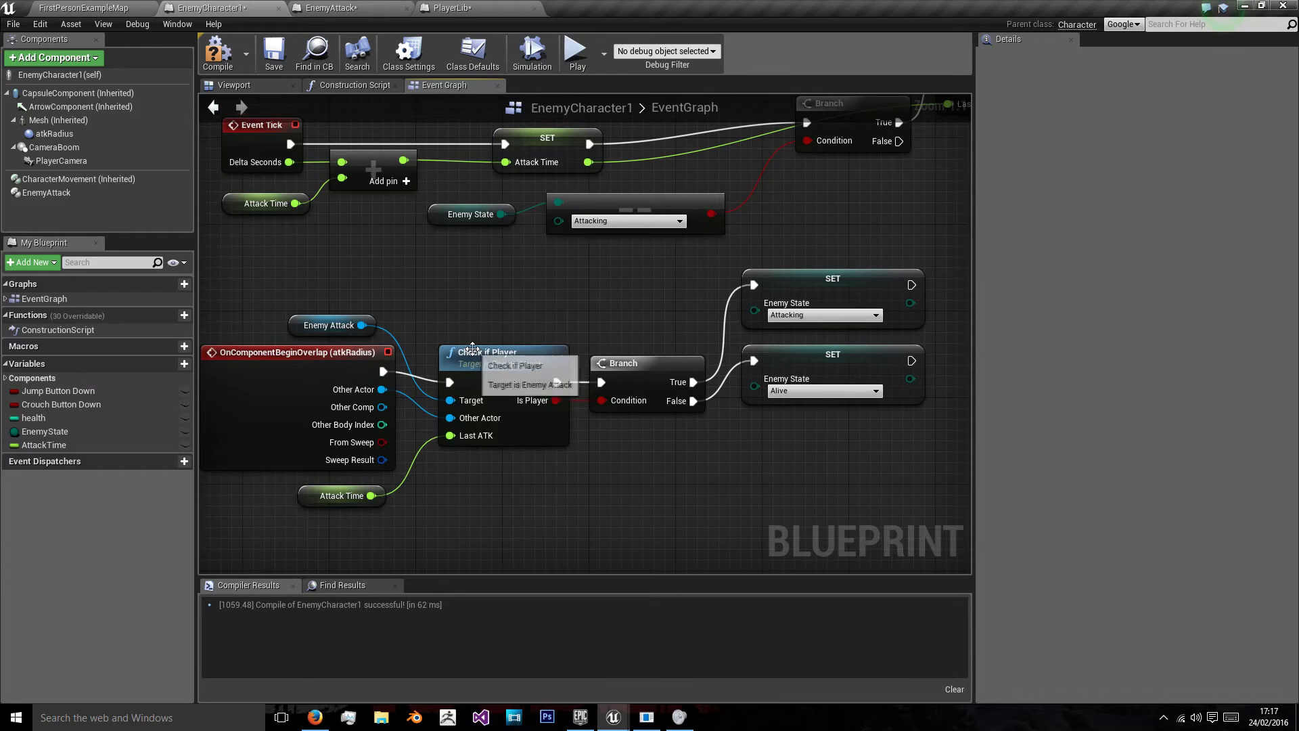
{"action": "mouse_move", "coordinate": [759, 464]}
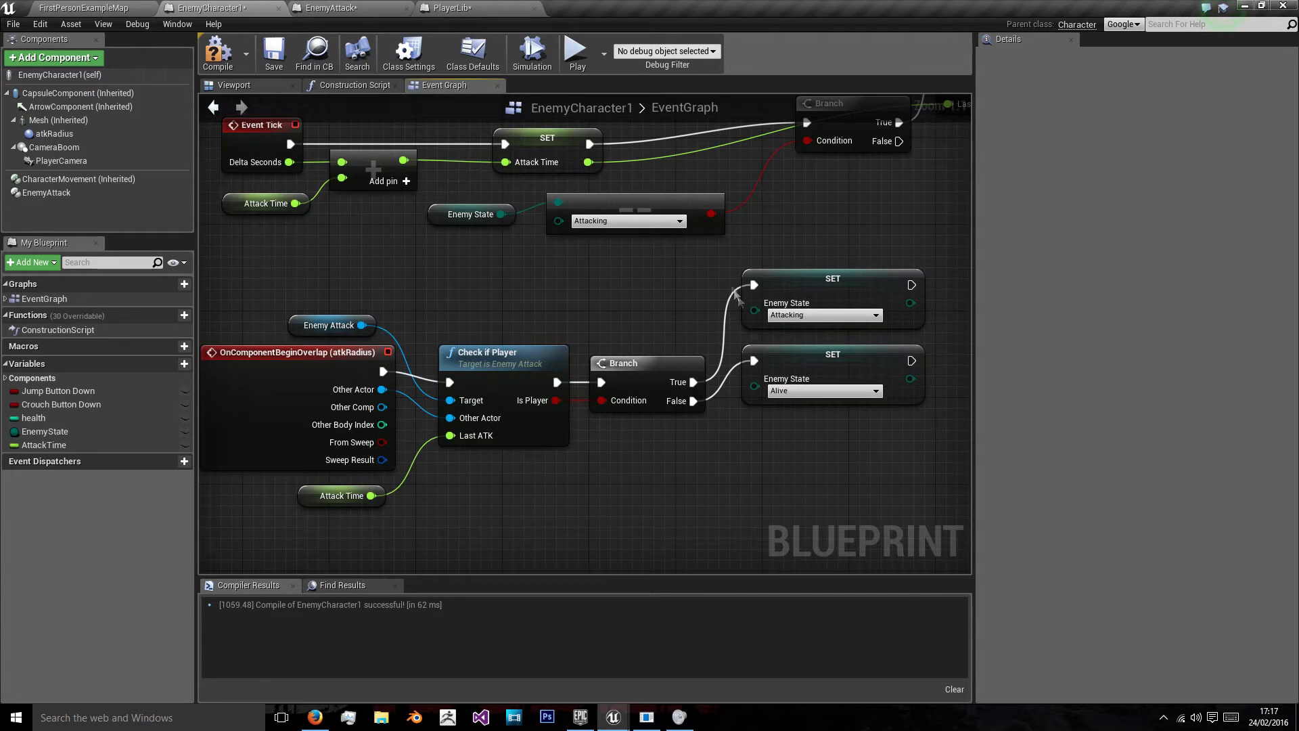
{"action": "left_click", "coordinate": [450, 9]}
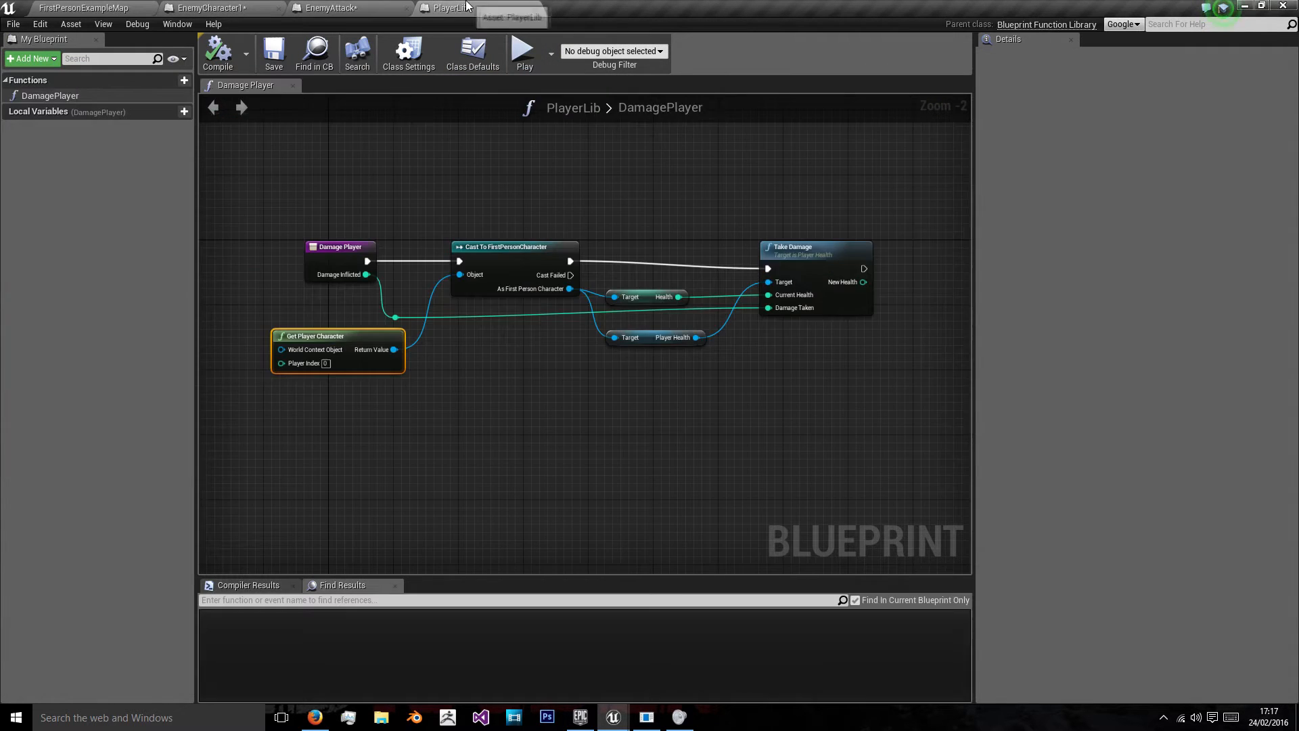
{"action": "left_click", "coordinate": [332, 8]}
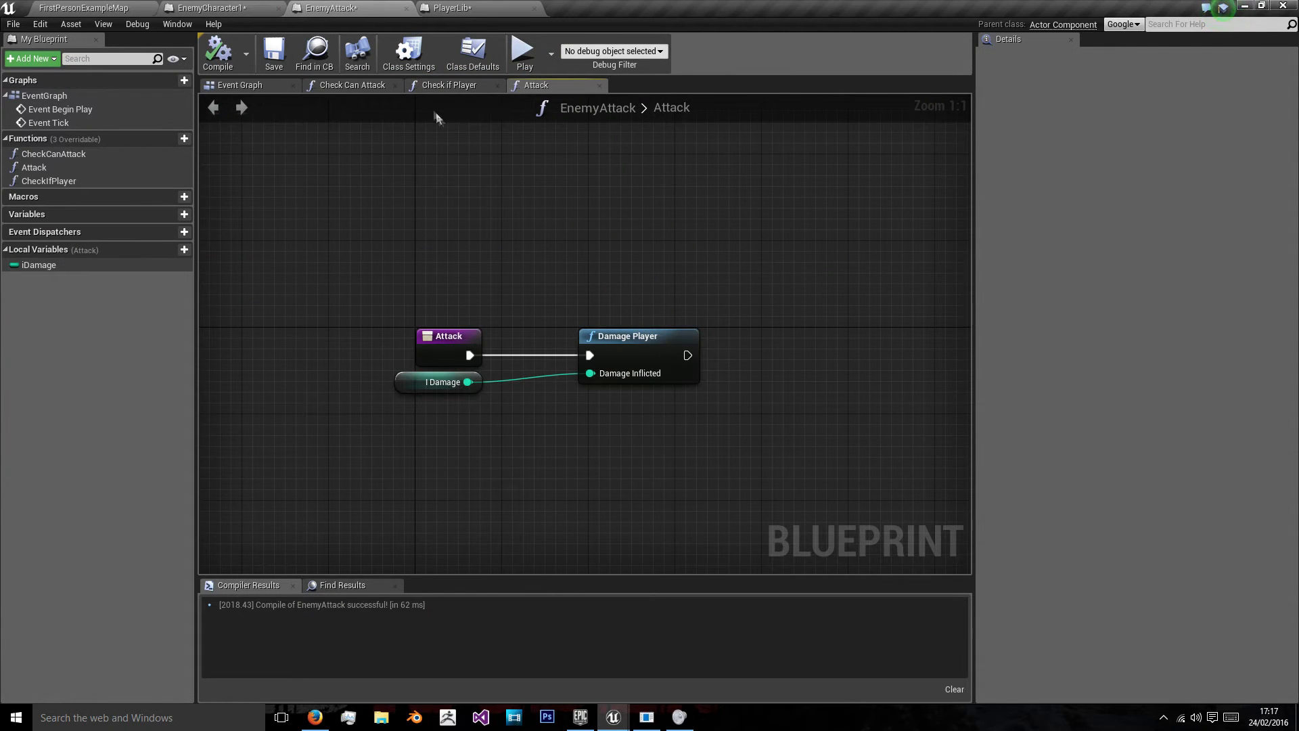
{"action": "left_click", "coordinate": [449, 84]}
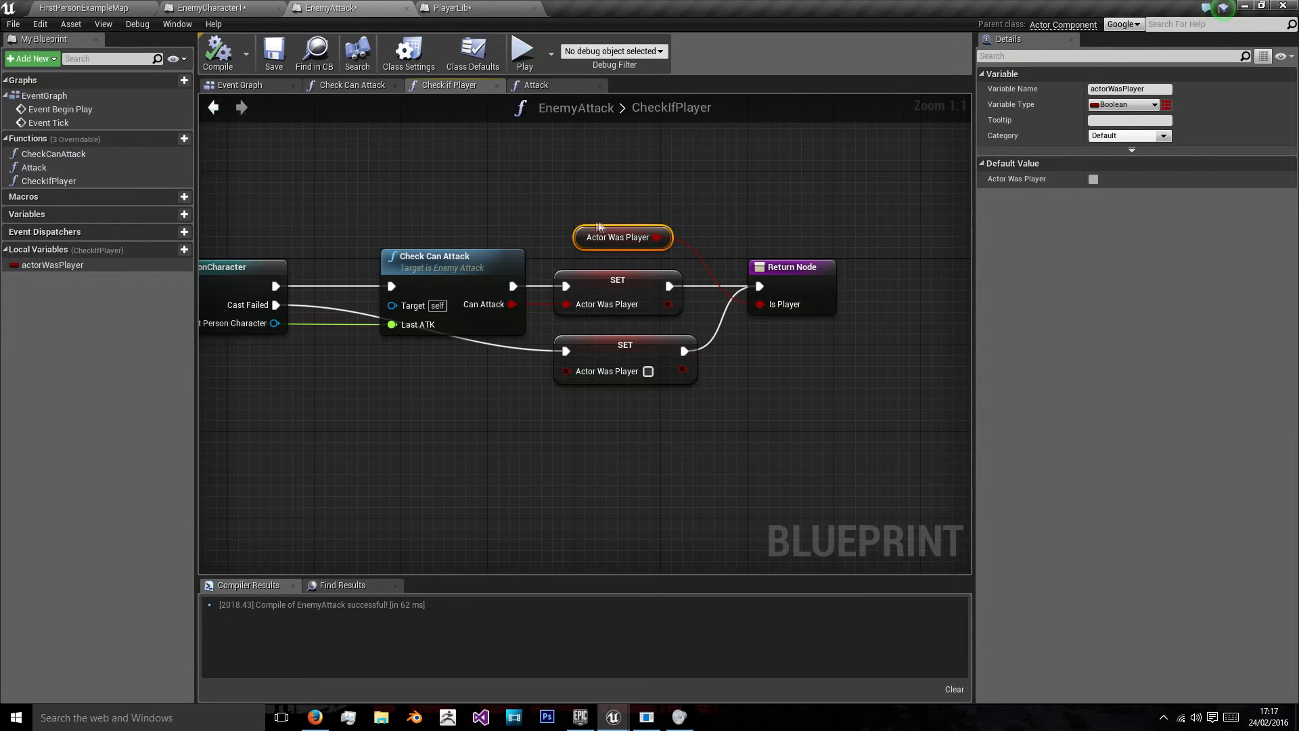
{"action": "left_click", "coordinate": [353, 84]}
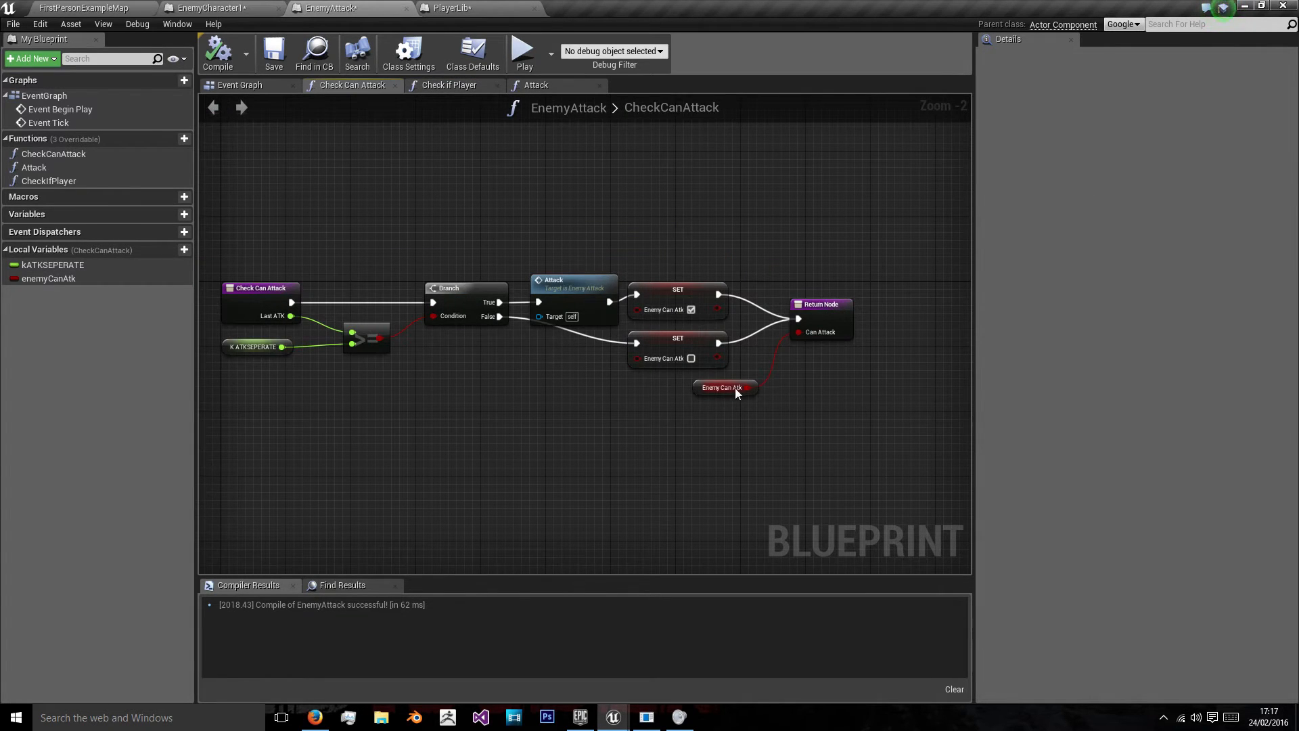
{"action": "left_click", "coordinate": [450, 84]}
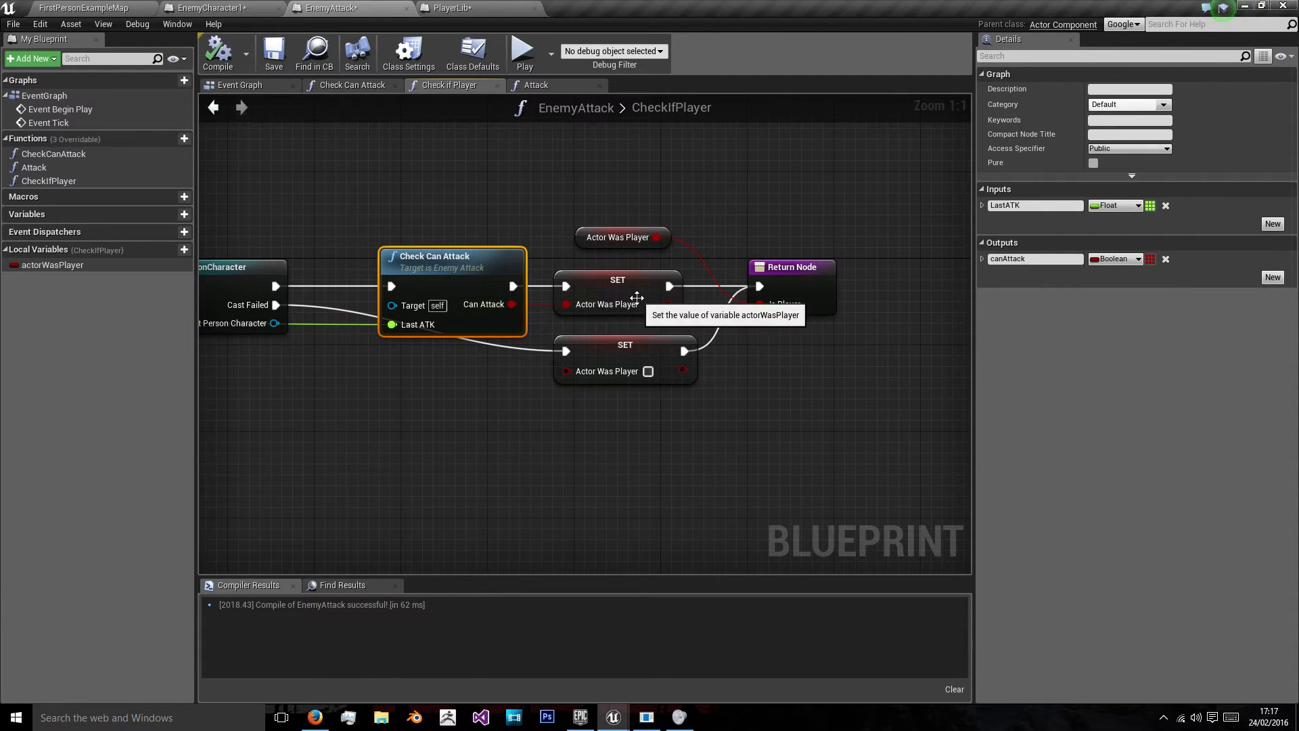
{"action": "mouse_move", "coordinate": [800, 285]}
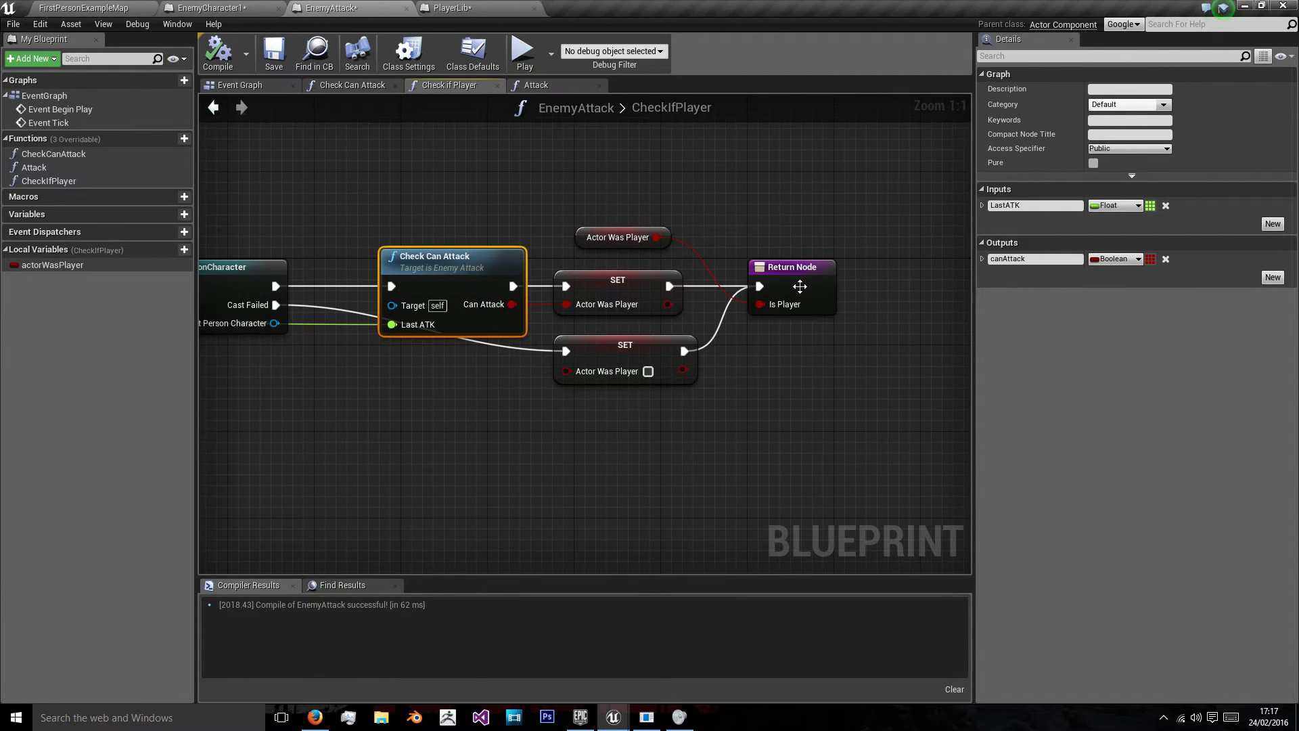
{"action": "left_click", "coordinate": [352, 84]}
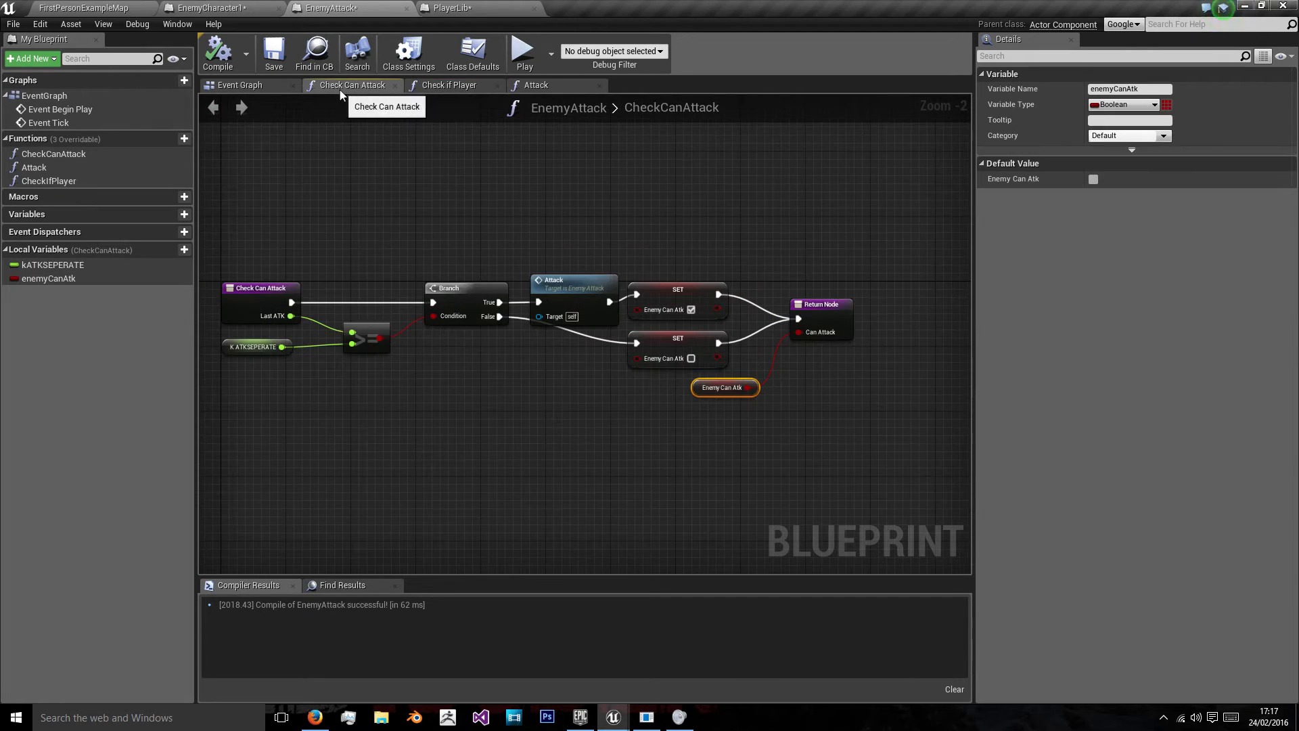
{"action": "left_click", "coordinate": [217, 8]}
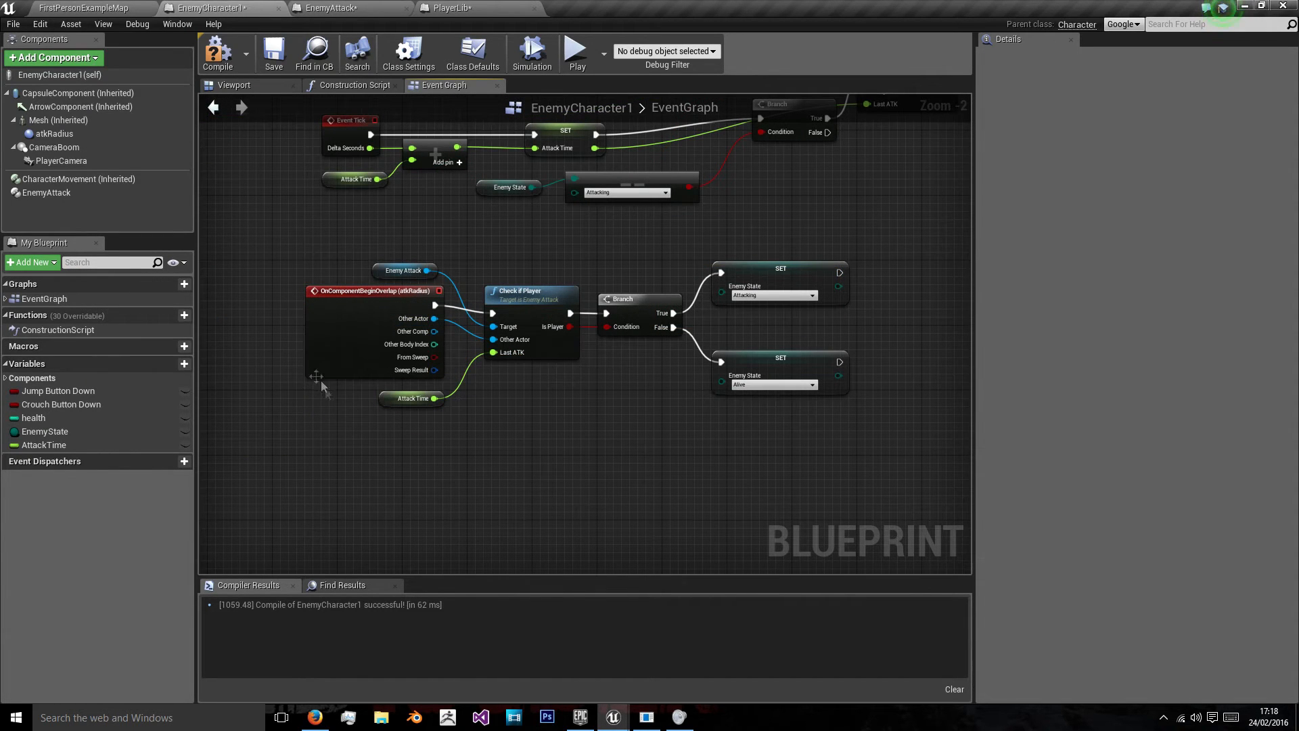
Select atkRadius, then switch to EnemyAttack and show the CheckCanAttack graph
{"action": "left_click", "coordinate": [55, 134]}
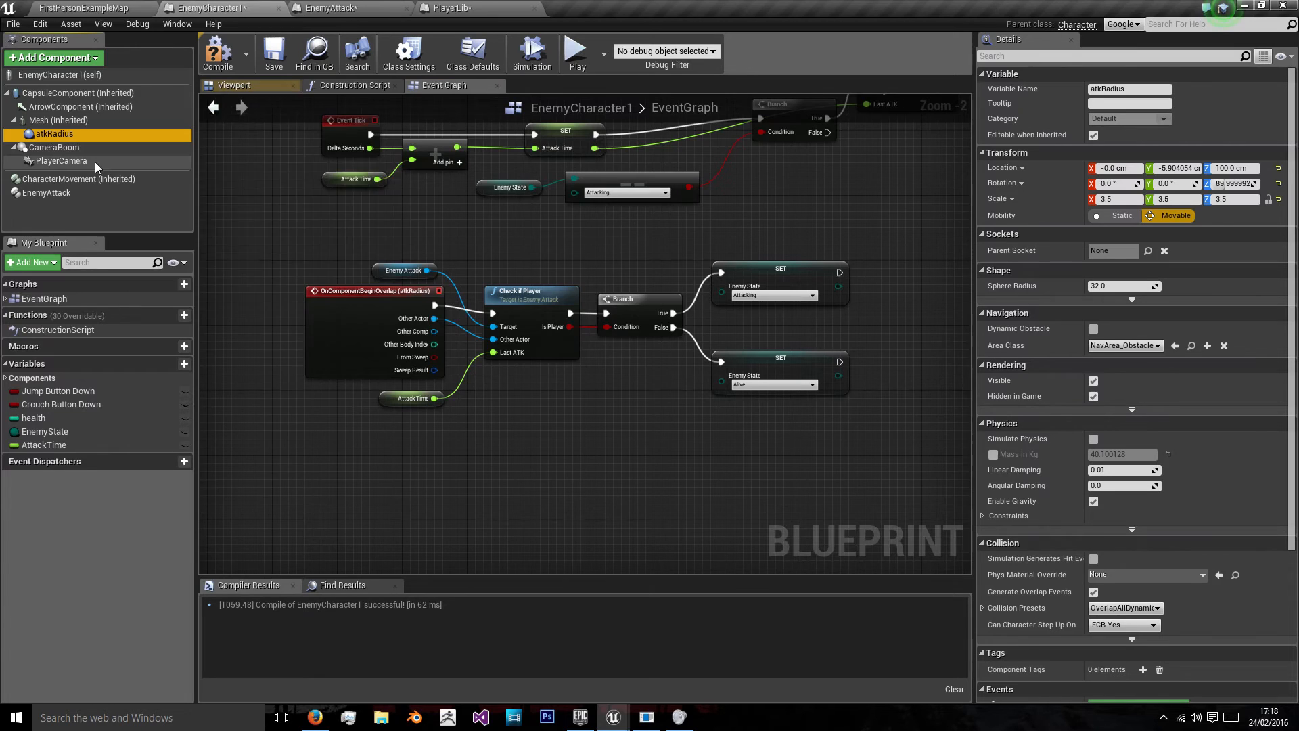
{"action": "scroll", "scroll_direction": "down", "scroll_amount": 3}
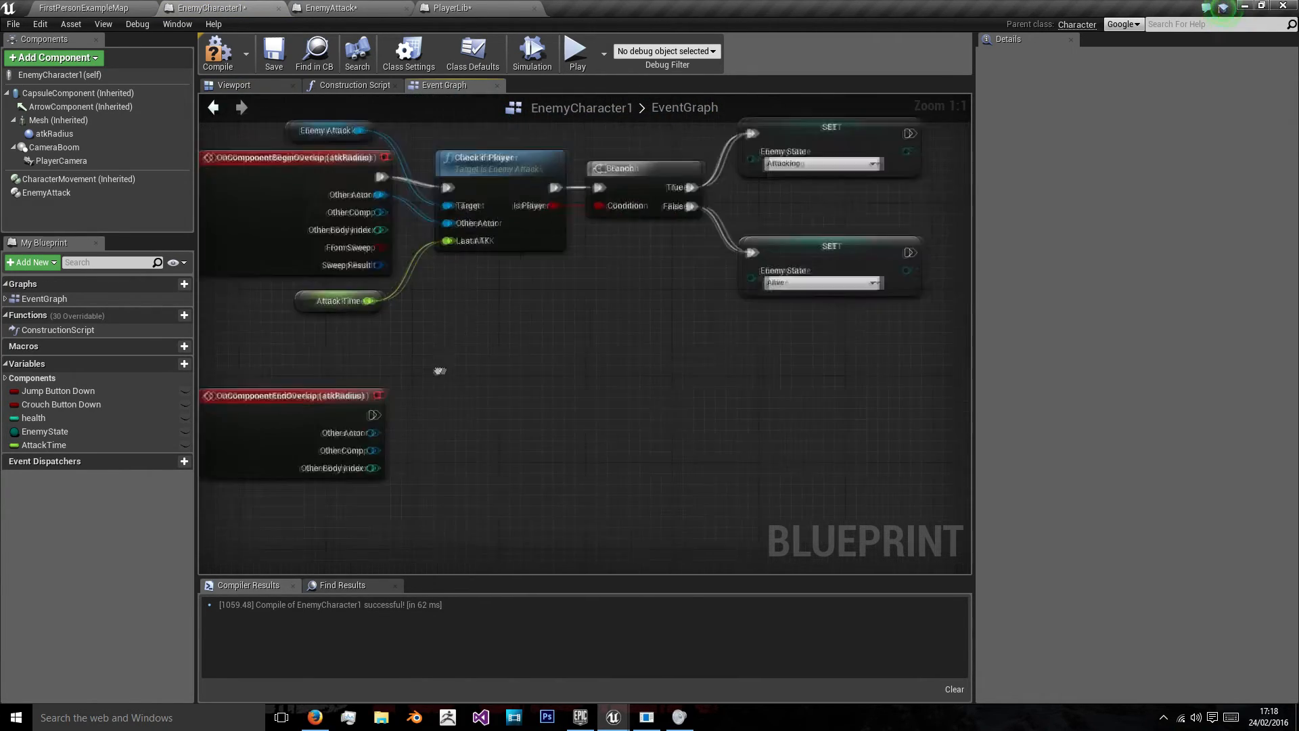
{"action": "left_click", "coordinate": [334, 8]}
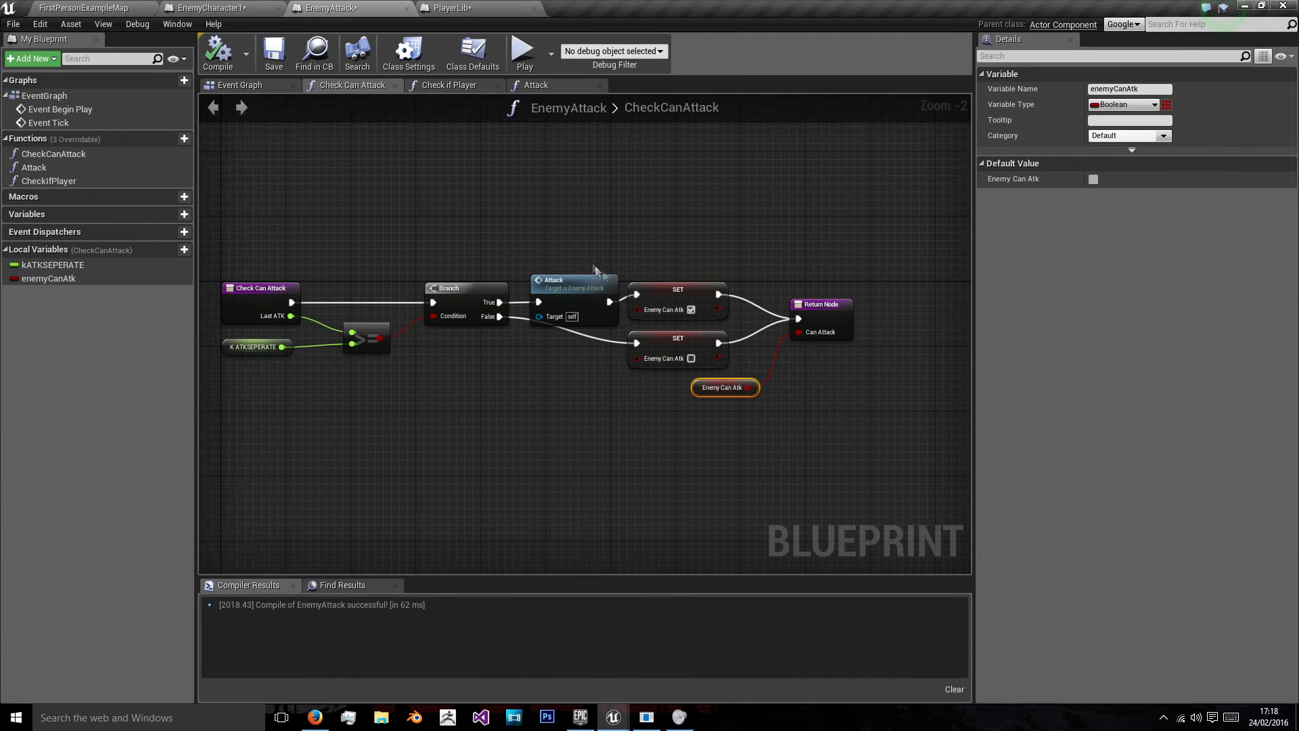
{"action": "left_click", "coordinate": [449, 84]}
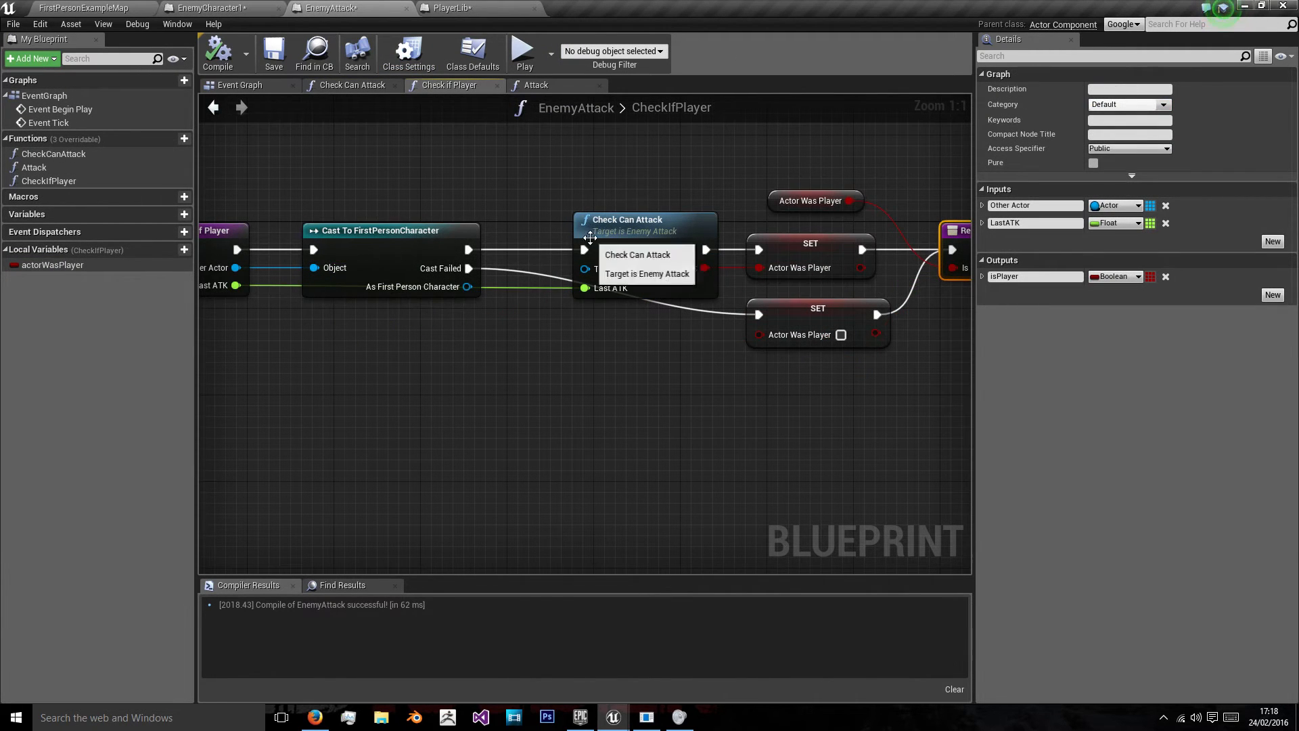
{"action": "left_click", "coordinate": [352, 84]}
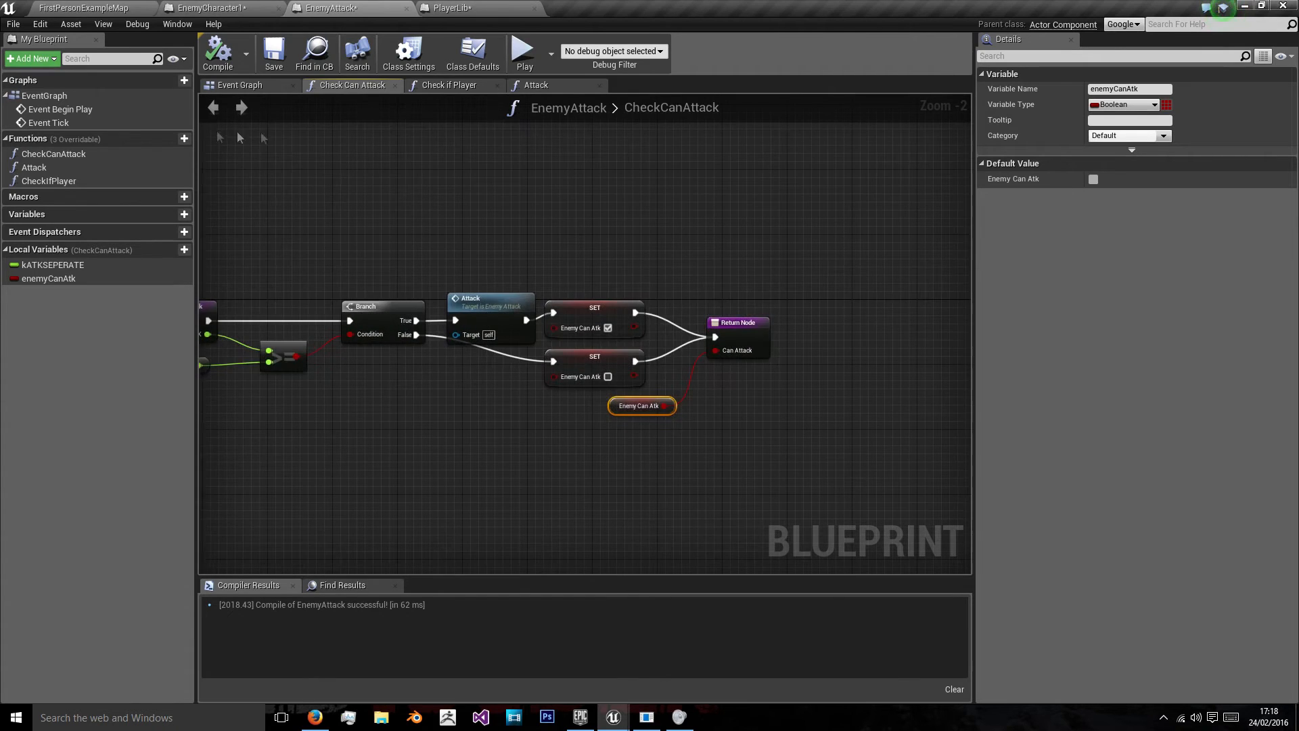
Create function CheckPlayerLeft and reuse the Cast To FirstPersonCharacter node from CheckIfPlayer
{"action": "left_click", "coordinate": [184, 138]}
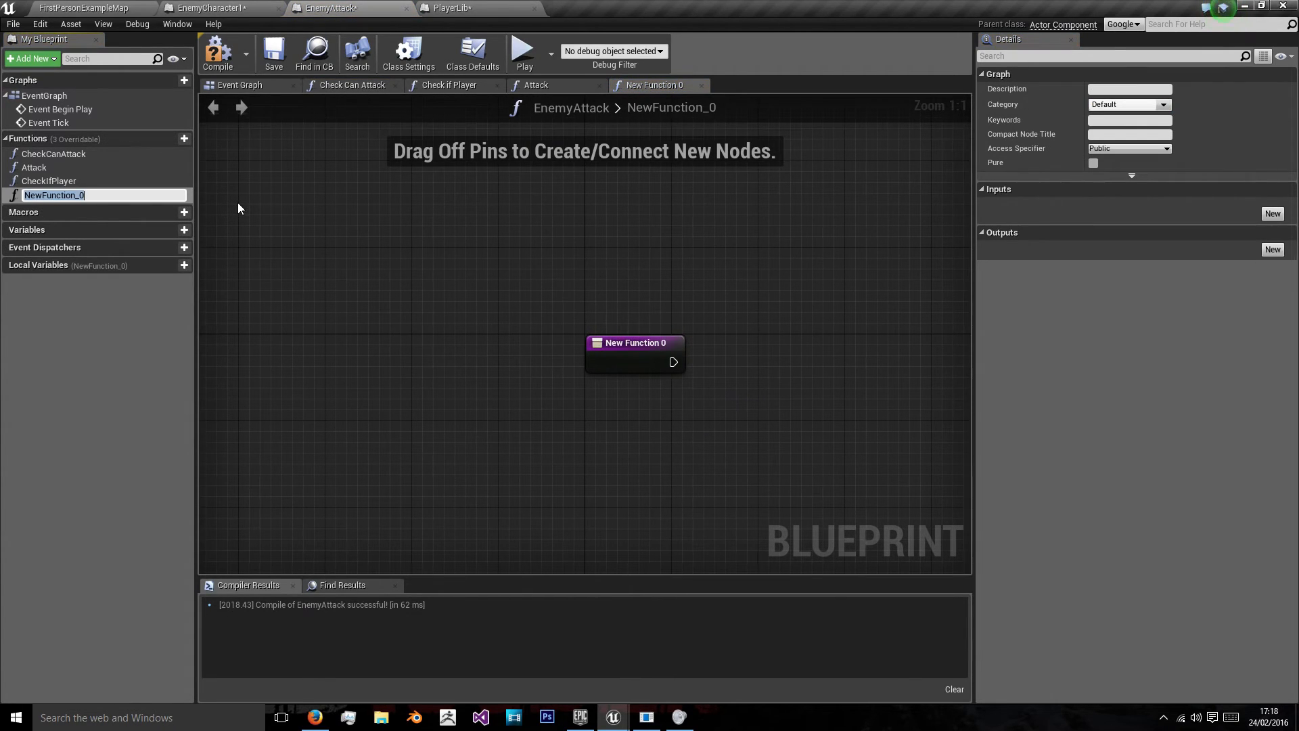
{"action": "type", "text": "CheckPlayerLE"}
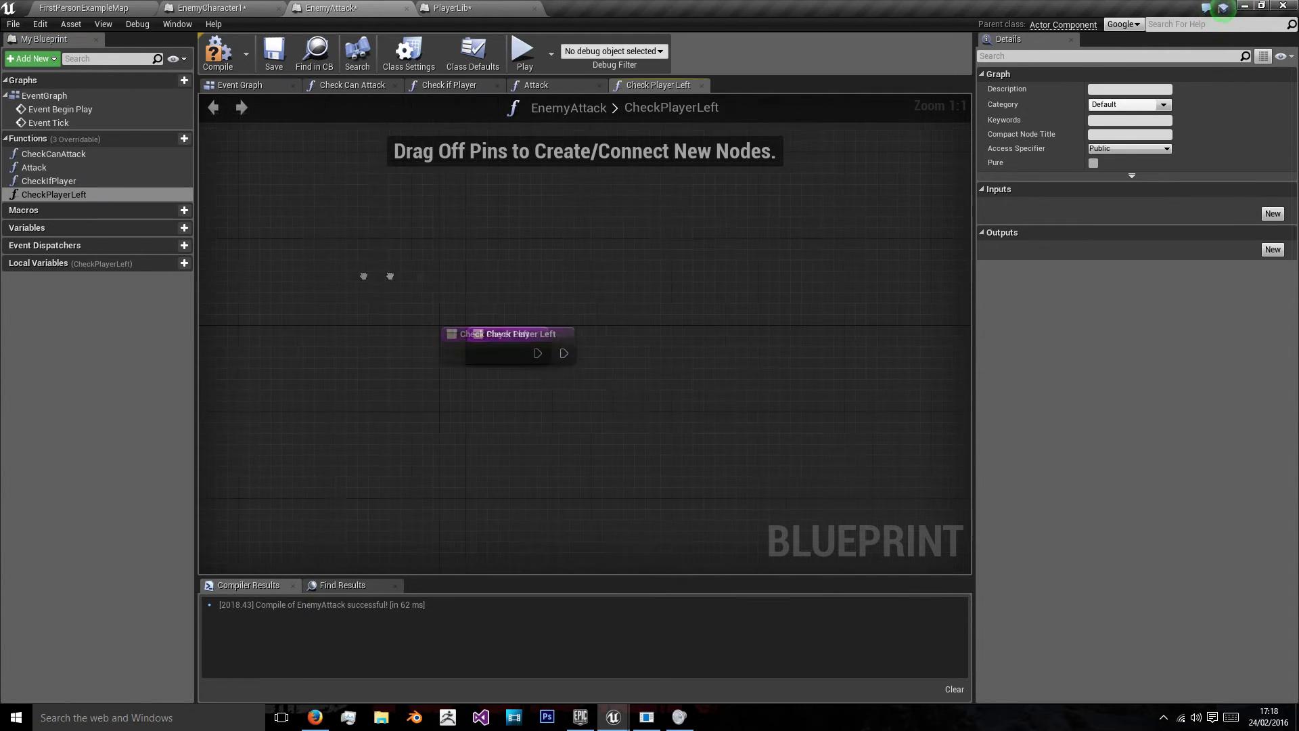
{"action": "left_click", "coordinate": [448, 84]}
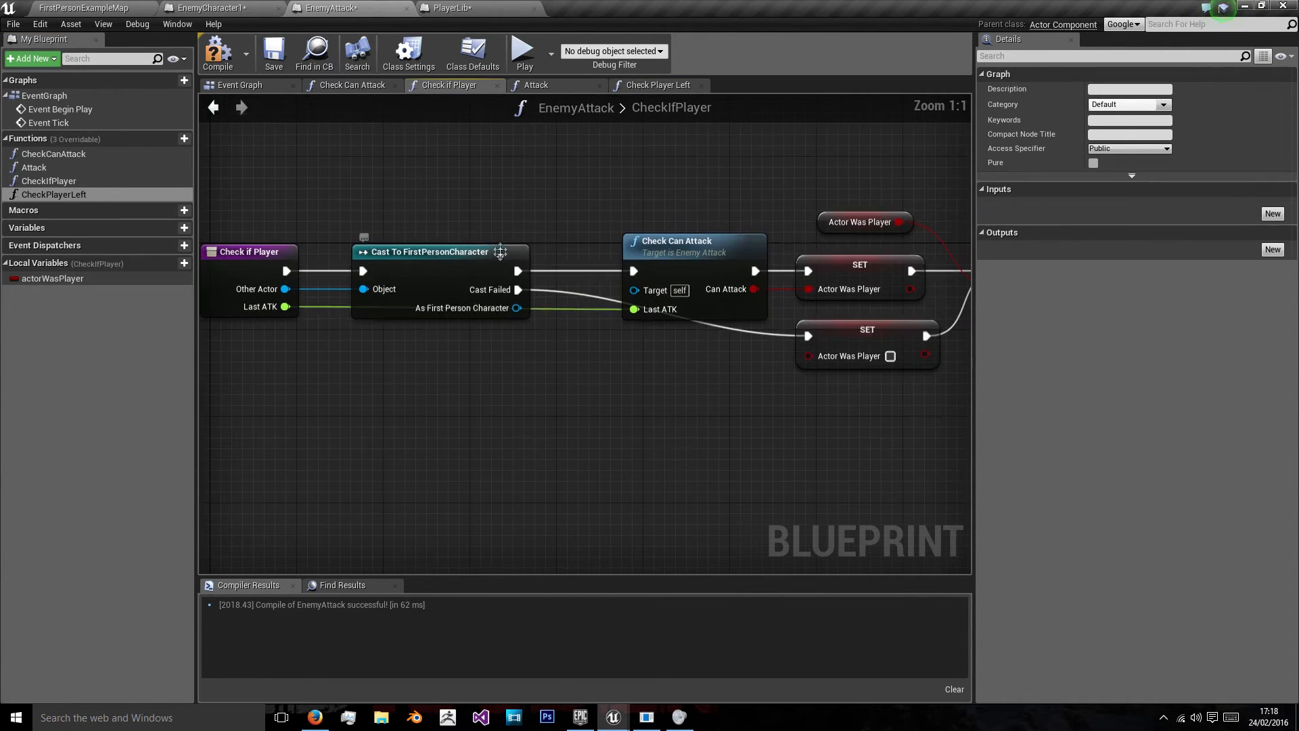
{"action": "left_click", "coordinate": [659, 84]}
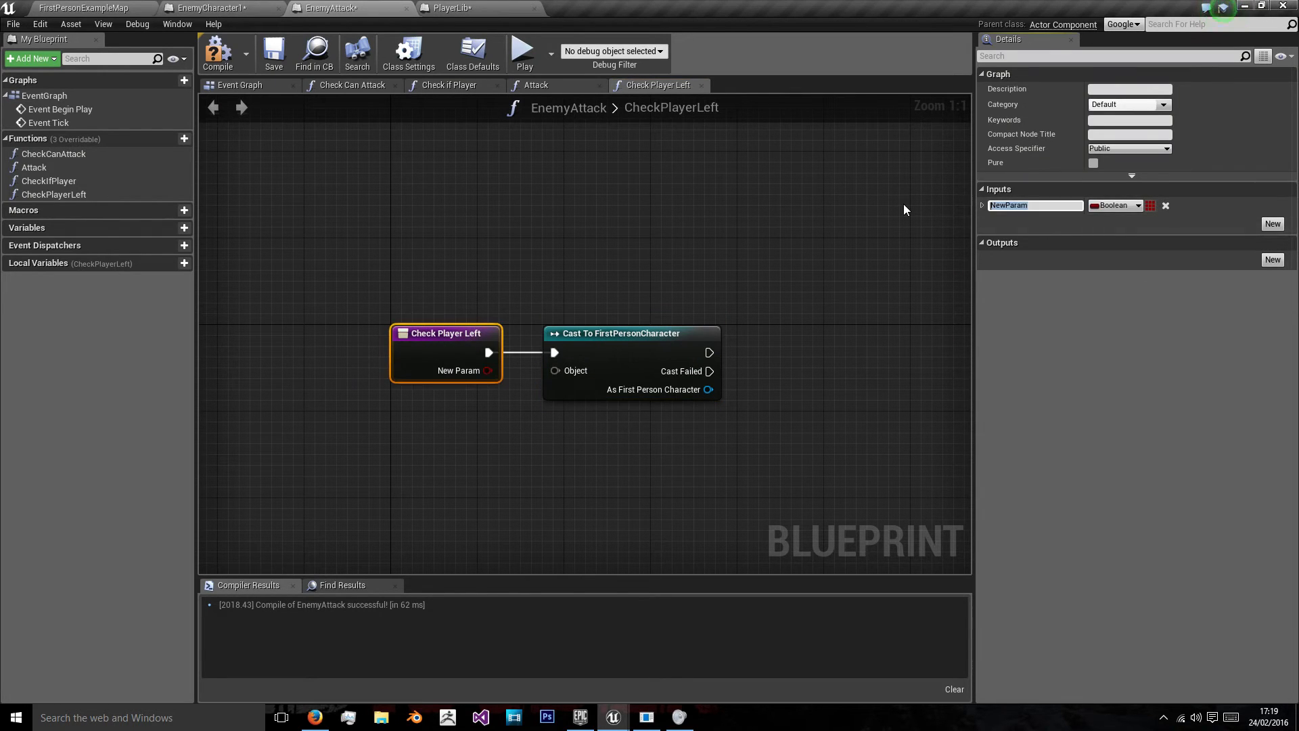
Add an Actor-reference input named otherActor to CheckPlayerLeft
{"action": "type", "text": "otherAct"}
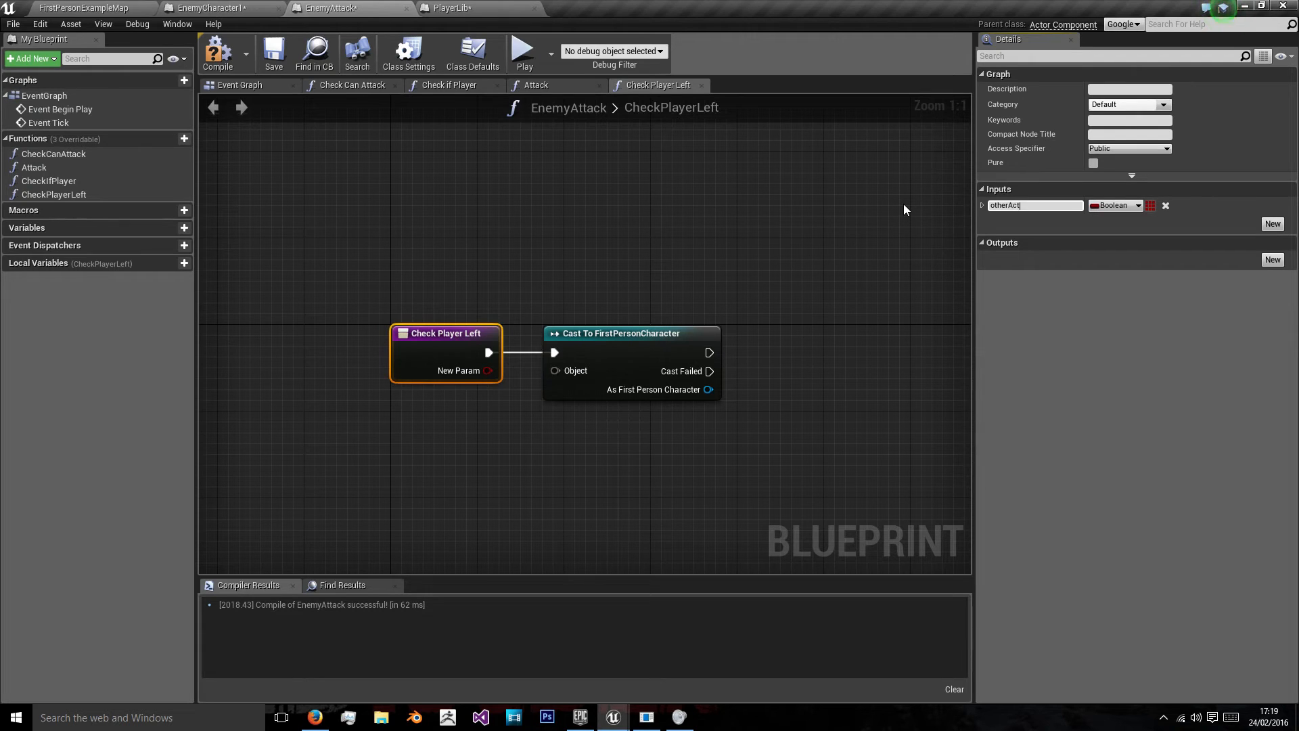
{"action": "left_click", "coordinate": [1116, 204]}
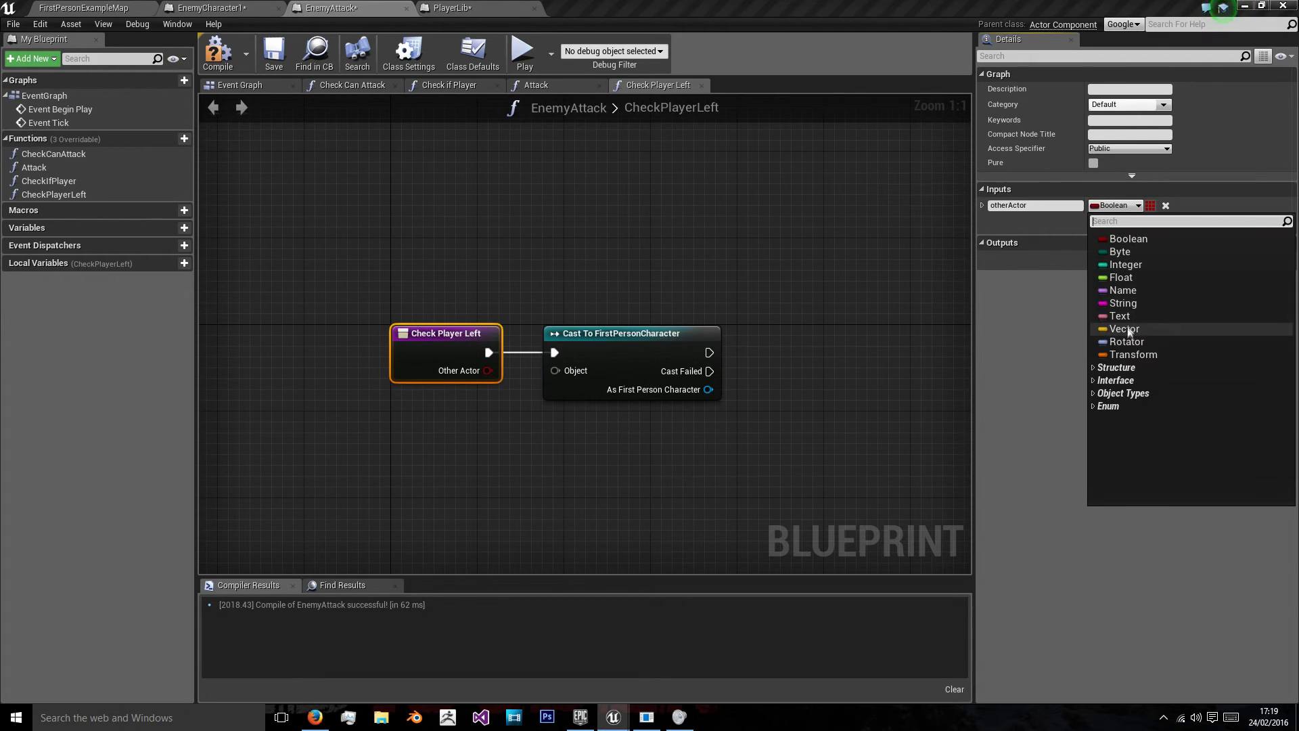
{"action": "type", "text": "actor"}
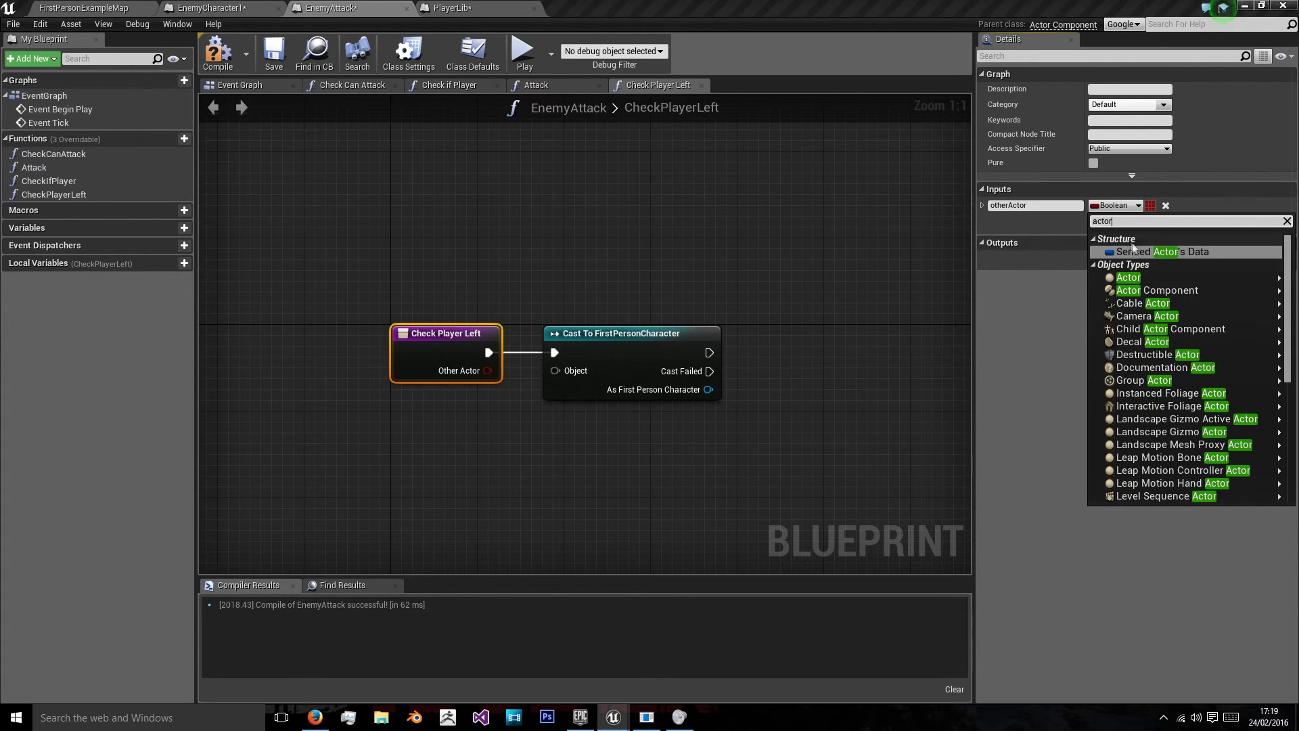
{"action": "left_click", "coordinate": [1128, 276]}
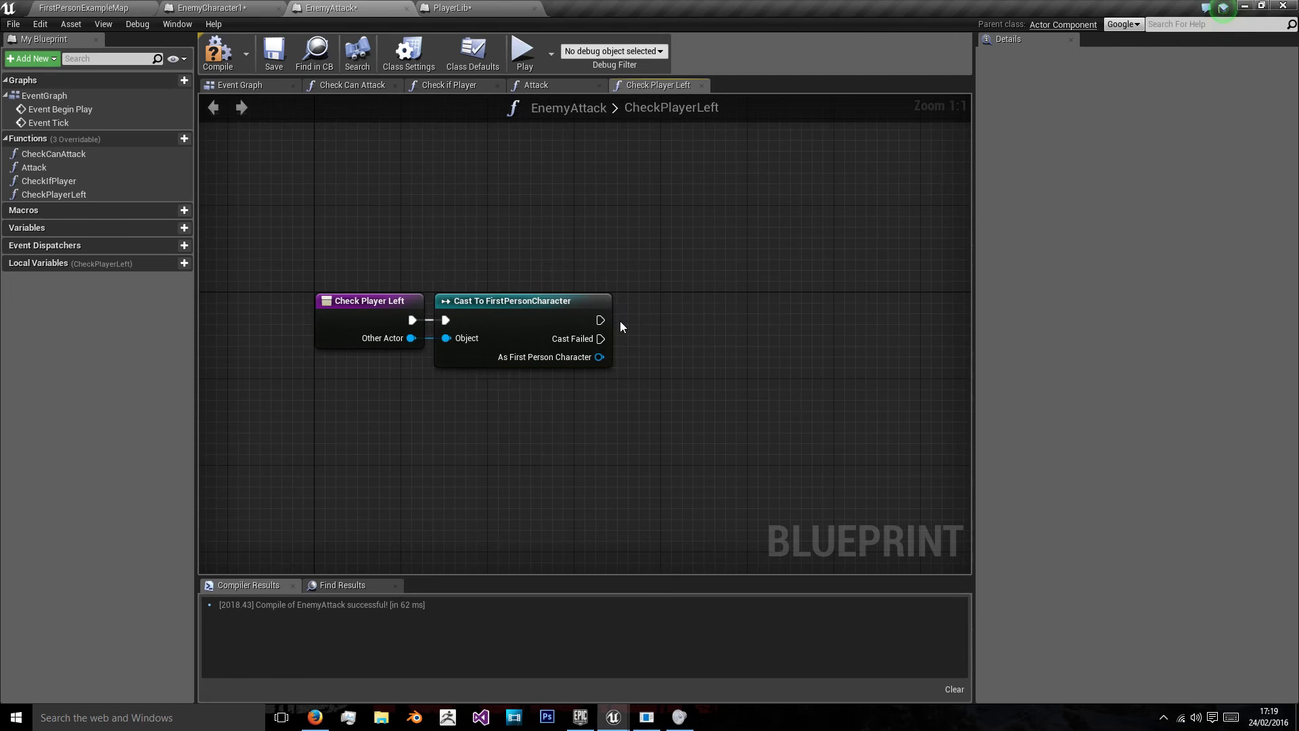
Add Boolean output isPlayer and move the Return Node right of the cast
{"action": "left_click", "coordinate": [370, 300]}
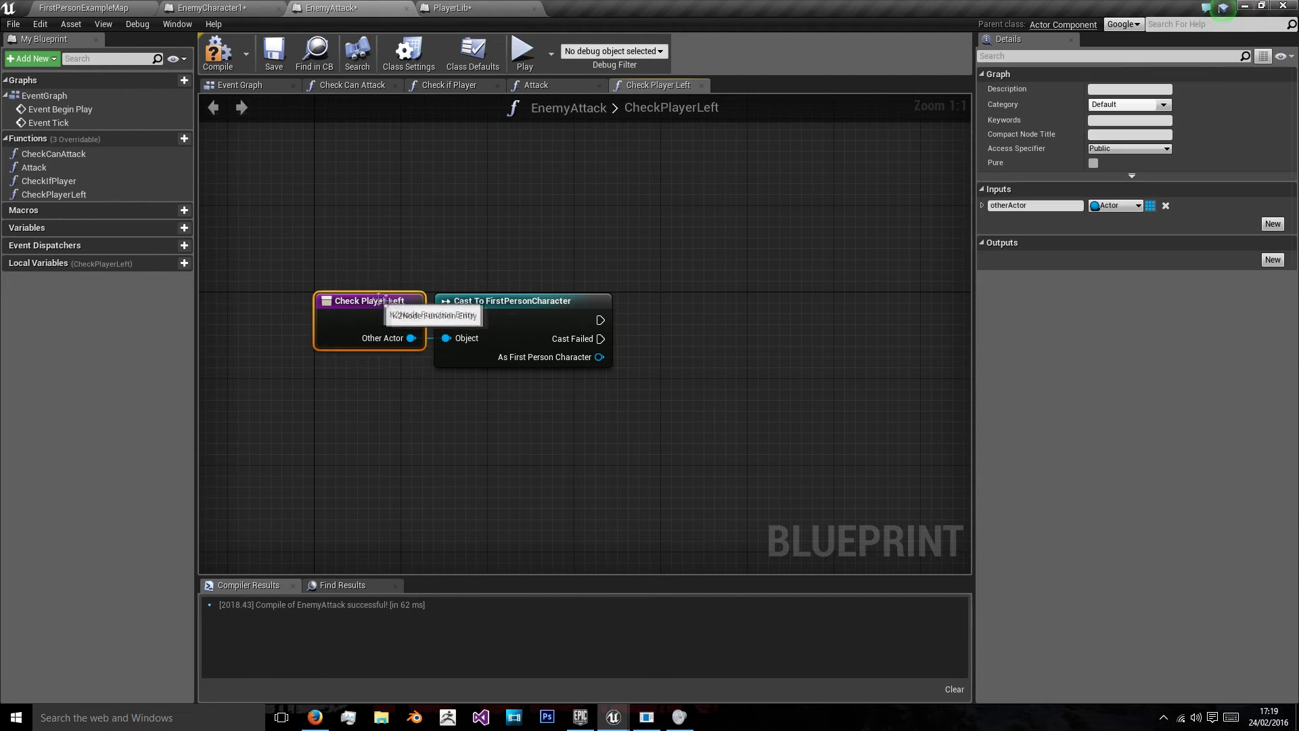
{"action": "left_click", "coordinate": [1272, 260]}
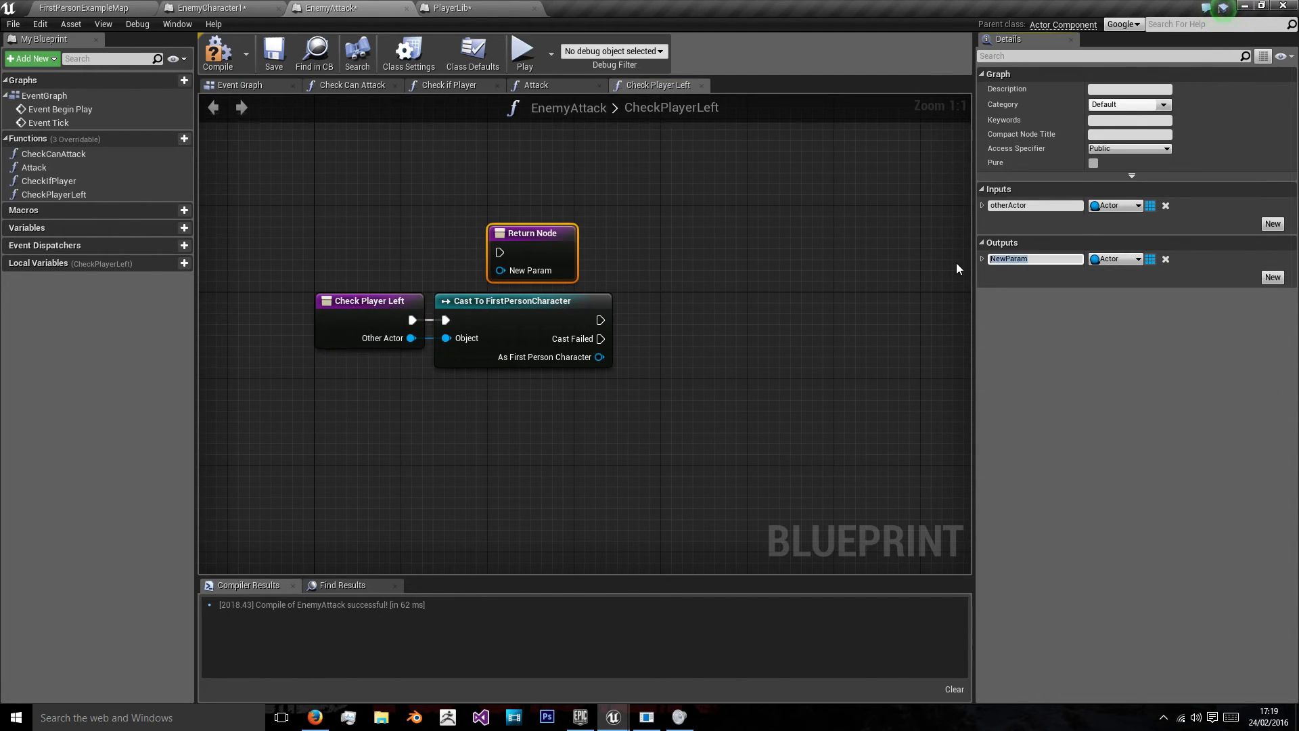
{"action": "type", "text": "isPlayer"}
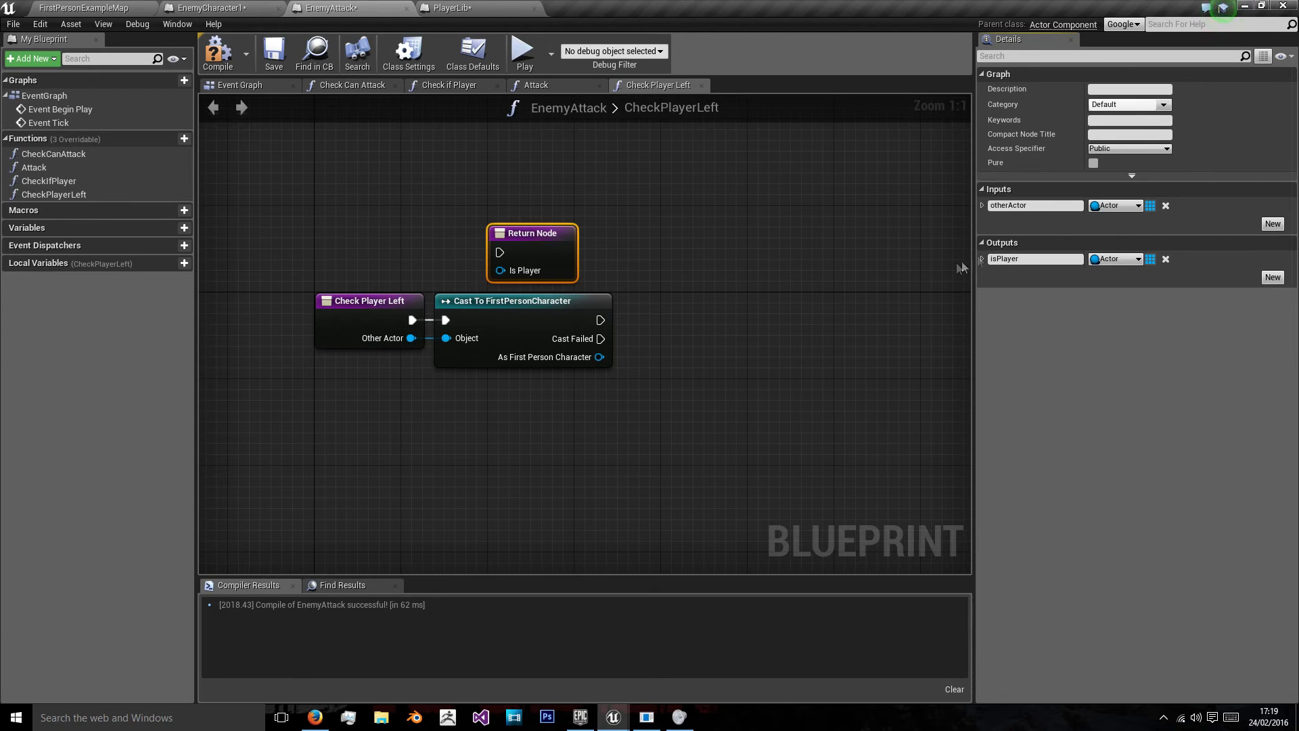
{"action": "left_click_drag", "start_coordinate": [532, 233], "coordinate": [878, 279]}
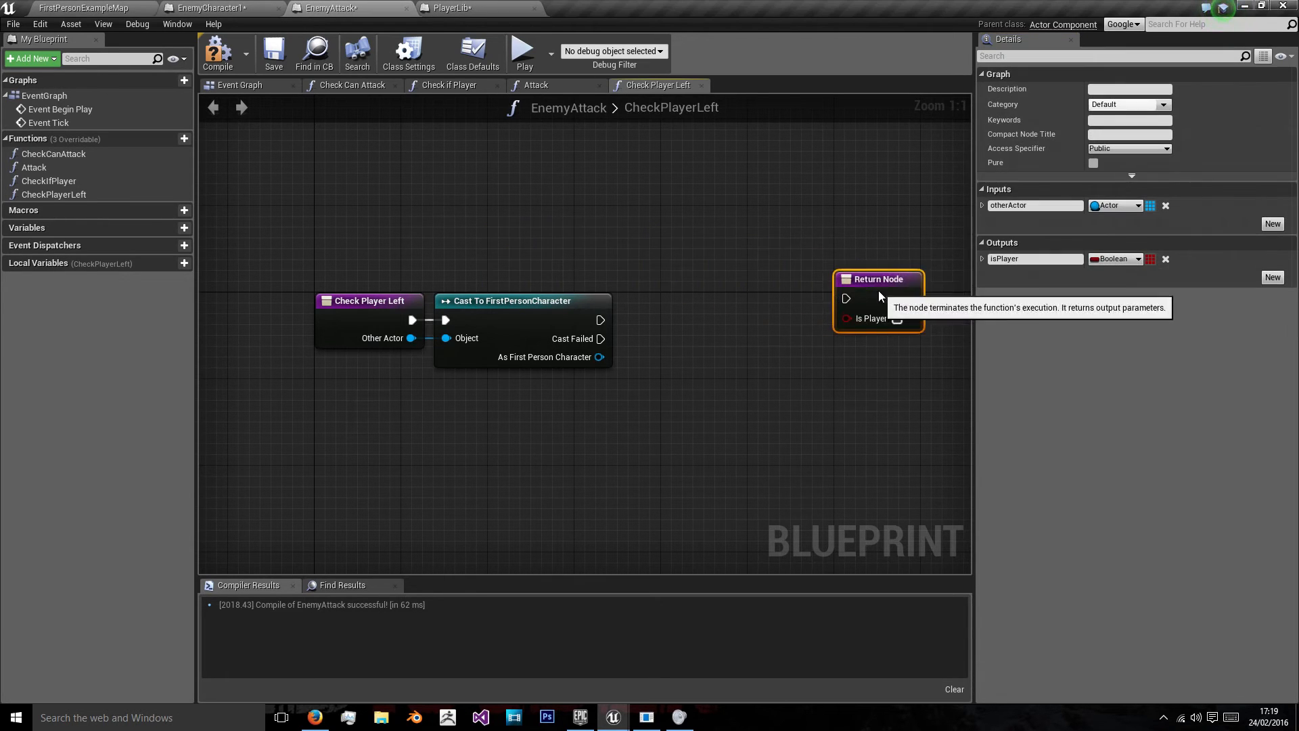
Add local variable hasPlayerLeft to CheckPlayerLeft for the cast results
{"action": "left_click", "coordinate": [163, 262]}
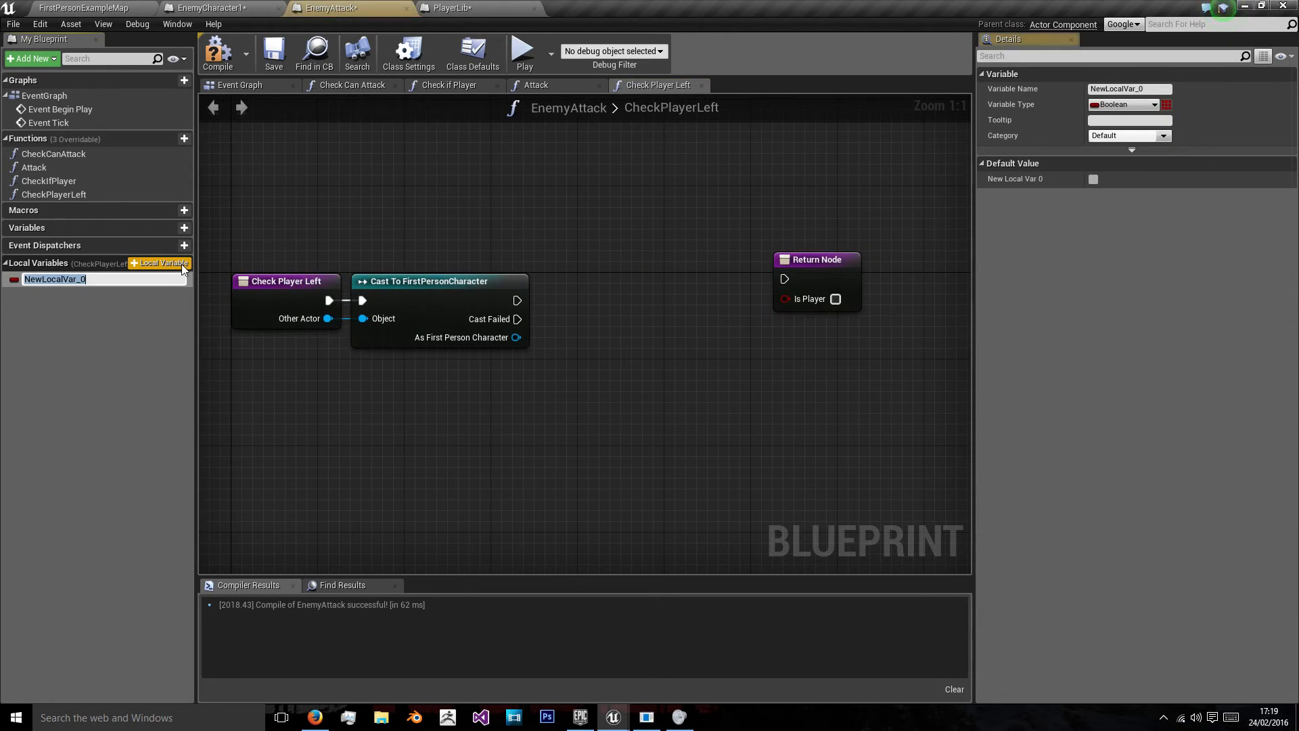
{"action": "type", "text": "pl"}
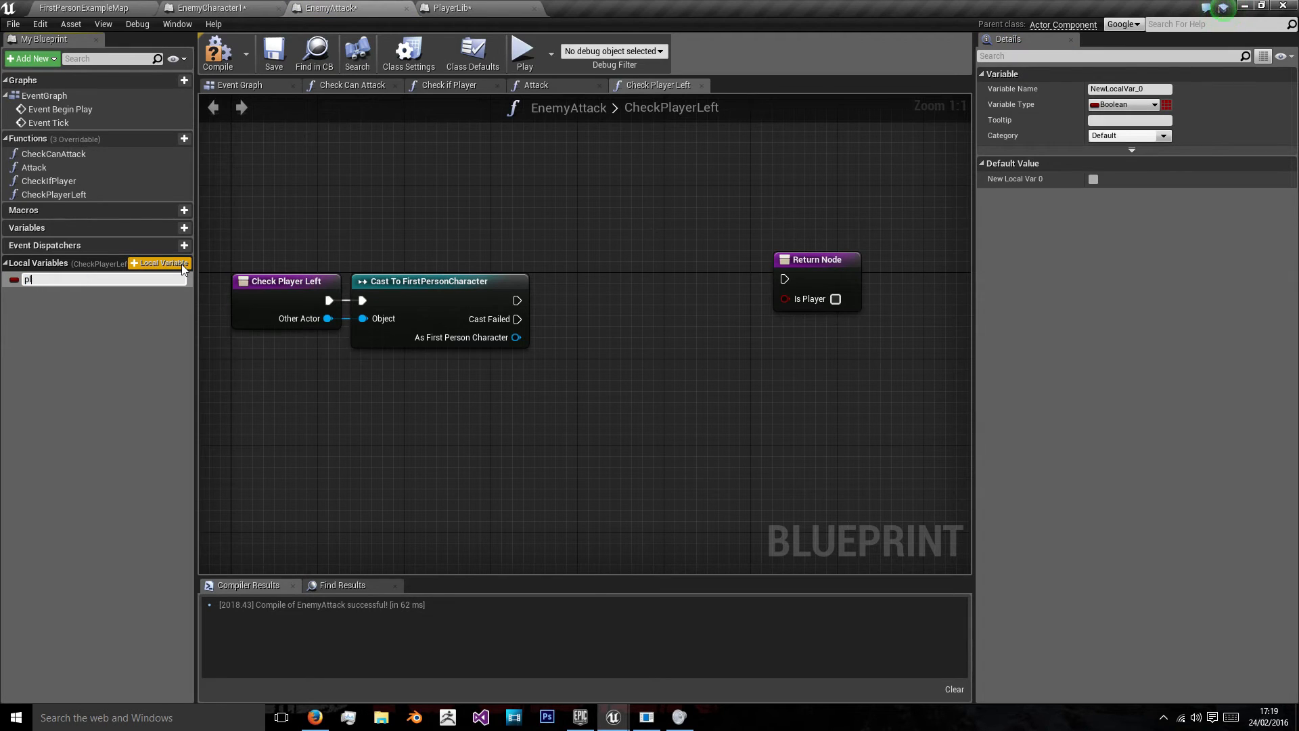
{"action": "type", "text": "hasPlayerLeft"}
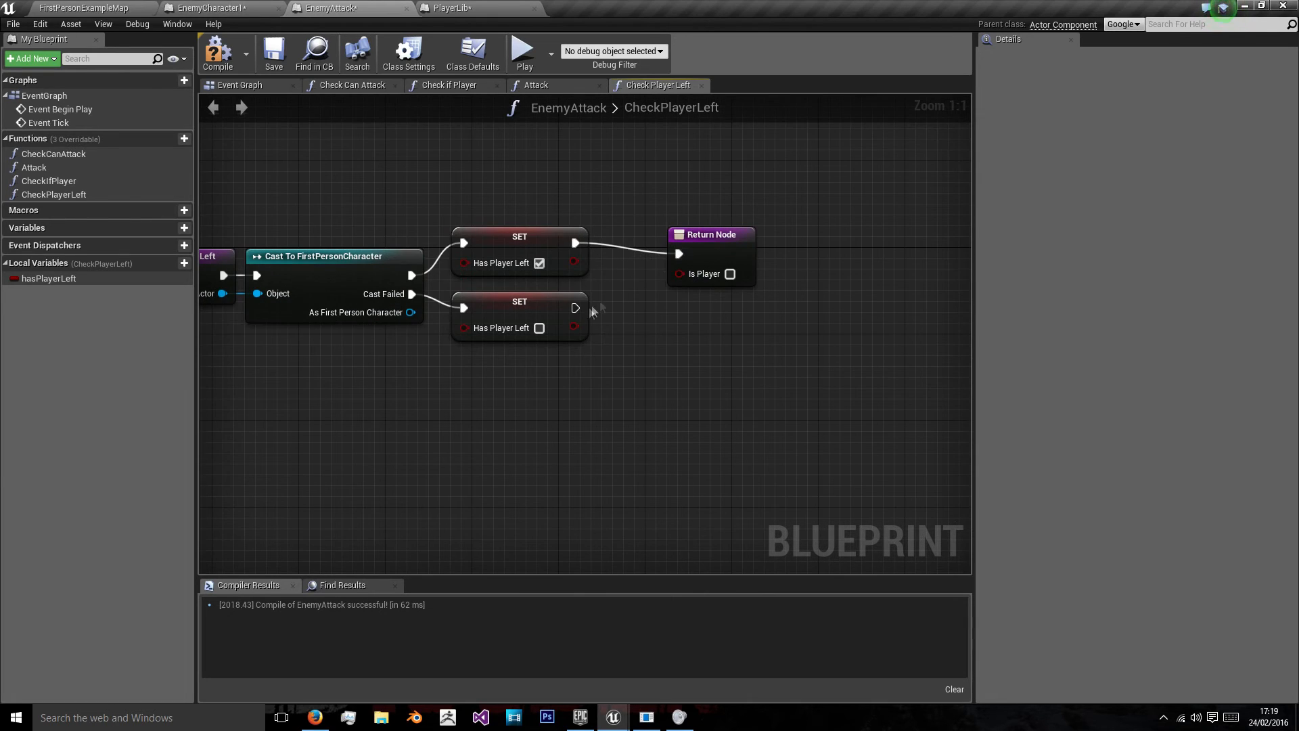
{"action": "left_click", "coordinate": [49, 277]}
{"action": "type", "text": "chec"}
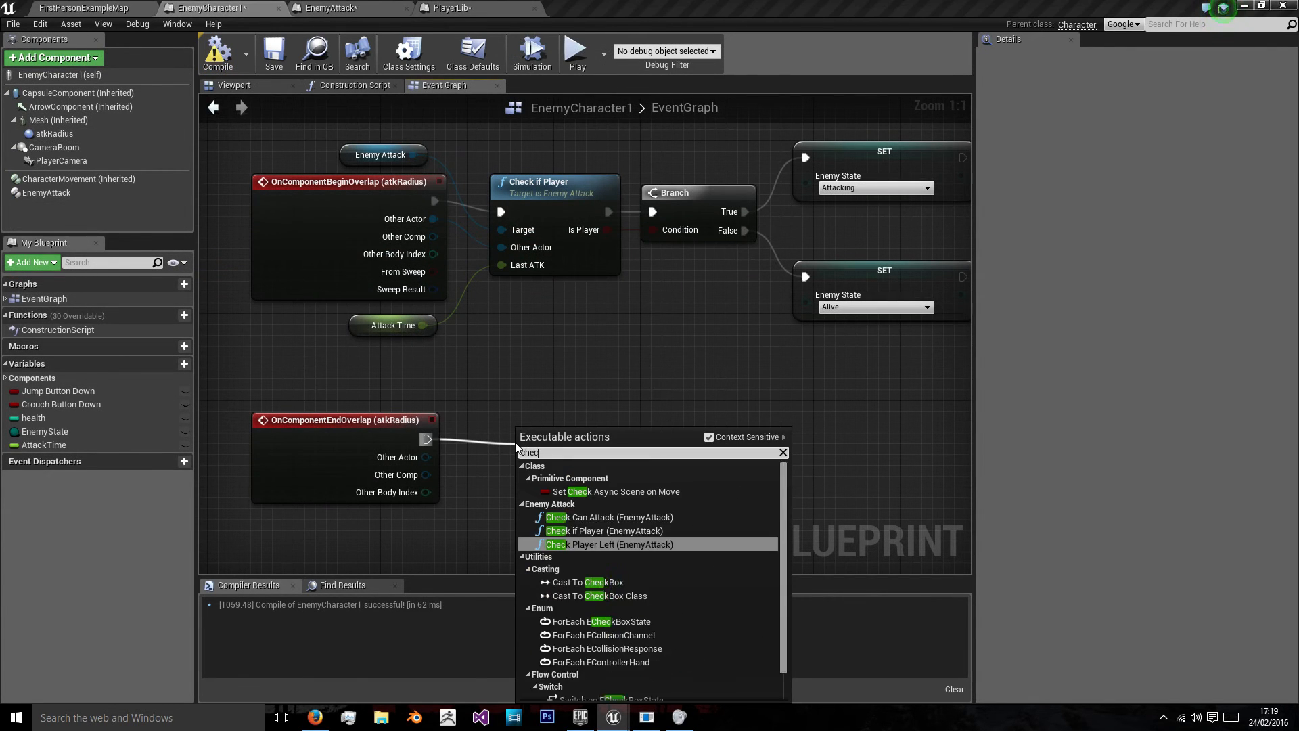
Call Check Player Left on end overlap, set Enemy State to Alive on True, and compile
{"action": "left_click", "coordinate": [607, 544]}
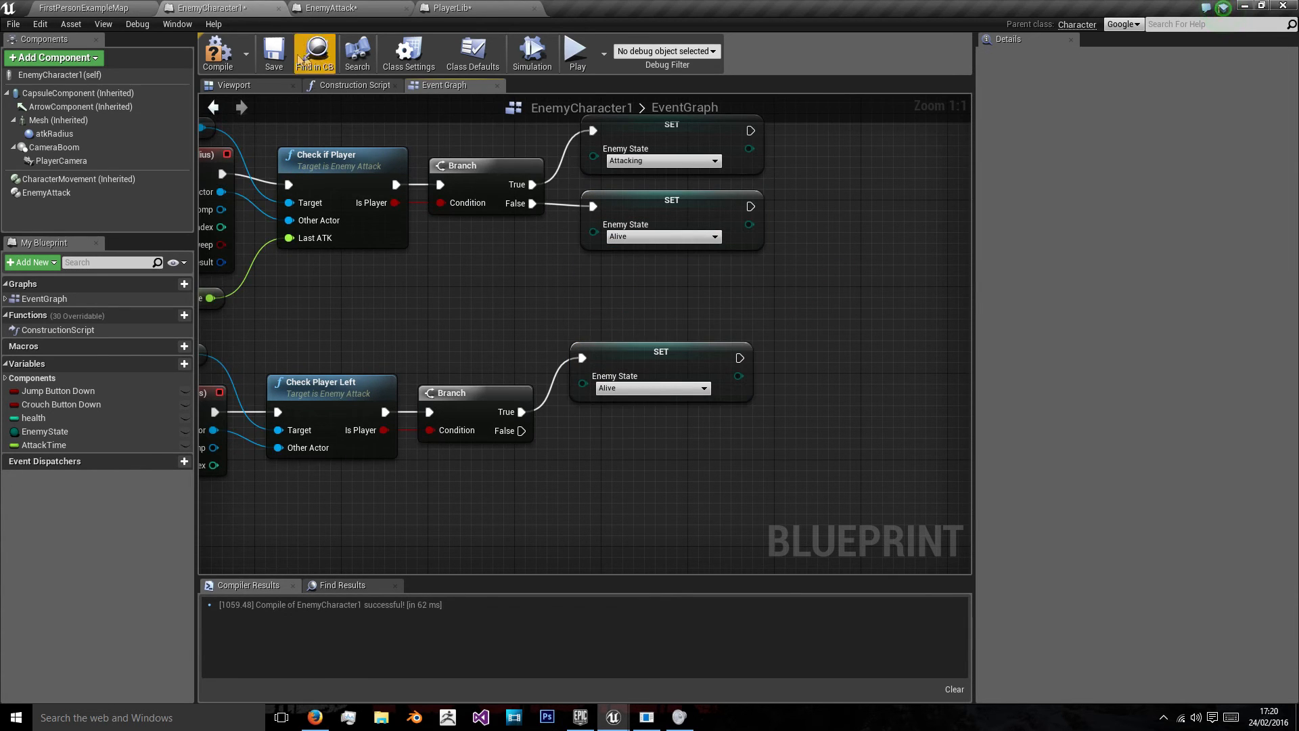
{"action": "left_click", "coordinate": [217, 51]}
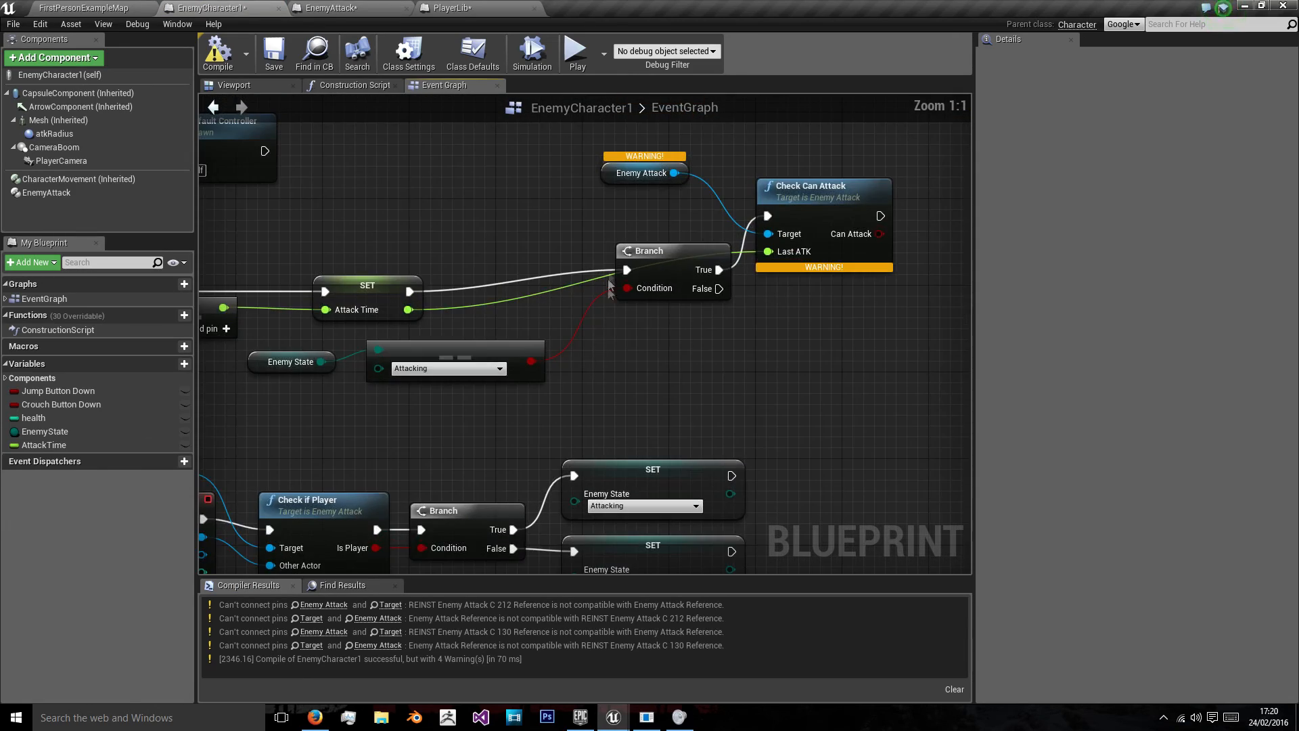
Refresh the warned Enemy Attack and Check Can Attack nodes so EnemyCharacter1 compiles cleanly
{"action": "scroll", "scroll_direction": "down", "scroll_amount": 3}
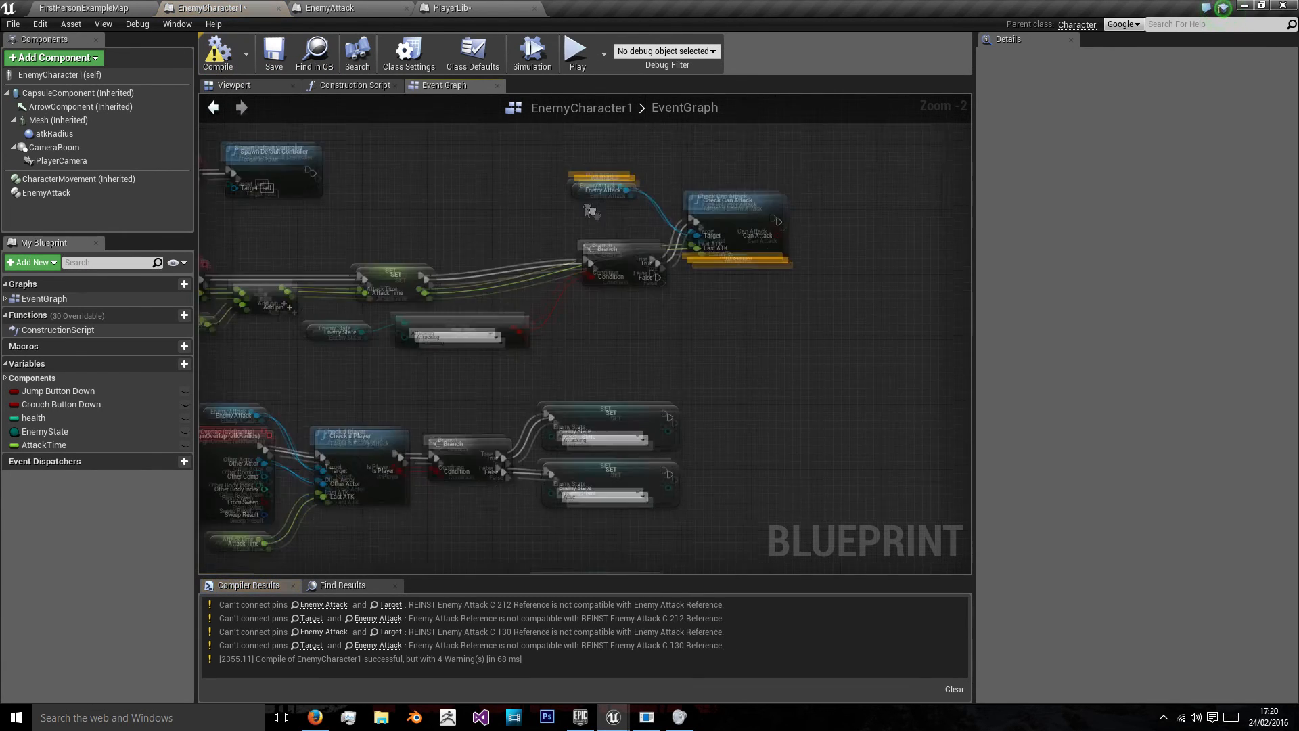
{"action": "left_click", "coordinate": [578, 230]}
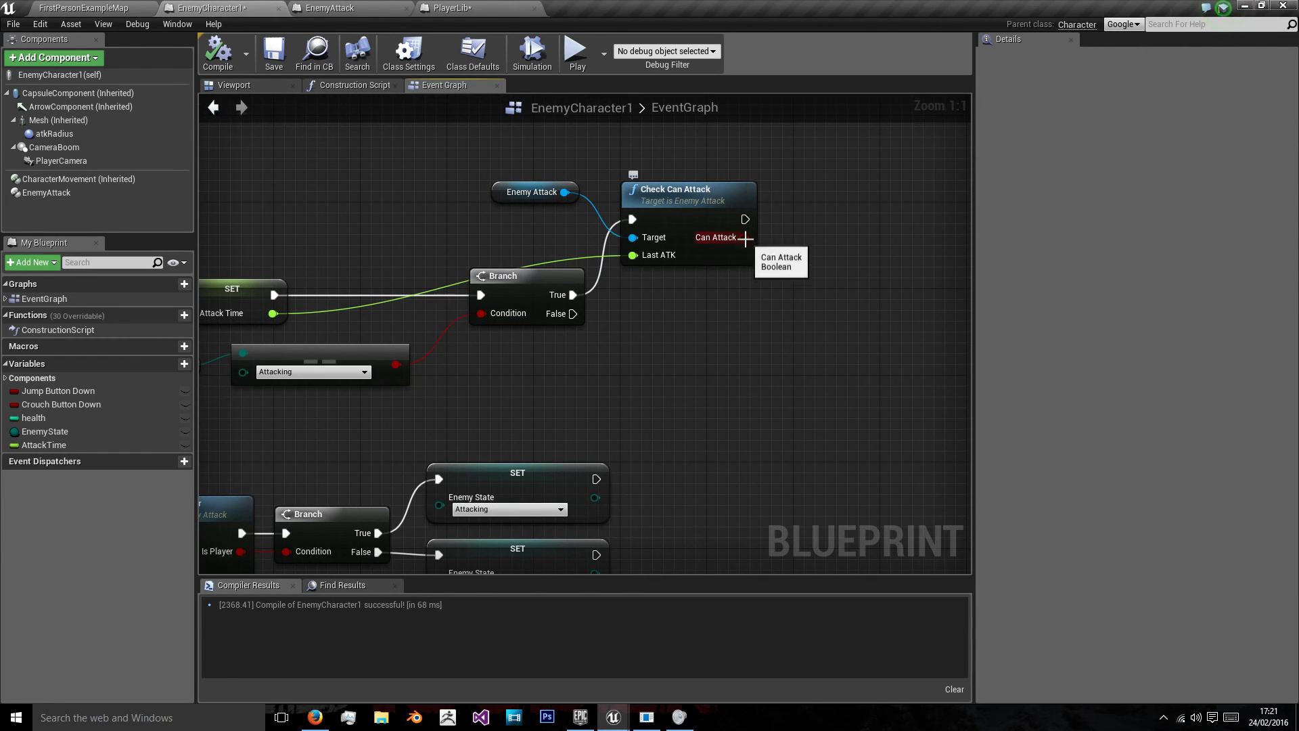
{"action": "mouse_move", "coordinate": [547, 252]}
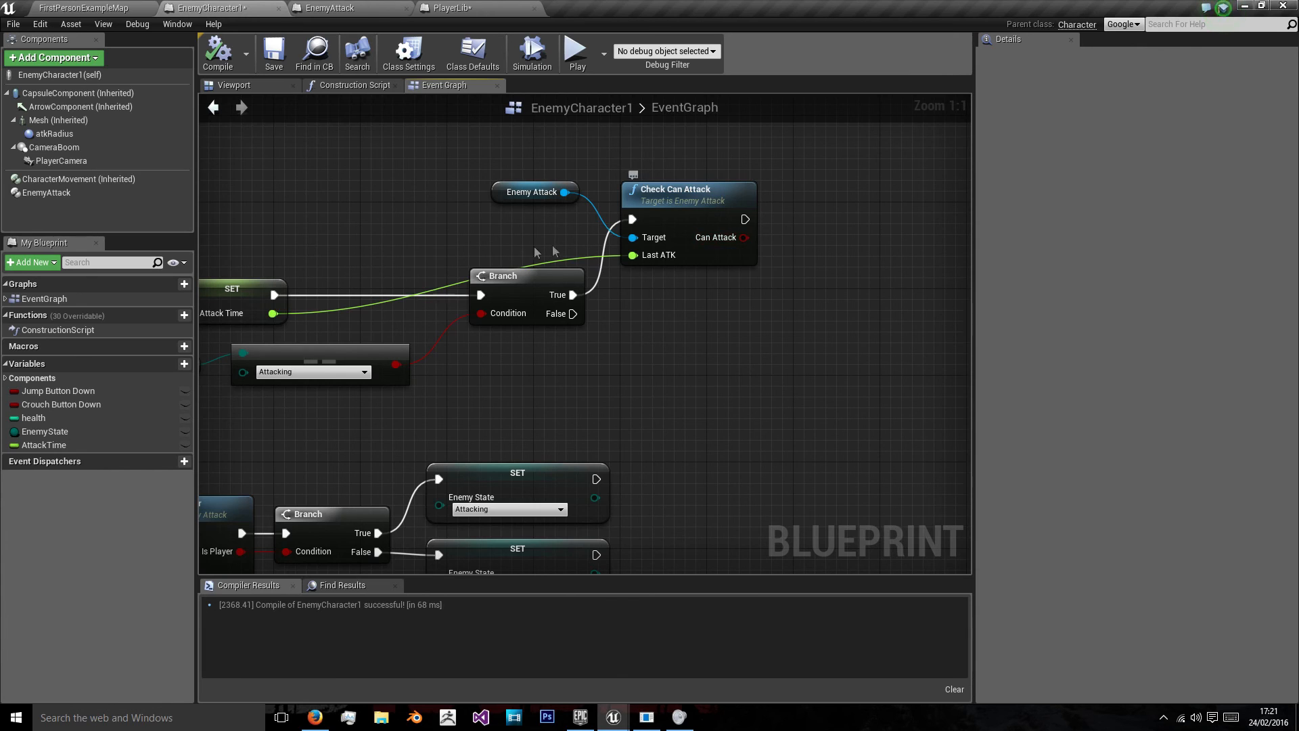
{"action": "scroll", "scroll_direction": "down", "scroll_amount": 3}
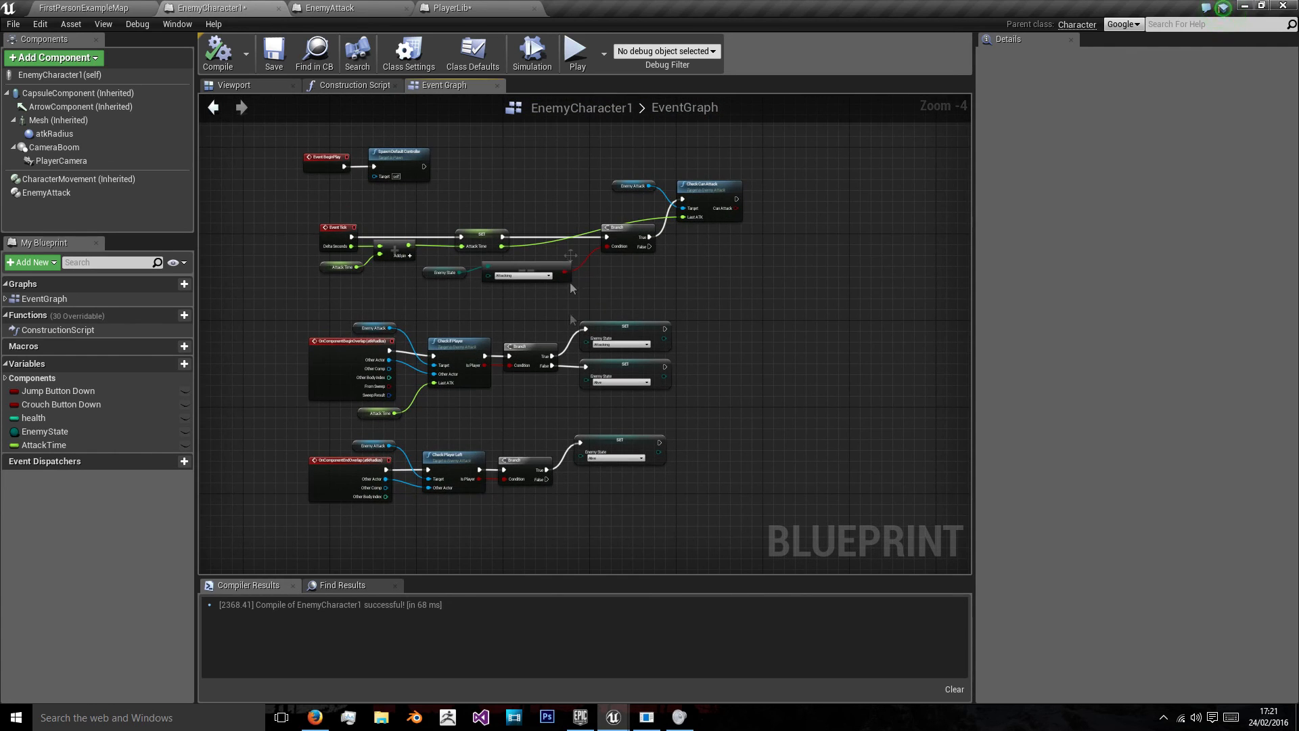
Switch to the Viewport showing the enemy model with its attack-radius sphere
{"action": "left_click", "coordinate": [234, 84]}
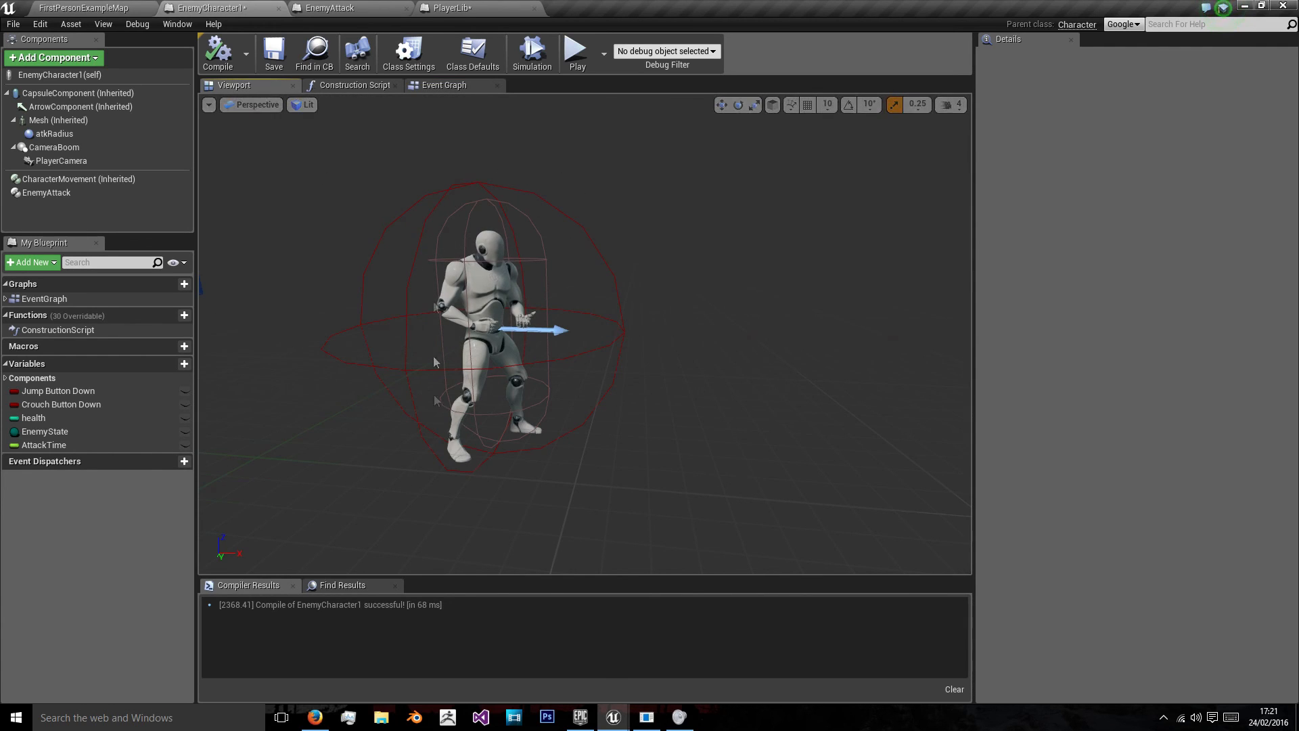